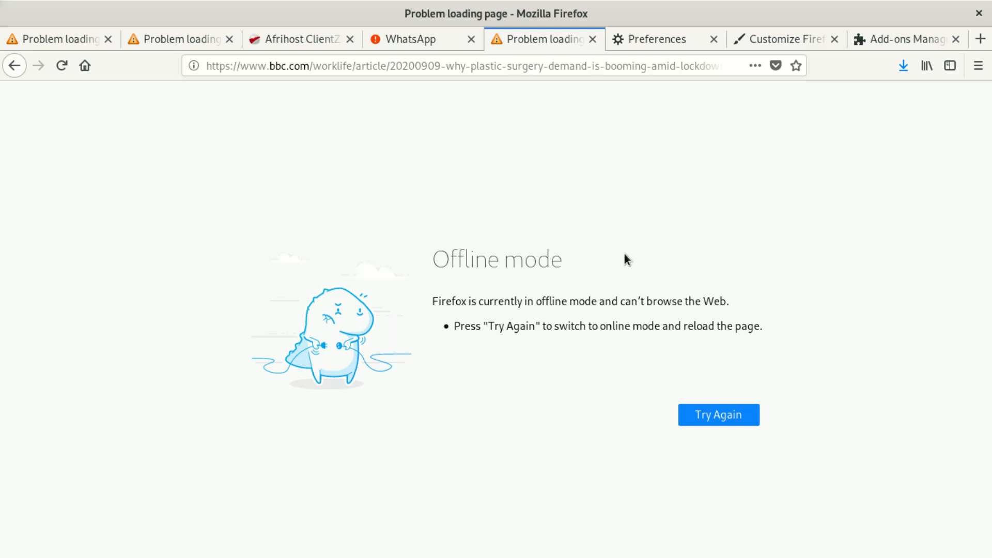
pyautogui.moveTo(673, 27)
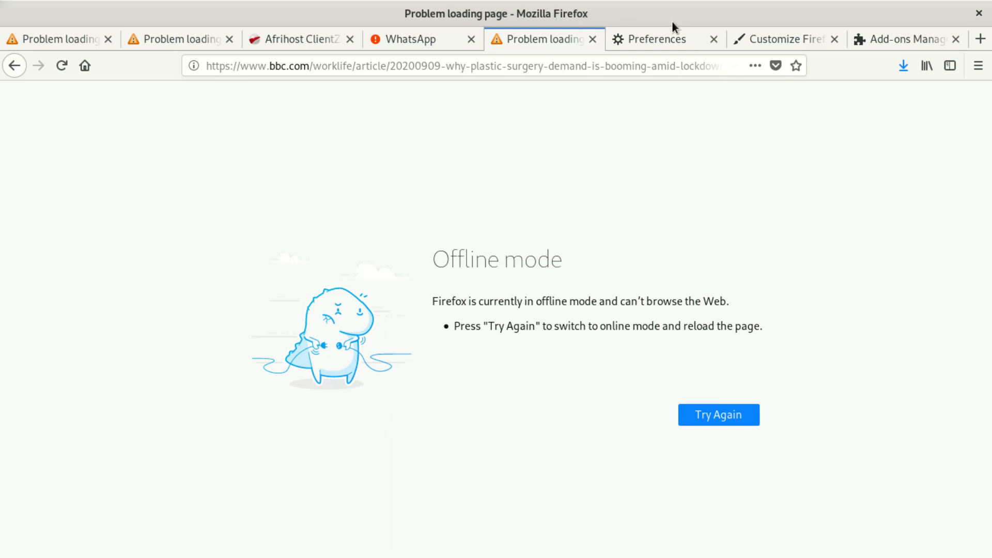
# Review the General preferences from startup settings down to the Applications file-type list
pyautogui.click(655, 38)
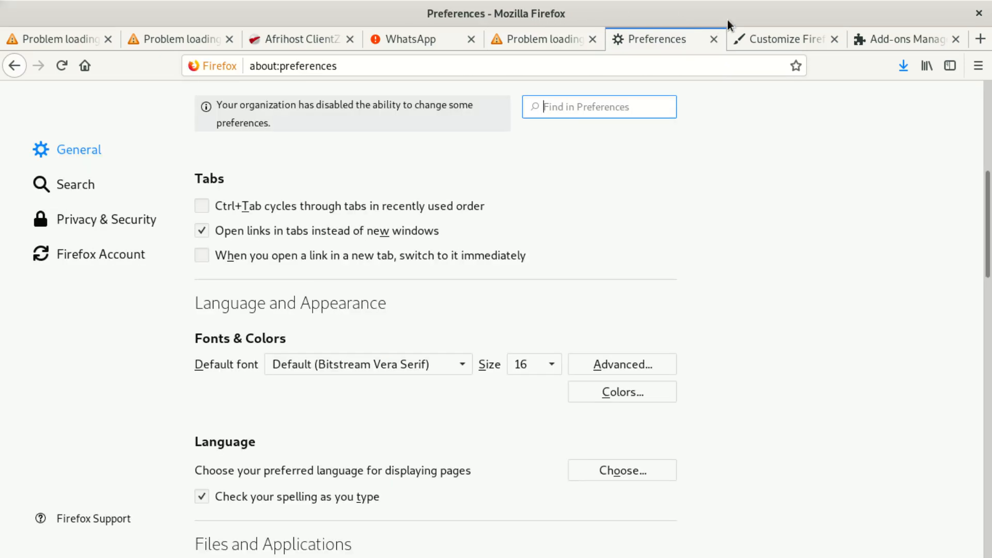
pyautogui.scroll(3)
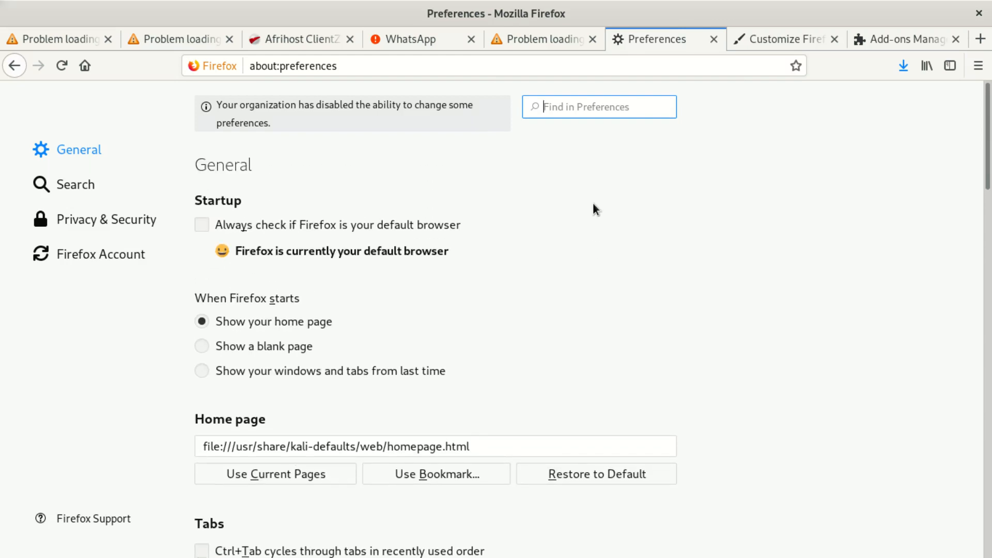
pyautogui.moveTo(317, 215)
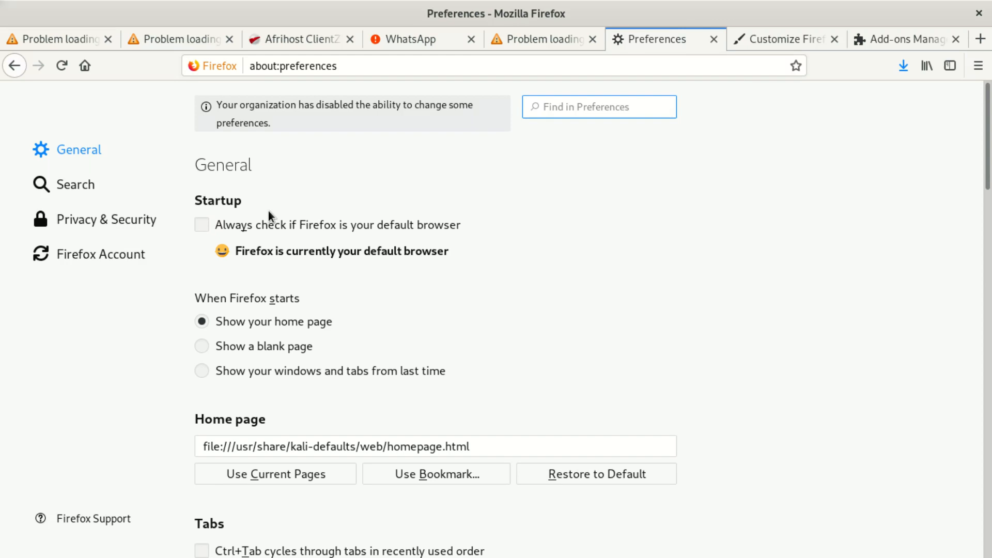
pyautogui.scroll(-3)
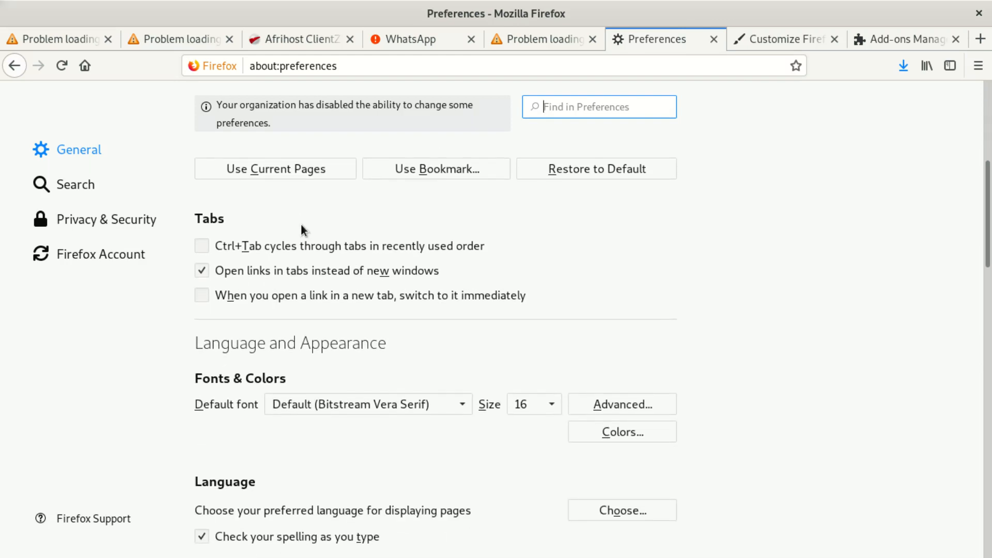
pyautogui.scroll(-3)
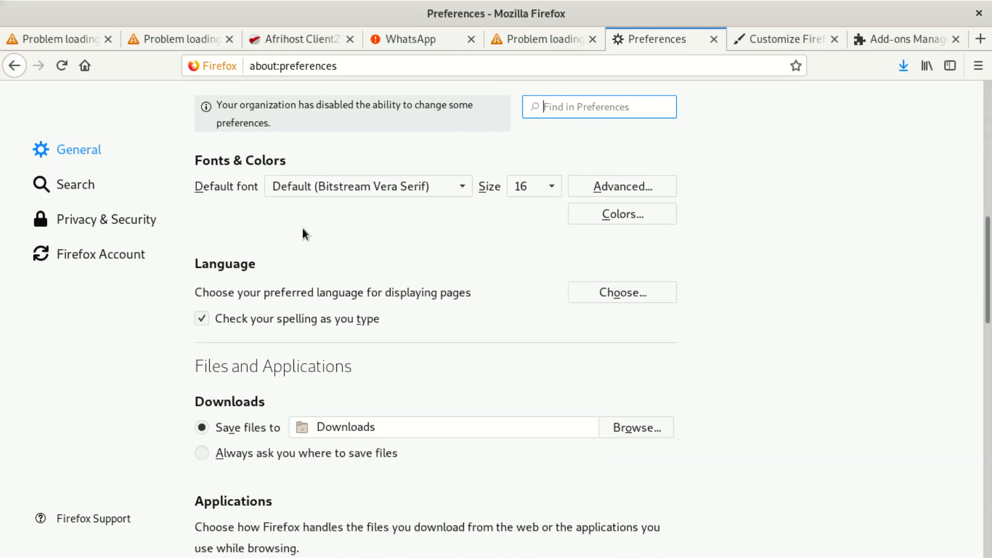
pyautogui.scroll(-3)
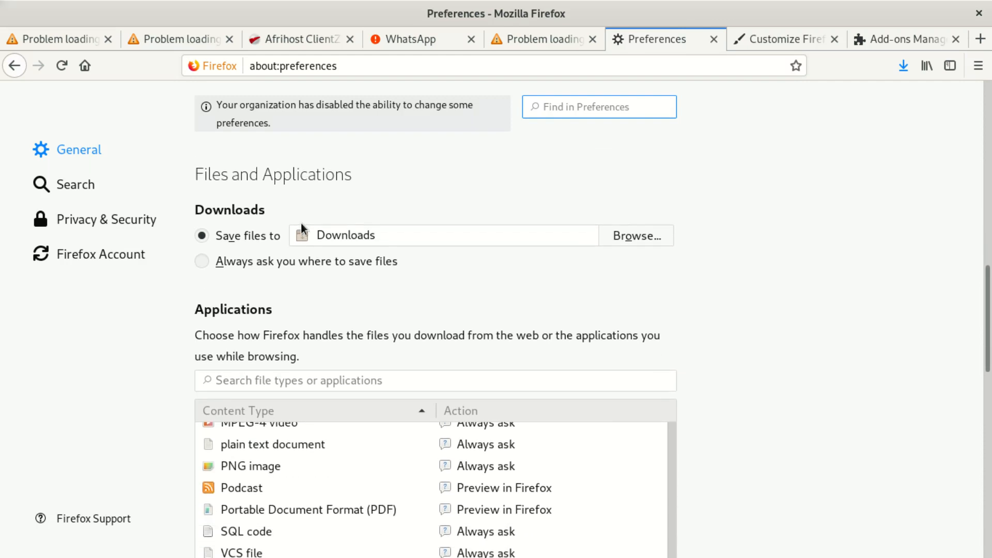
pyautogui.scroll(-3)
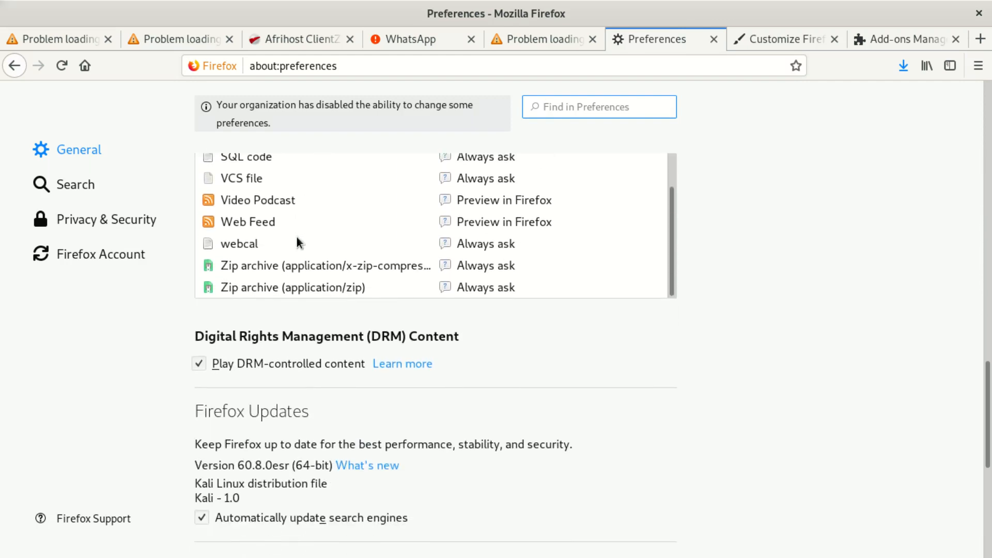
pyautogui.scroll(-3)
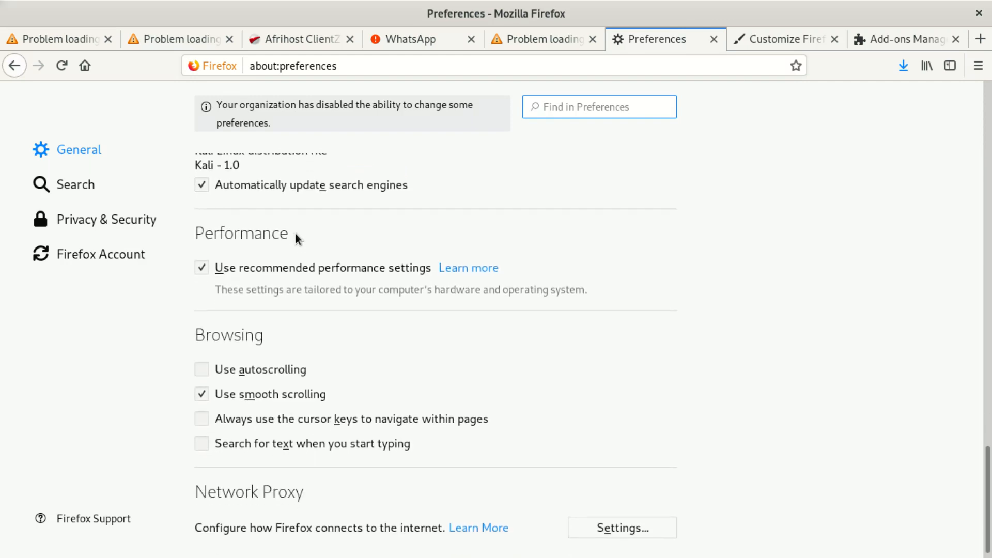
pyautogui.scroll(-3)
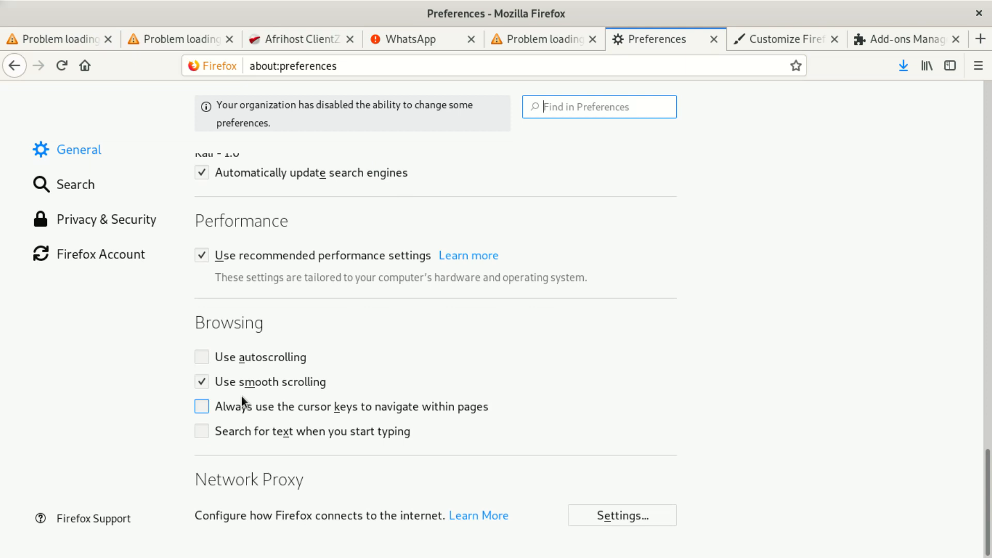
pyautogui.scroll(3)
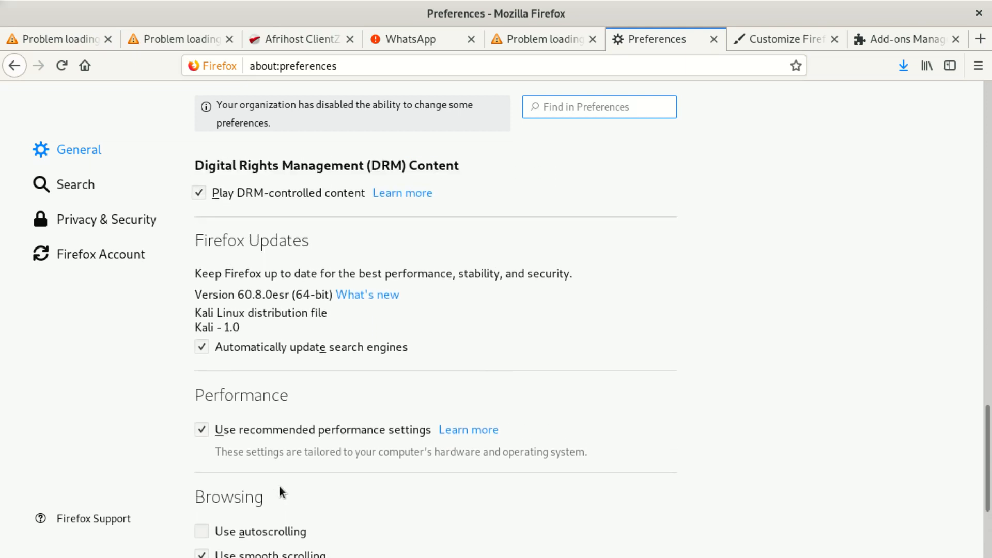
pyautogui.scroll(3)
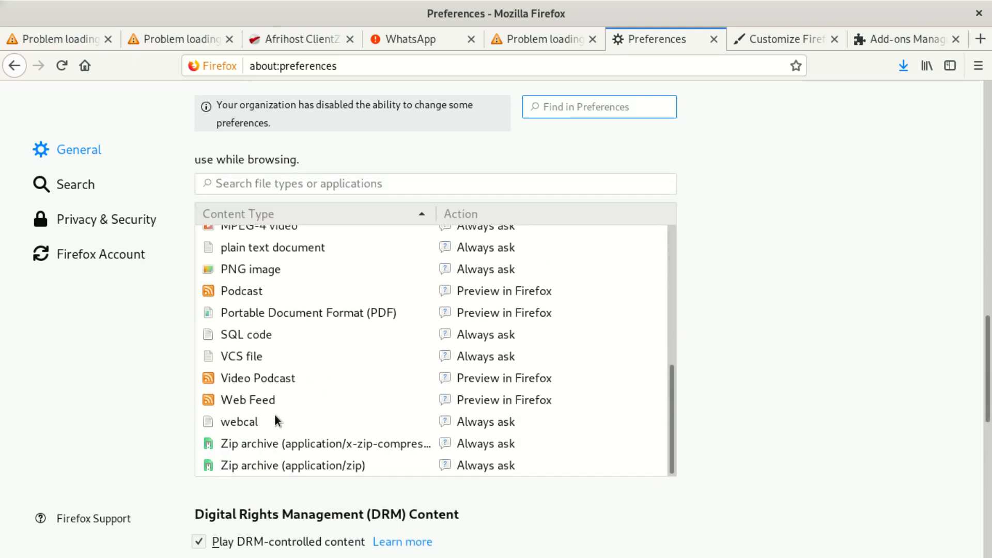
pyautogui.moveTo(248, 399)
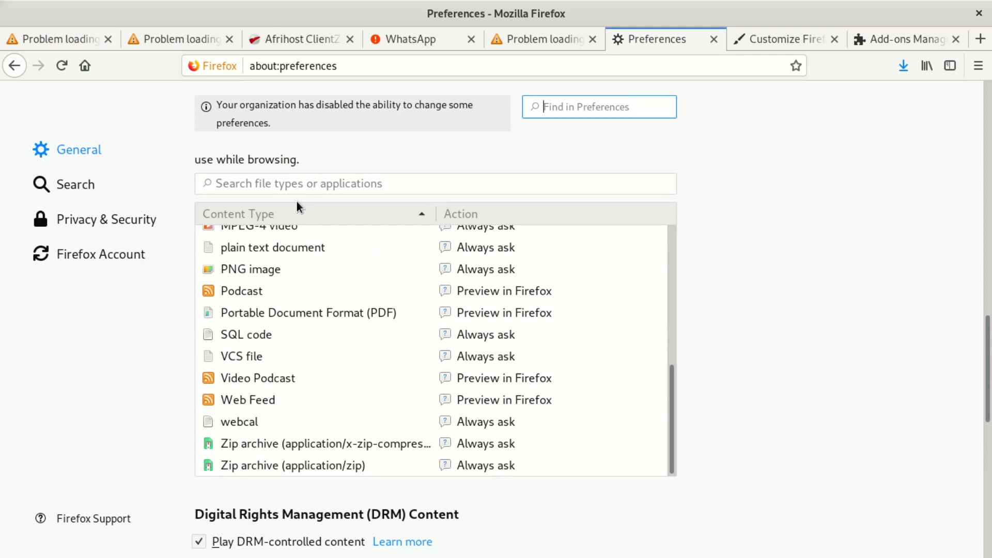
pyautogui.moveTo(297, 277)
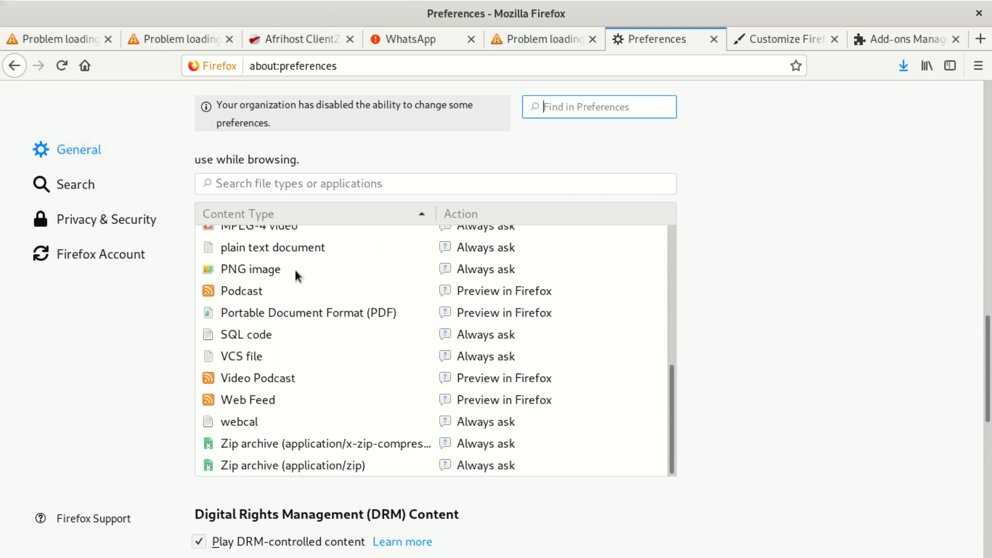
pyautogui.scroll(3)
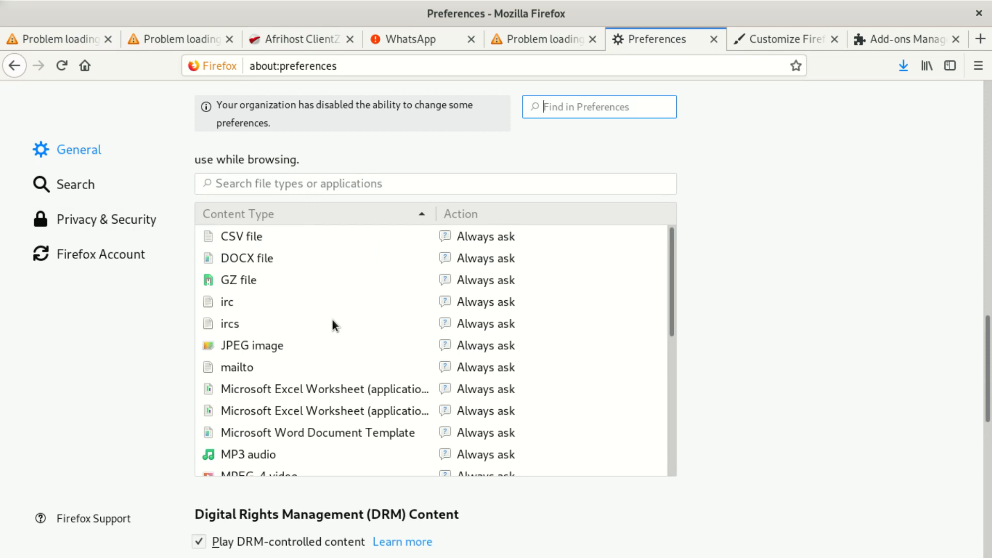
pyautogui.moveTo(102, 184)
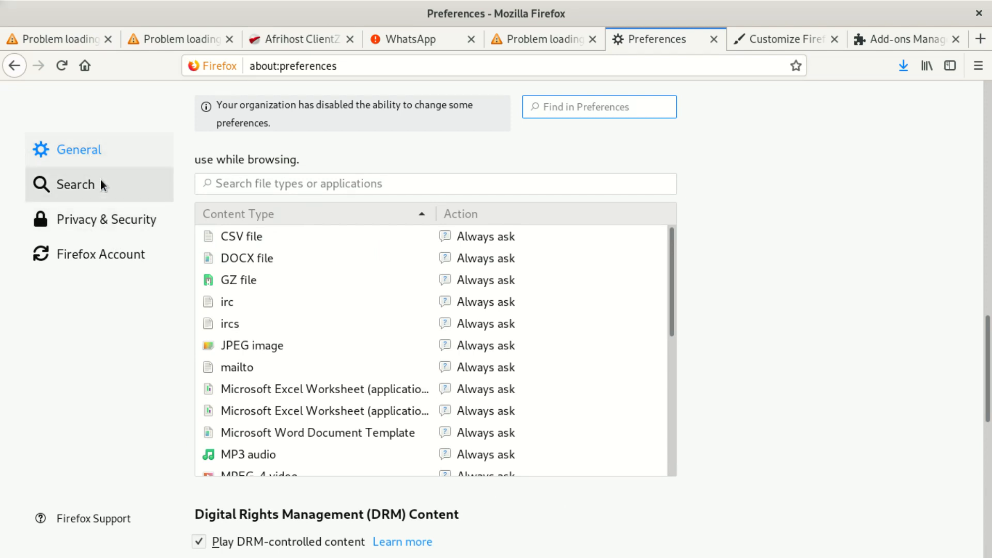
# Review the Privacy & Security preferences down to data collection and certificate settings
pyautogui.click(106, 219)
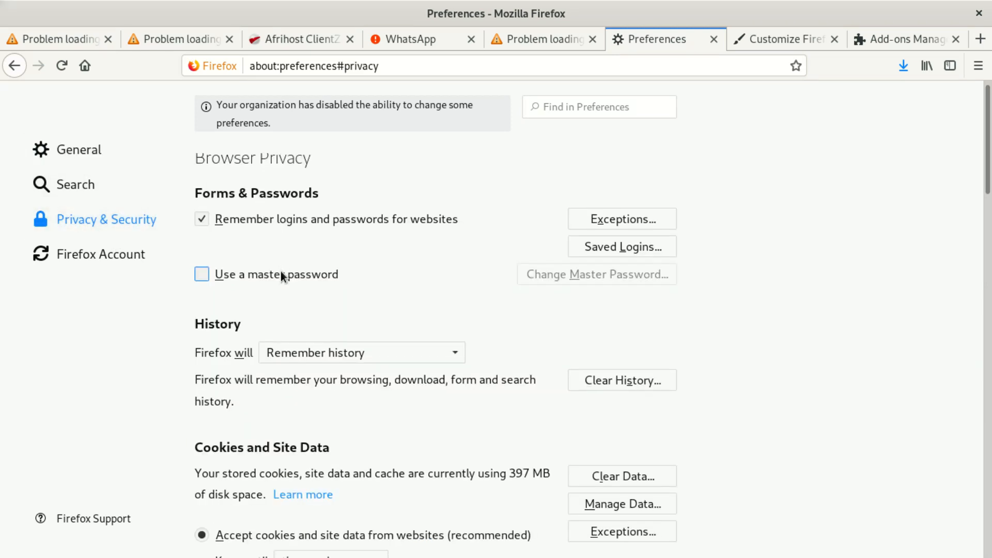
pyautogui.scroll(-3)
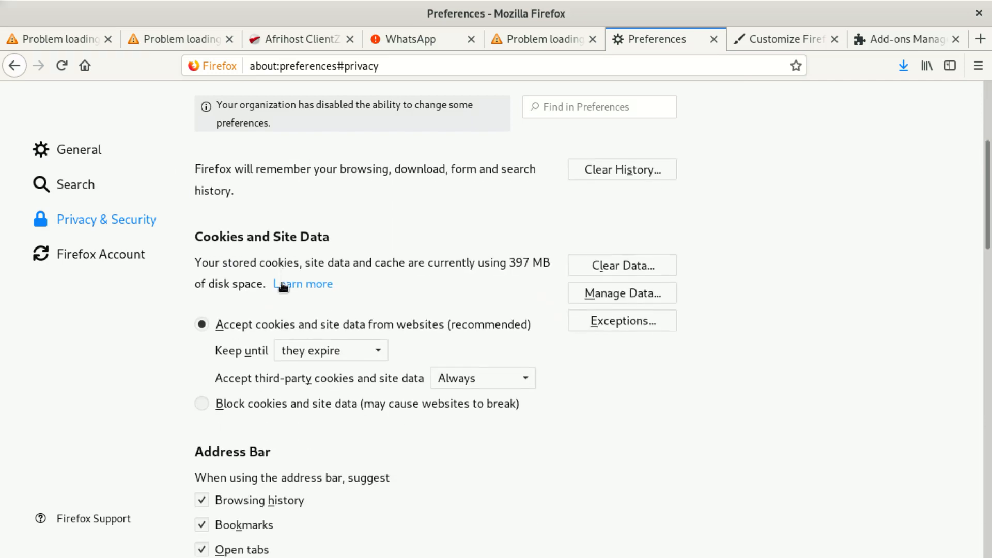
pyautogui.scroll(-3)
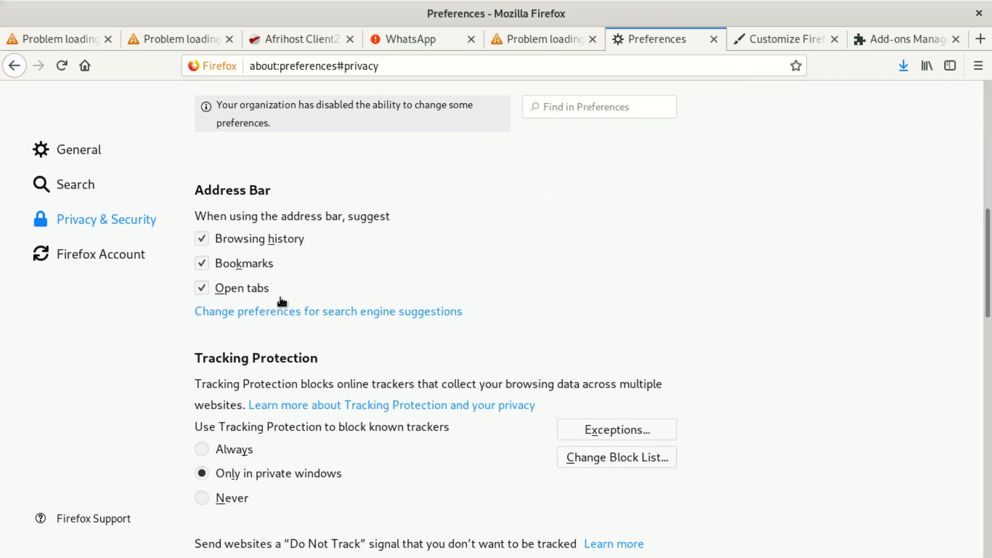
pyautogui.scroll(-3)
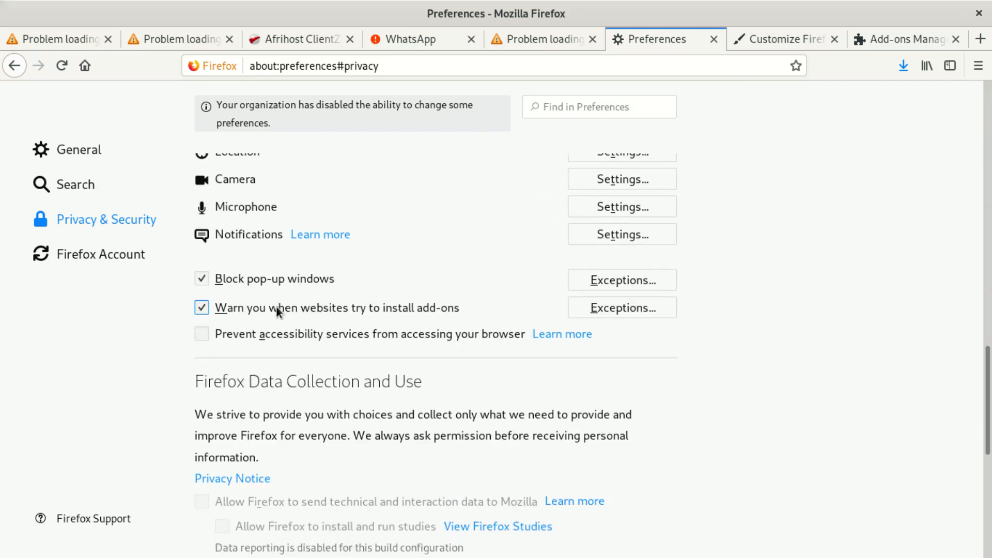
pyautogui.scroll(3)
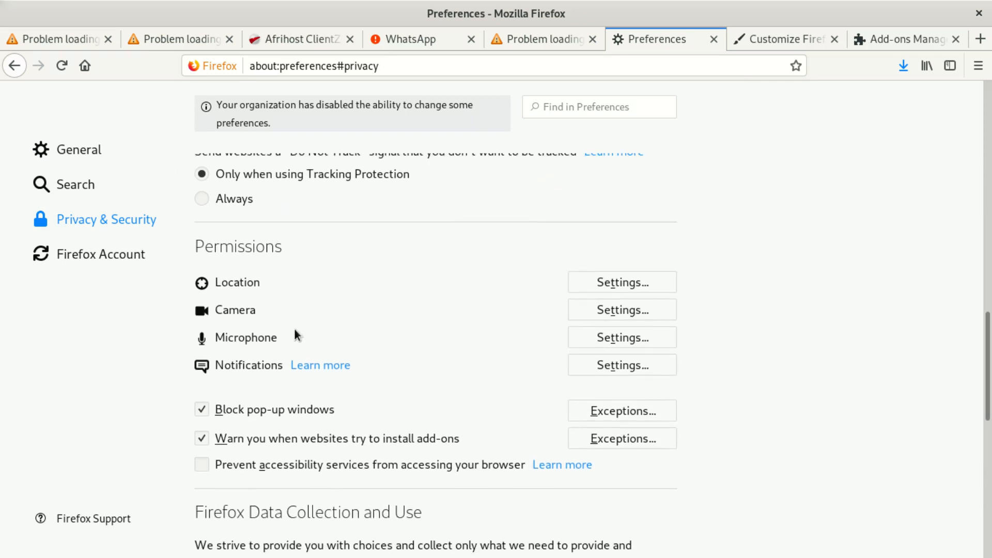
pyautogui.scroll(-3)
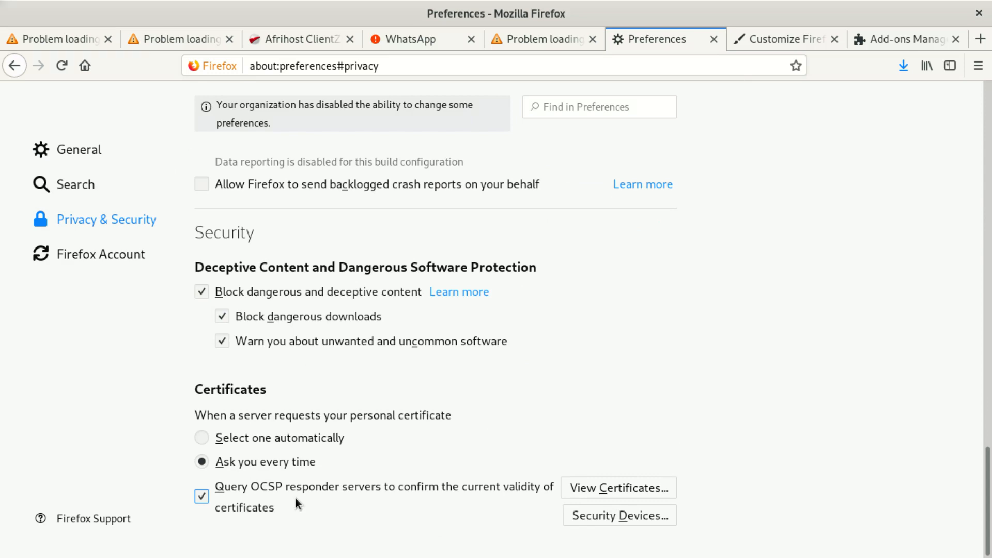
pyautogui.scroll(3)
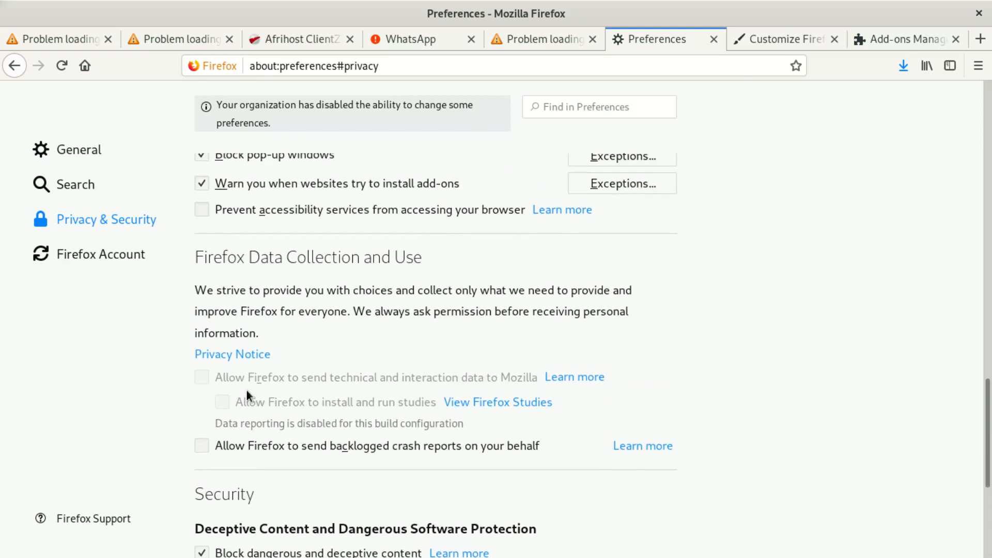
# View the Firefox Account preferences, then return to the tab that showed the offline error
pyautogui.click(99, 254)
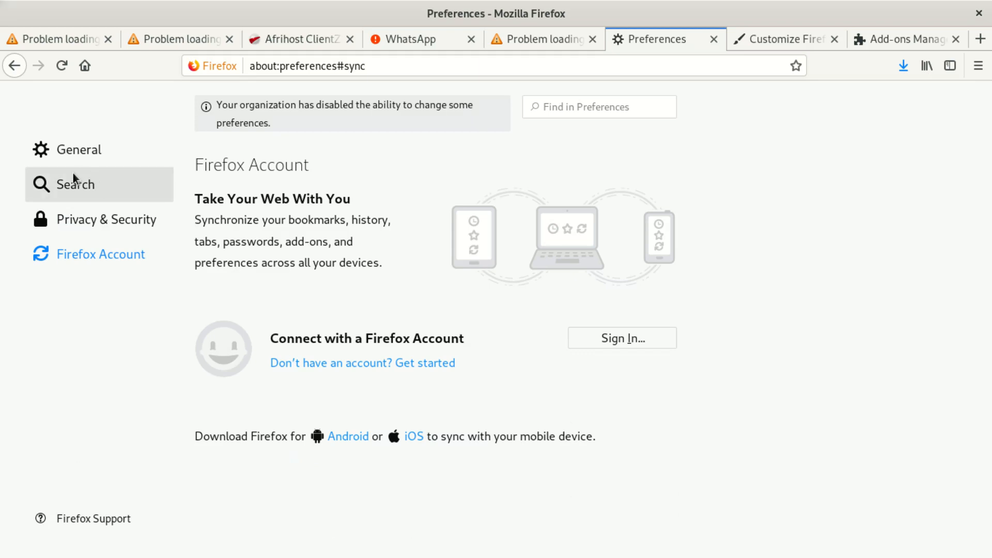
pyautogui.moveTo(311, 134)
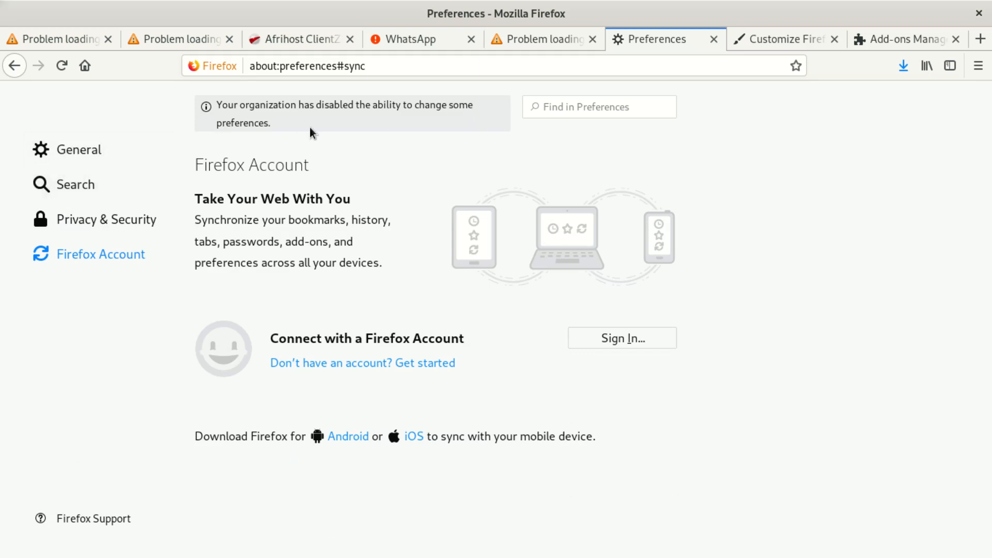
pyautogui.moveTo(257, 146)
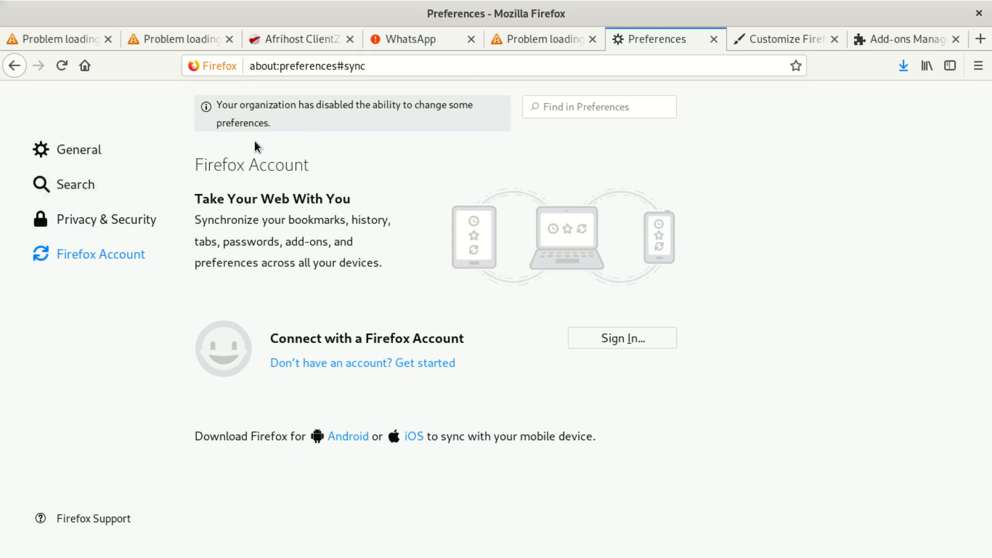
pyautogui.moveTo(628, 65)
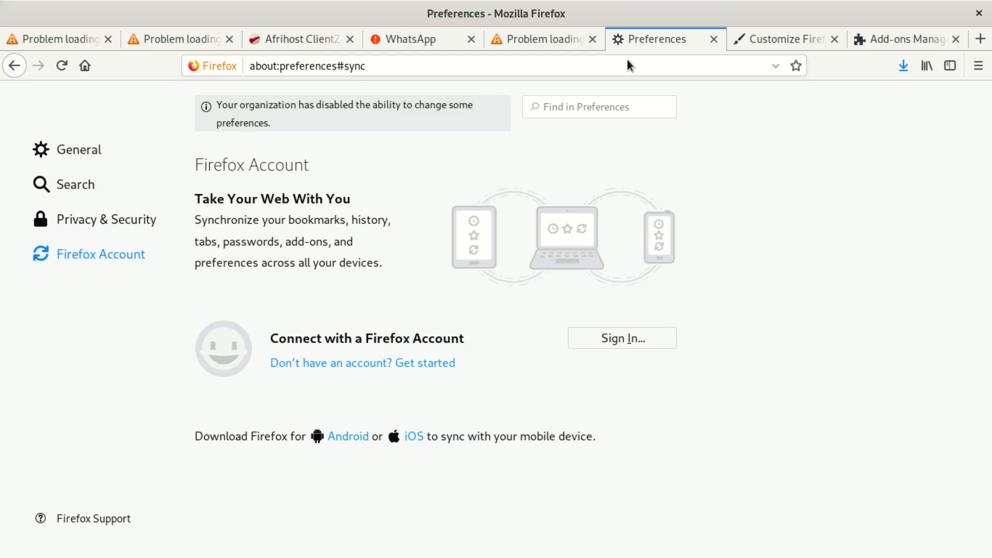
pyautogui.click(540, 38)
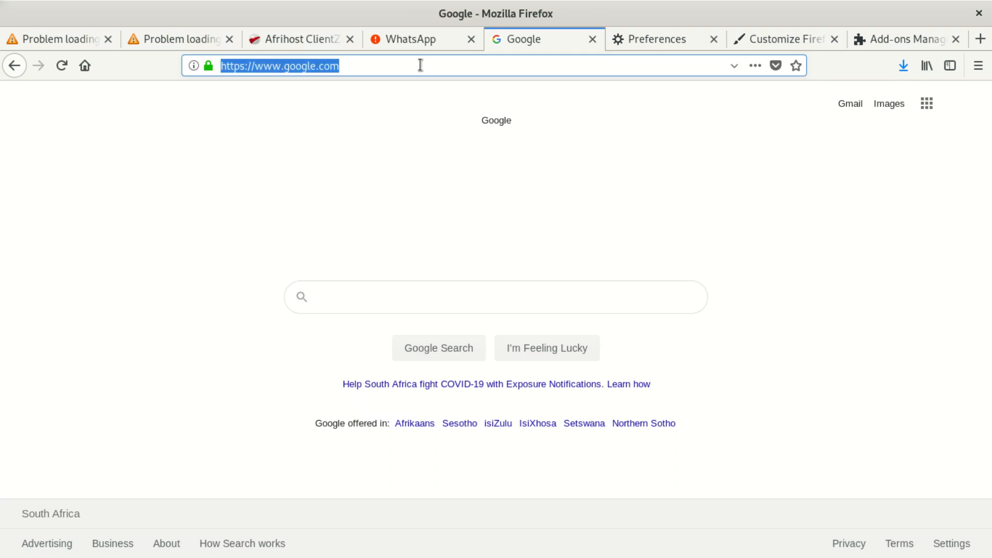
pyautogui.write('googleboy.co.za/')
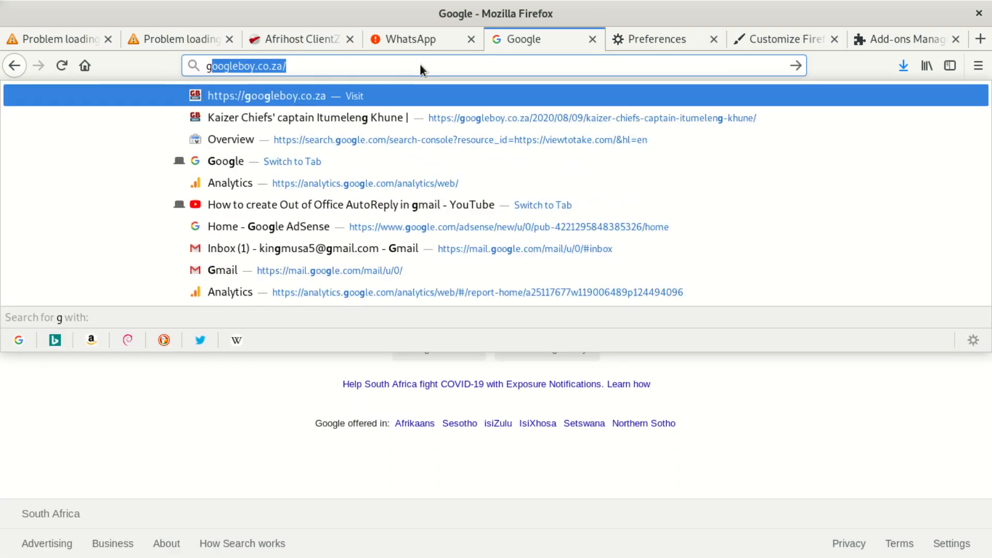
pyautogui.write('oogle')
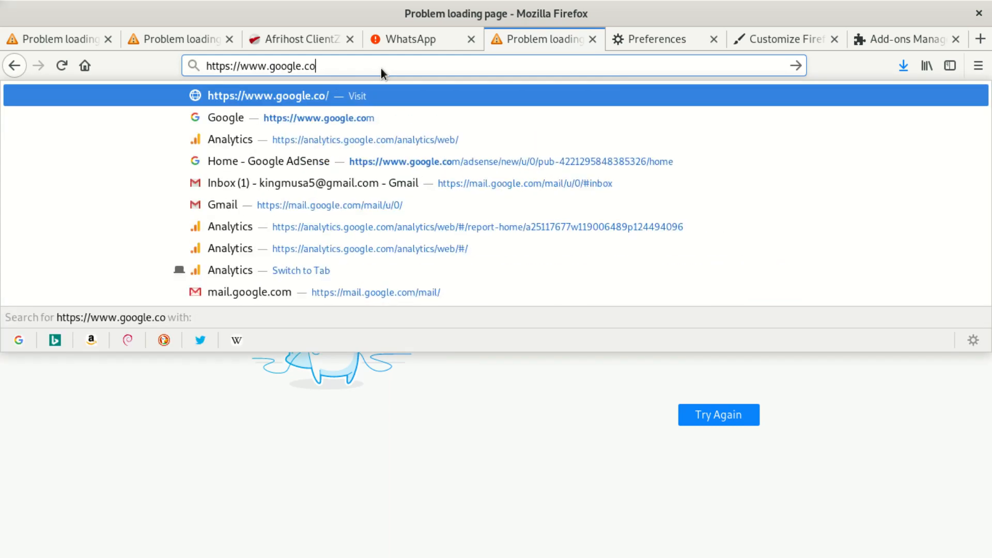
pyautogui.write('.fr')
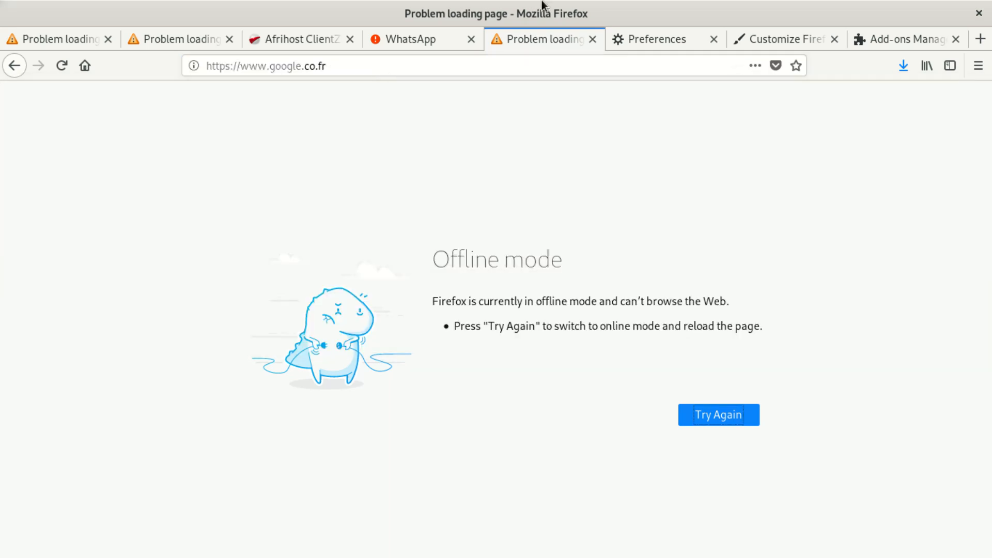
pyautogui.moveTo(536, 370)
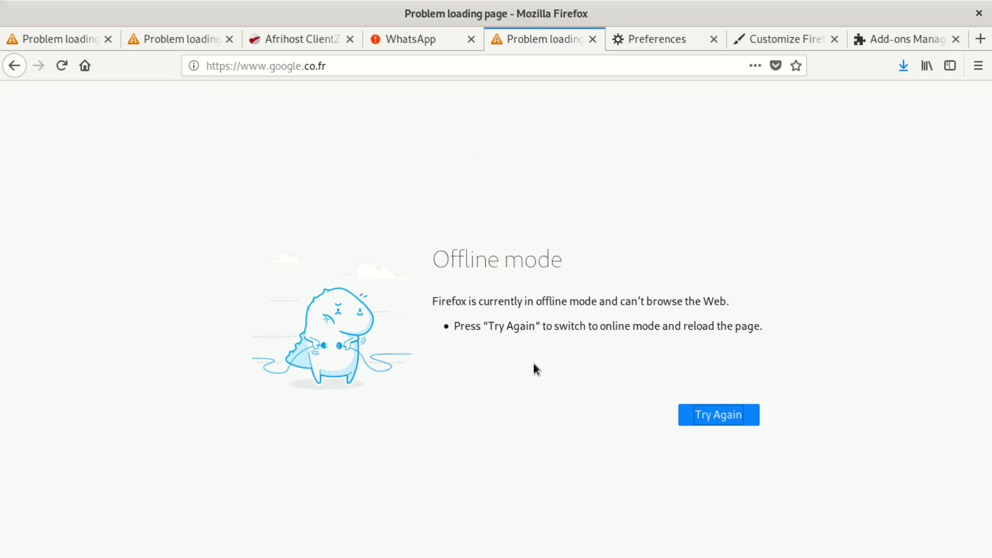
pyautogui.moveTo(602, 301)
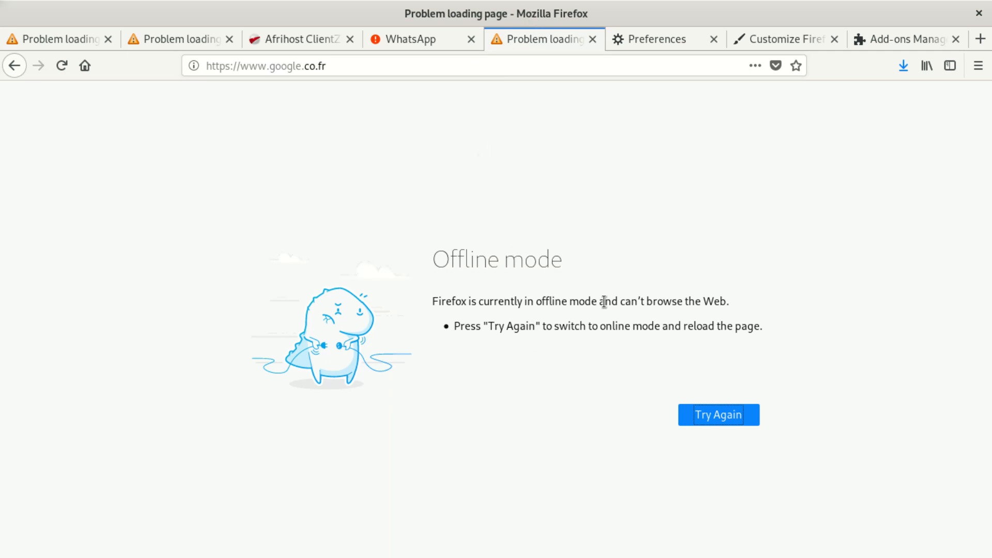
pyautogui.moveTo(631, 295)
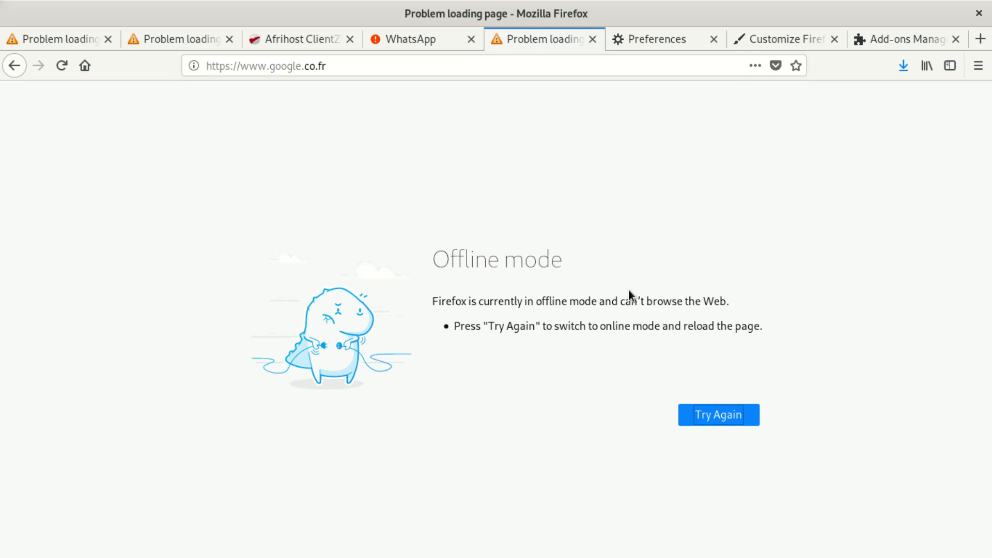
pyautogui.moveTo(432, 264)
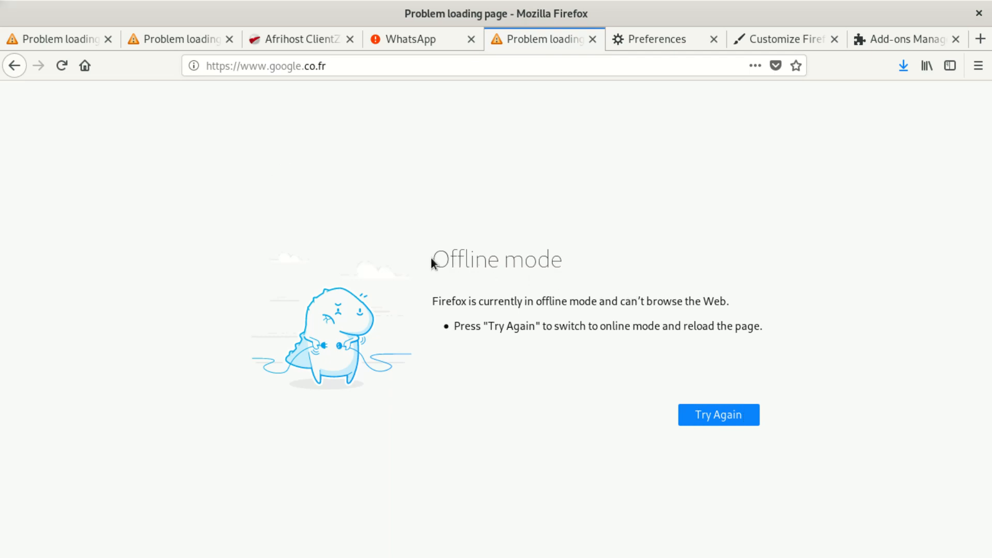
# Select the 'Offline mode' heading on the error page, then return to the Preferences tab
pyautogui.doubleClick(495, 258)
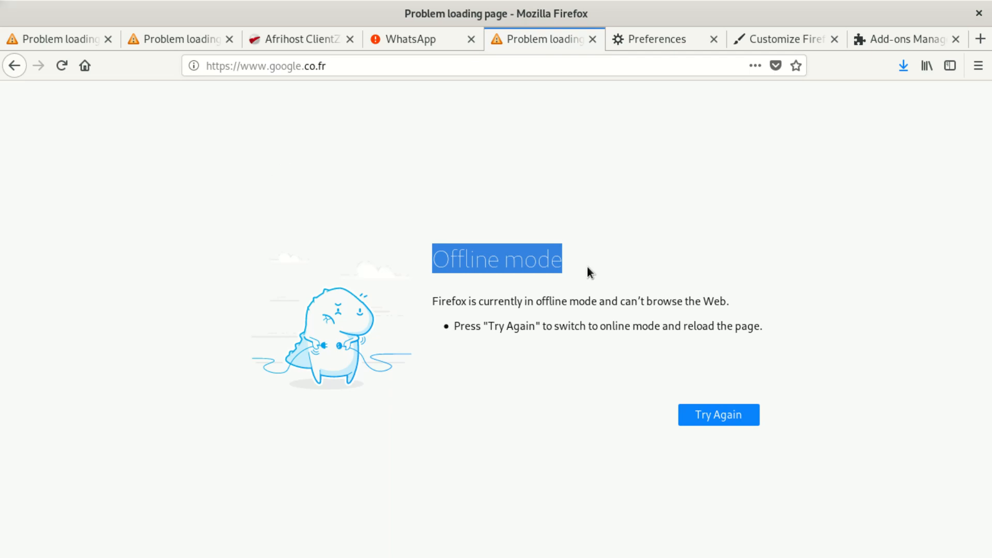
pyautogui.moveTo(626, 330)
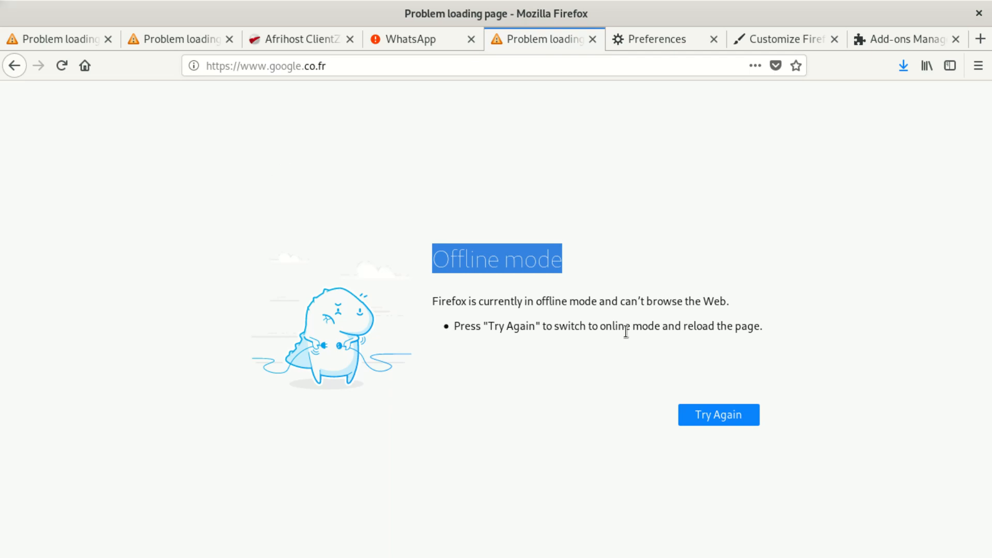
pyautogui.moveTo(641, 340)
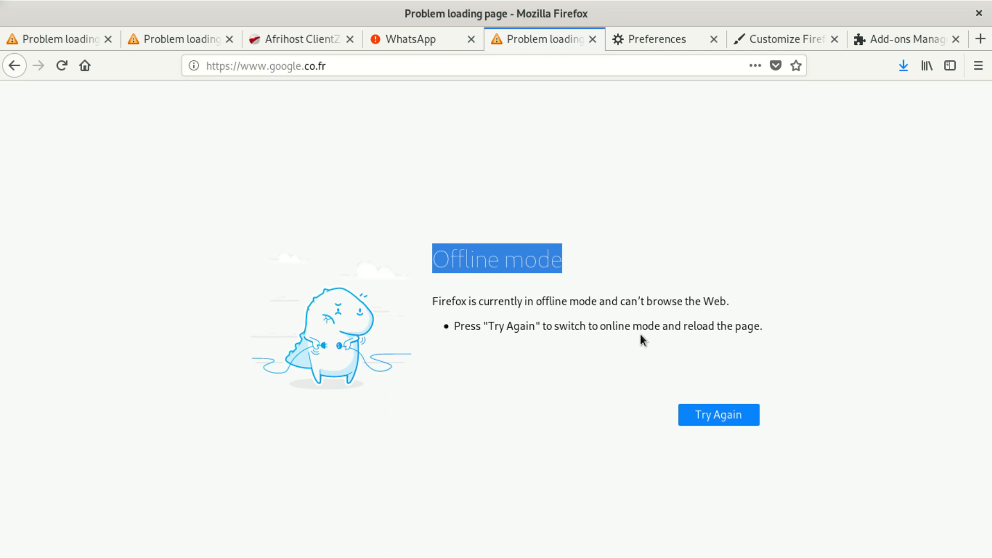
pyautogui.moveTo(545, 327)
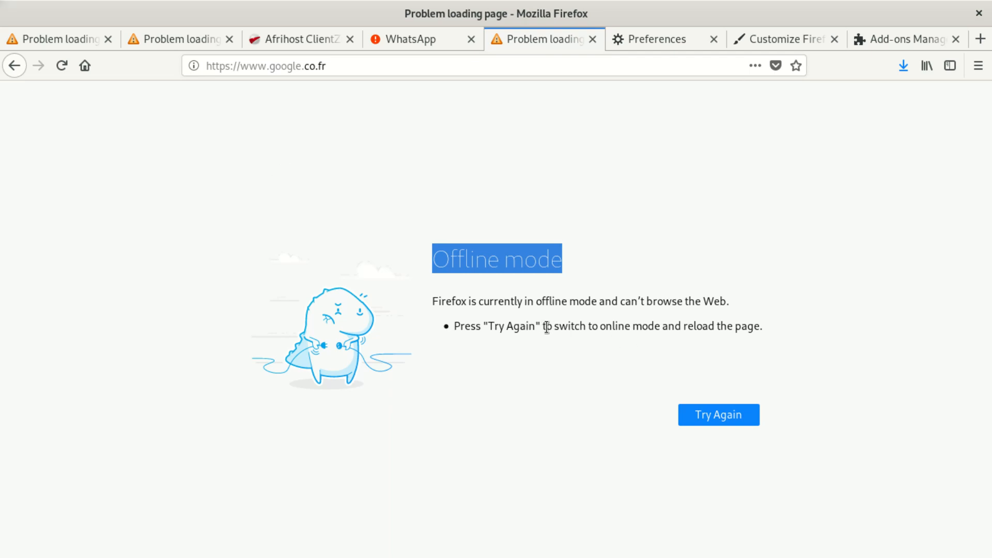
pyautogui.click(486, 327)
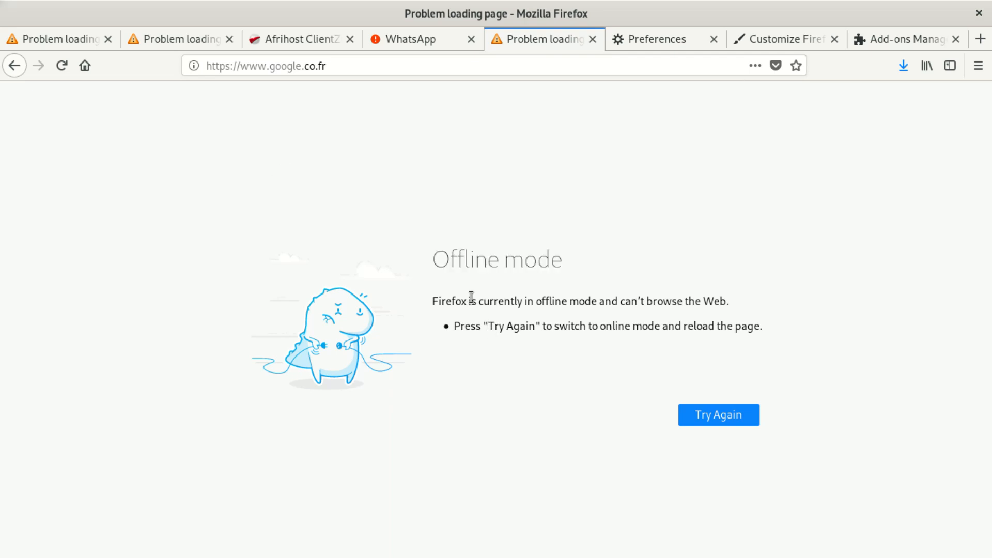
pyautogui.moveTo(435, 257)
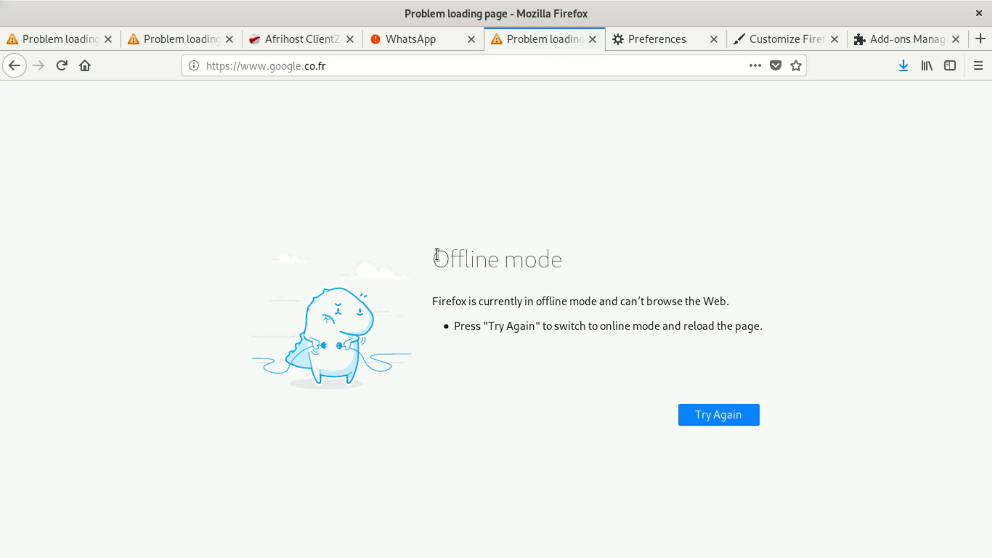
pyautogui.doubleClick(495, 258)
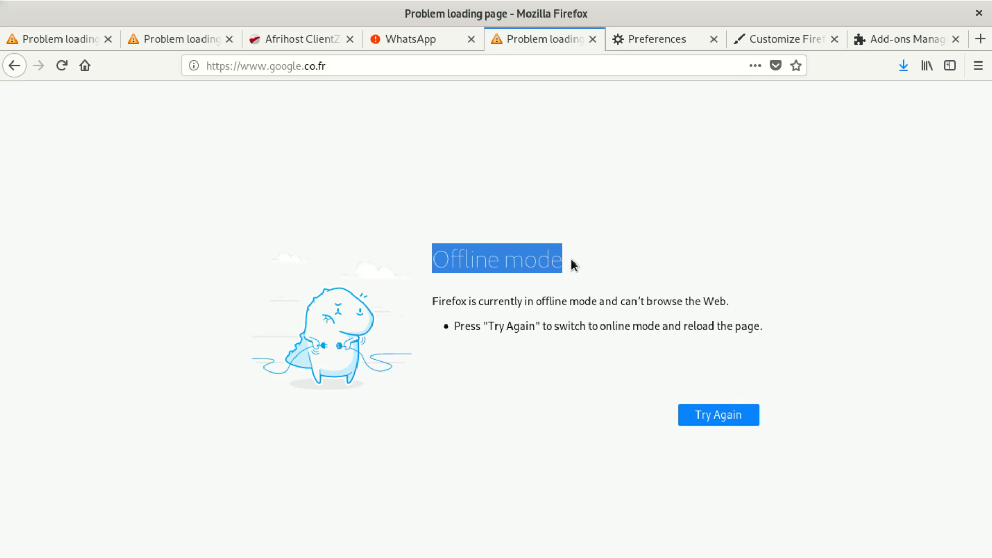
pyautogui.click(658, 38)
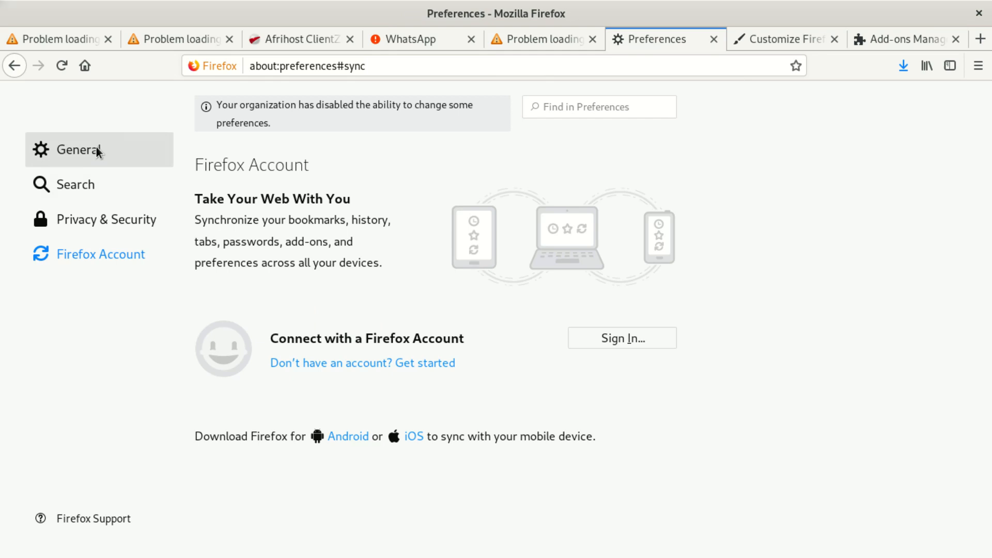
# Search the preferences for 'off' to look for an offline option
pyautogui.click(78, 149)
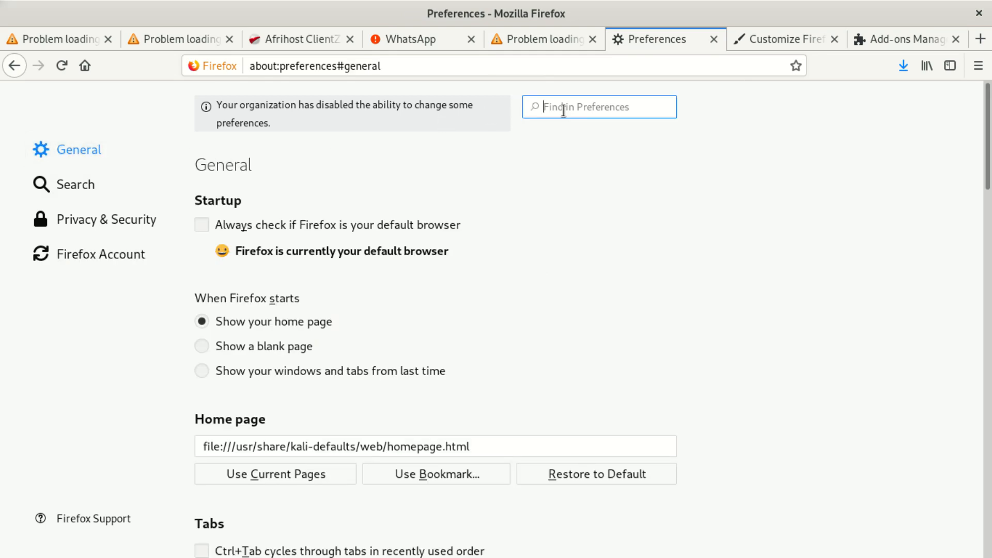
pyautogui.write('off')
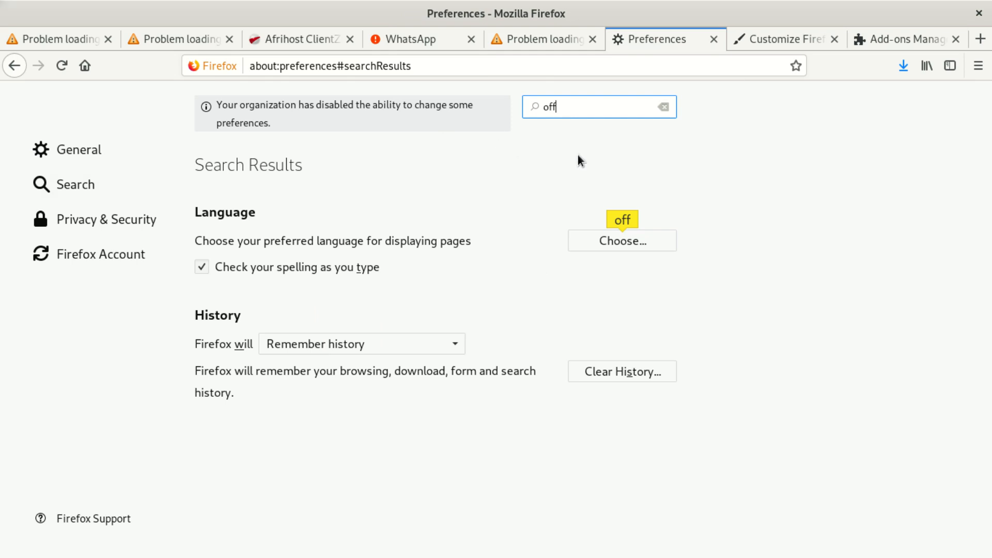
pyautogui.moveTo(471, 210)
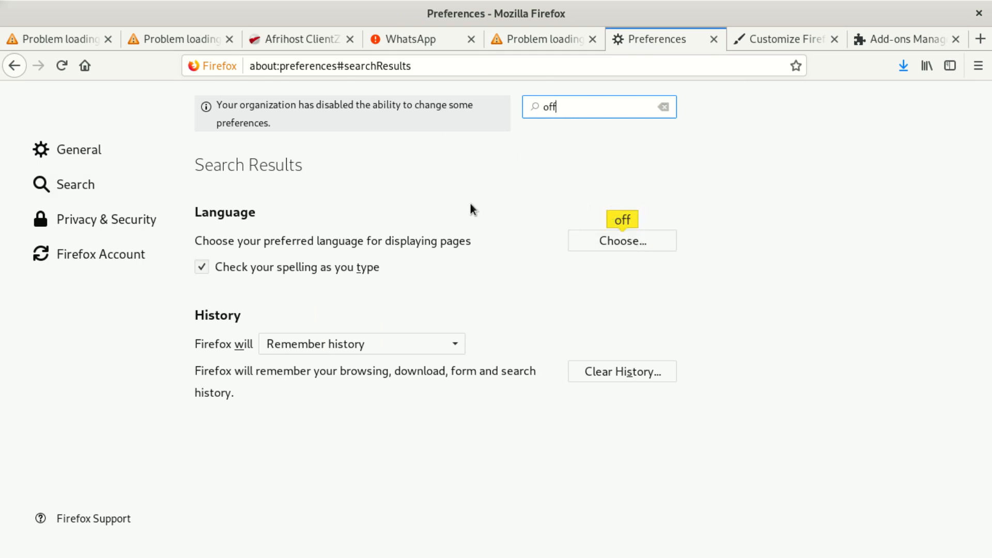
pyautogui.moveTo(293, 118)
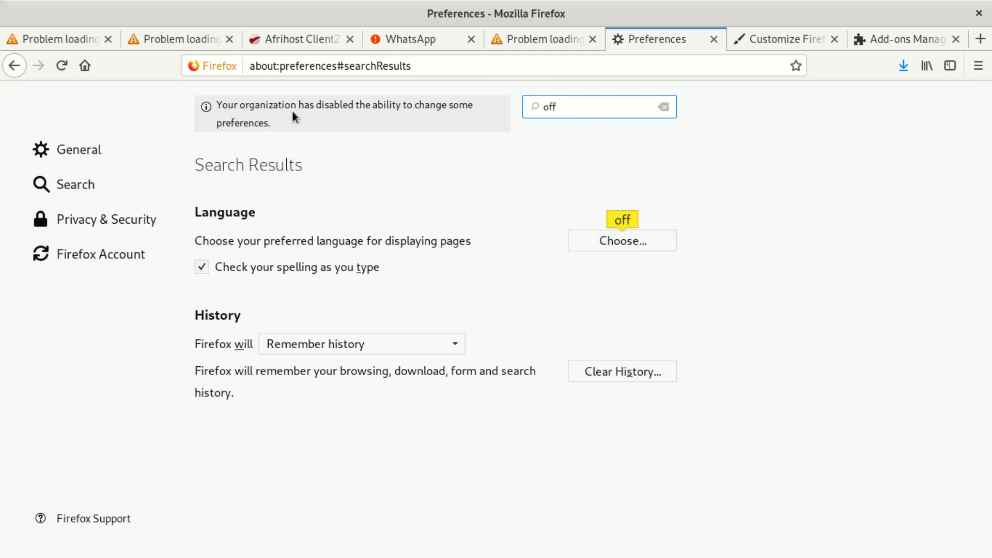
pyautogui.moveTo(385, 126)
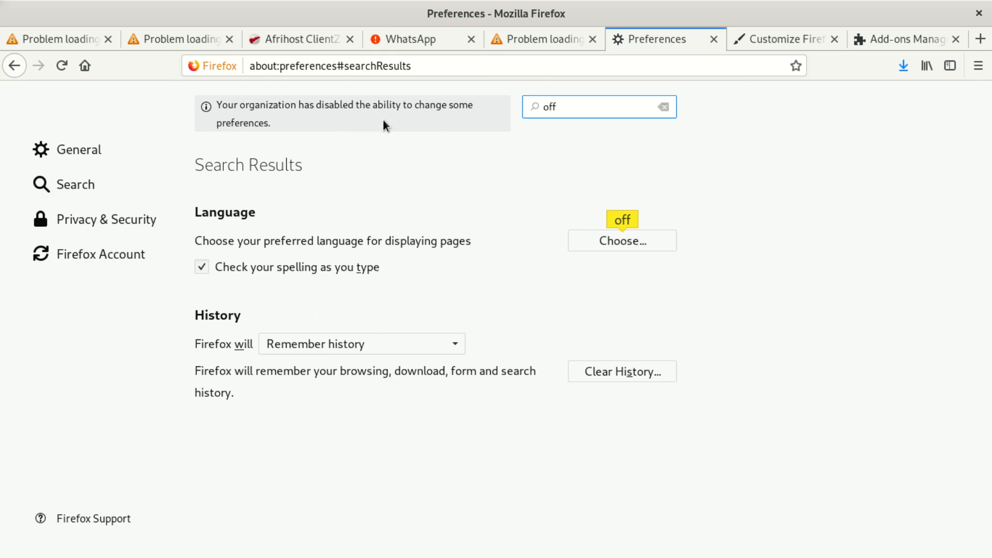
pyautogui.moveTo(459, 128)
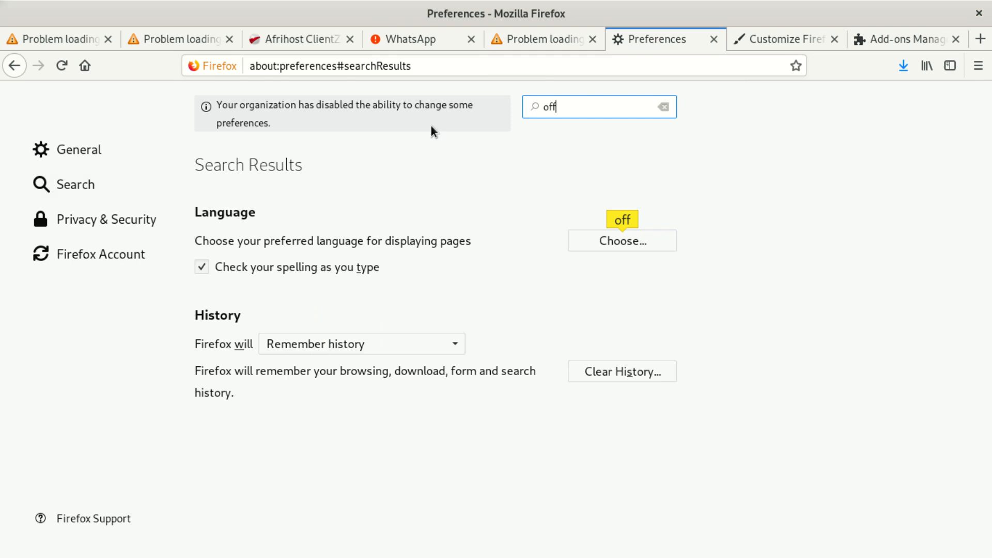
pyautogui.moveTo(383, 170)
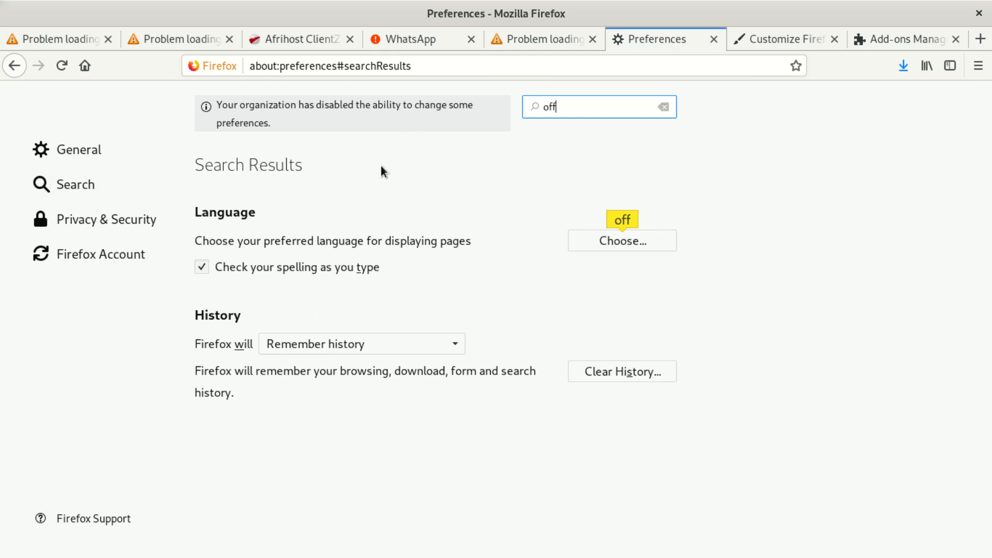
pyautogui.moveTo(557, 156)
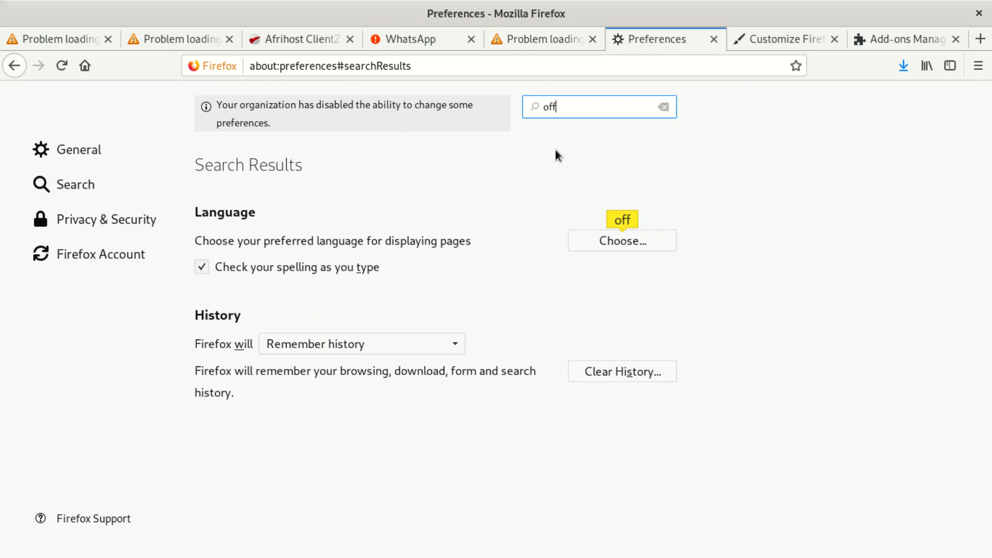
pyautogui.moveTo(514, 249)
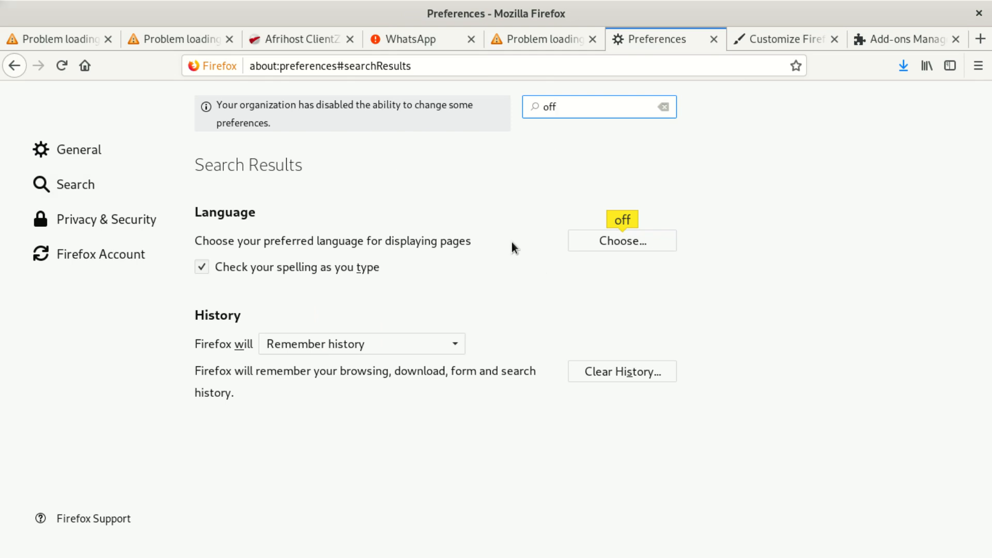
pyautogui.moveTo(703, 114)
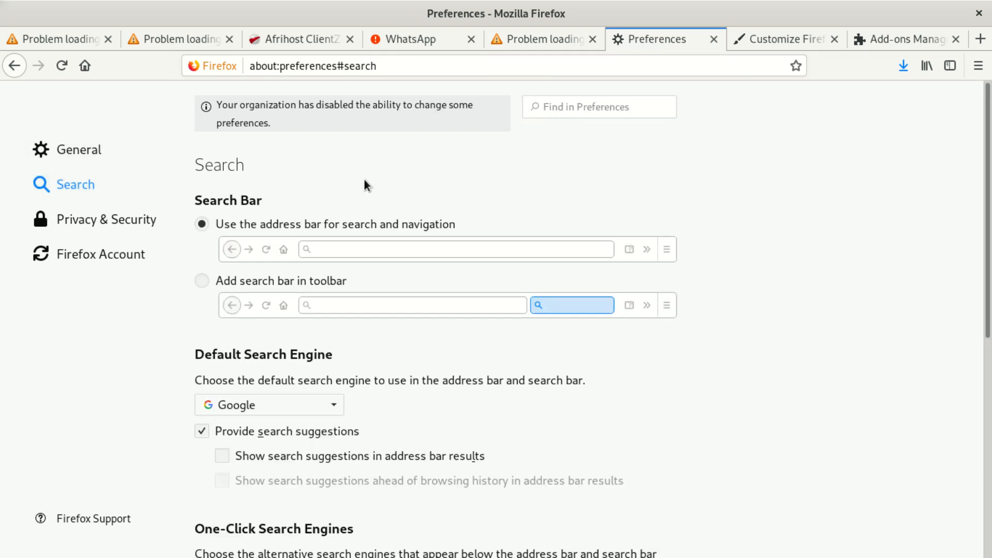
# Search the preferences for 'oof', then show the General section
pyautogui.click(598, 107)
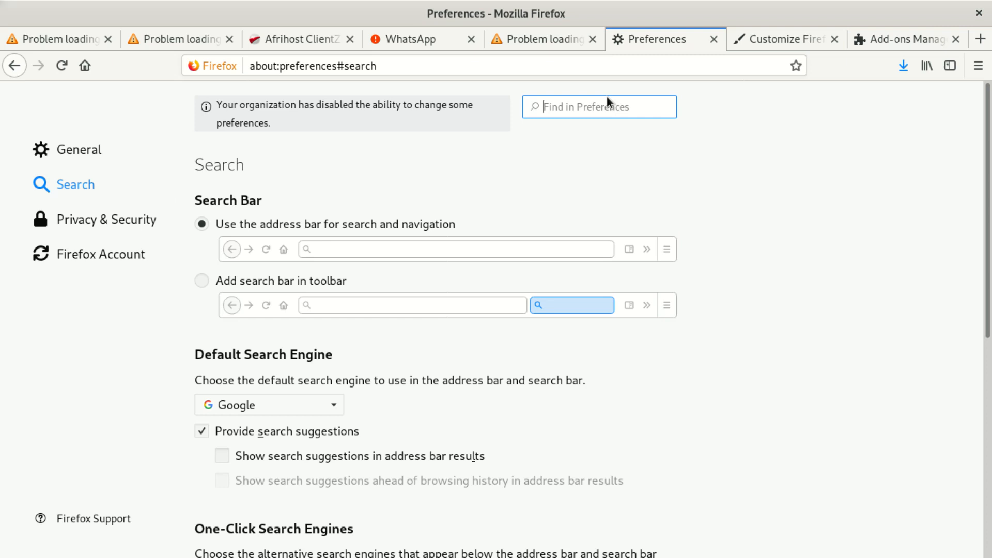
pyautogui.write('oof')
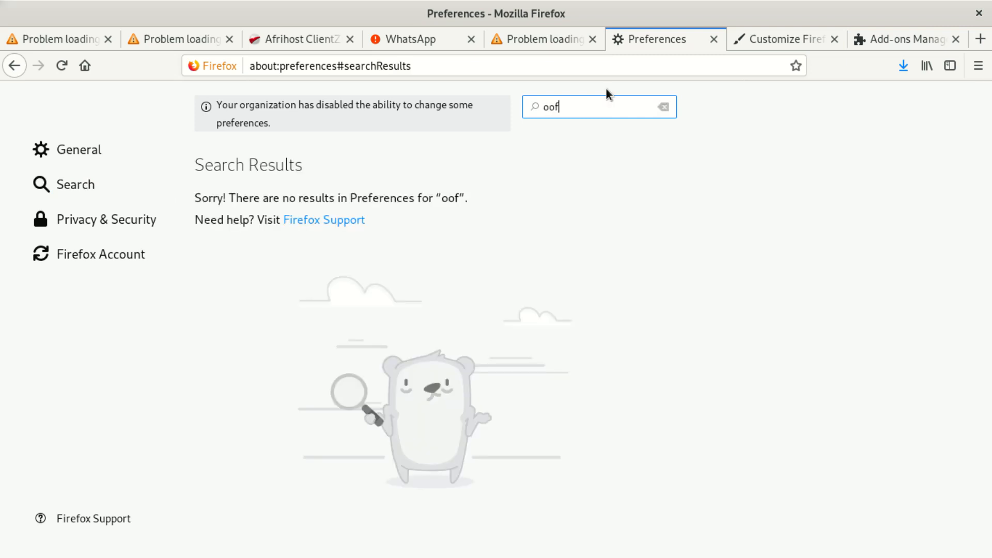
pyautogui.click(662, 106)
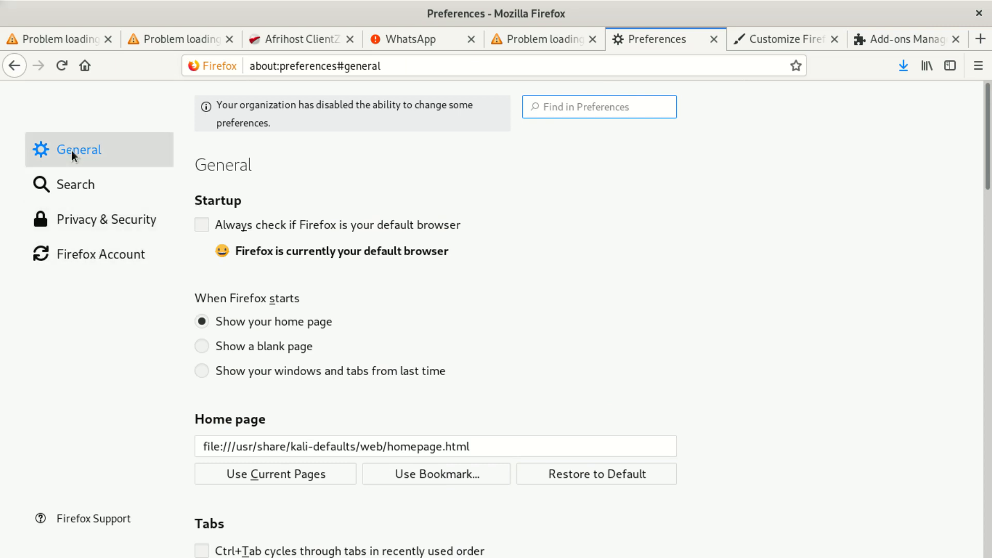
# Search the preferences for 'privac' to list Tracking Protection and Do Not Track settings
pyautogui.click(598, 107)
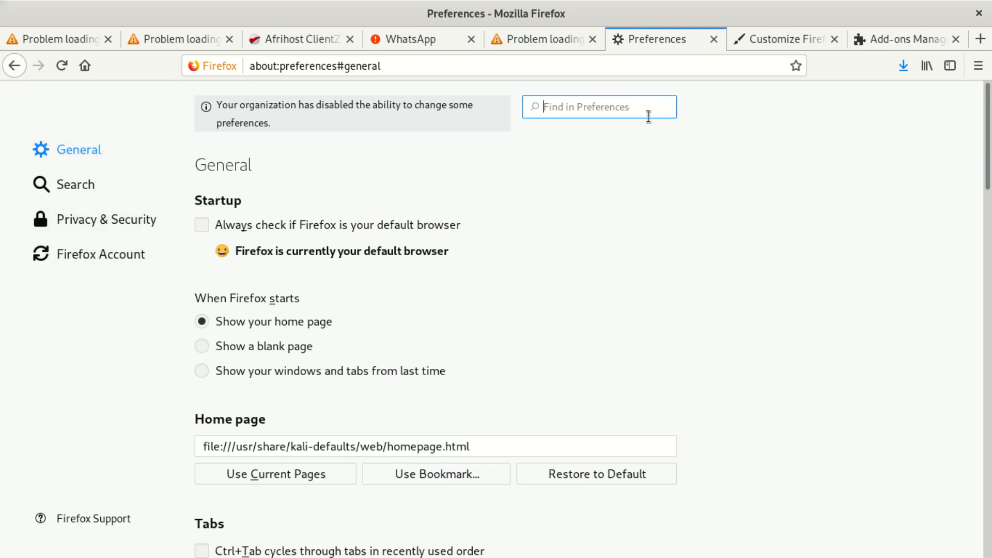
pyautogui.write('pri')
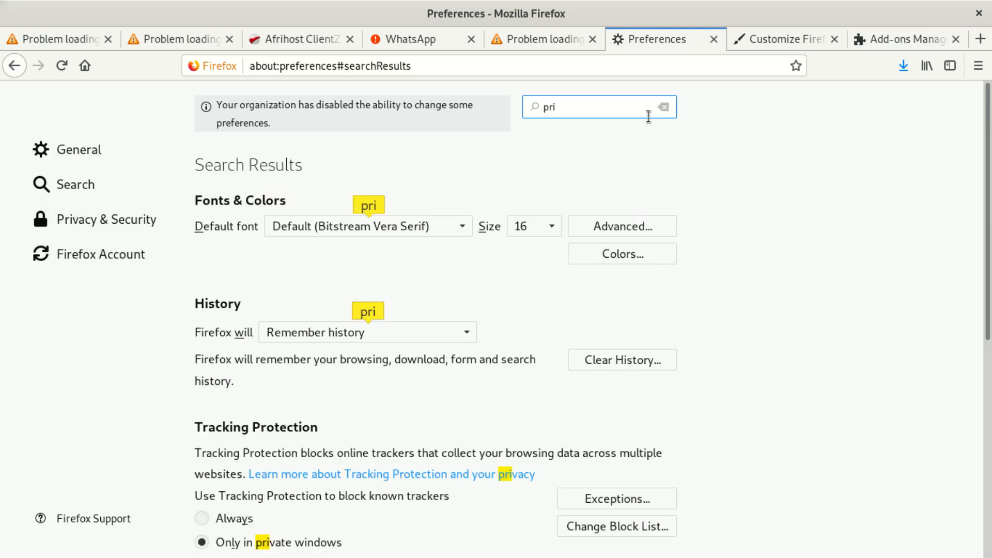
pyautogui.write('v')
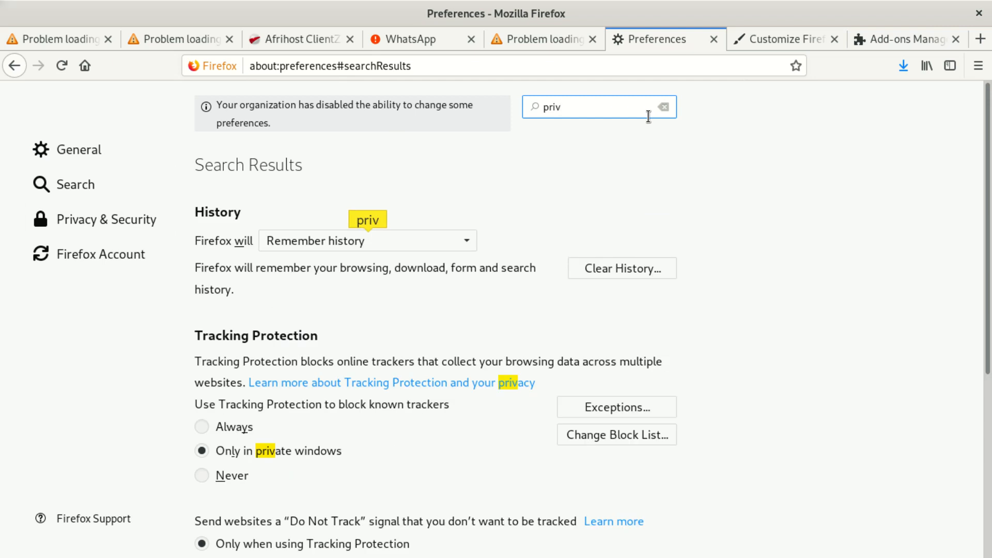
pyautogui.write('ac')
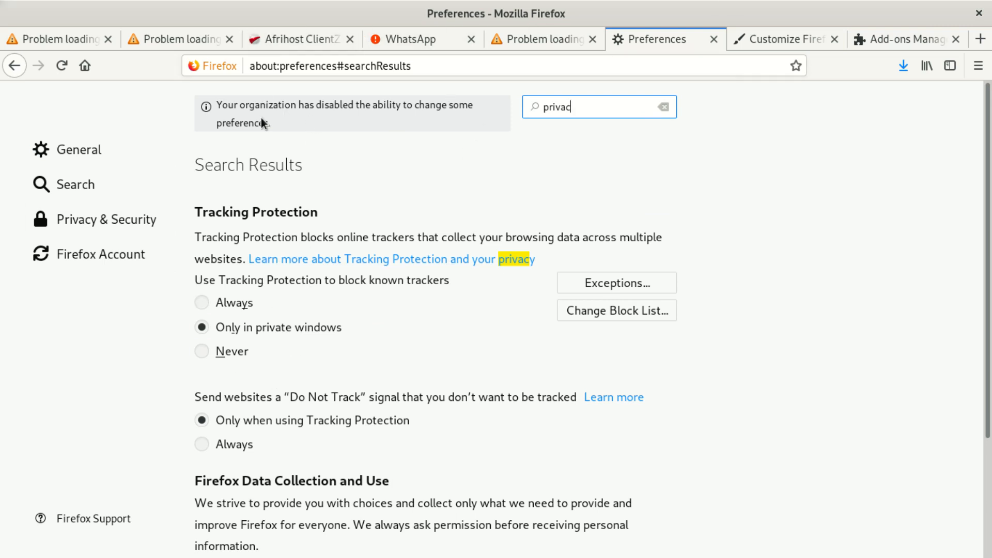
pyautogui.moveTo(402, 555)
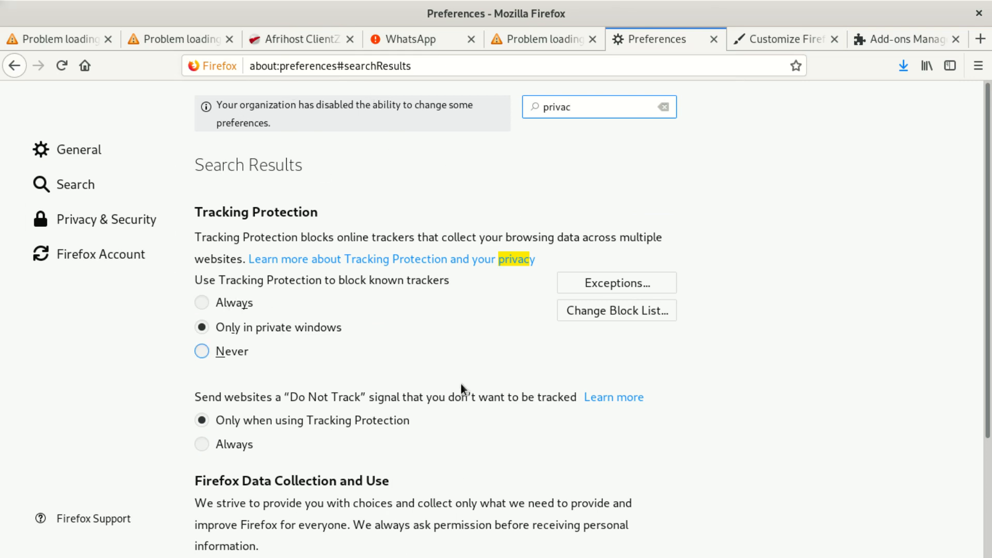
pyautogui.scroll(-3)
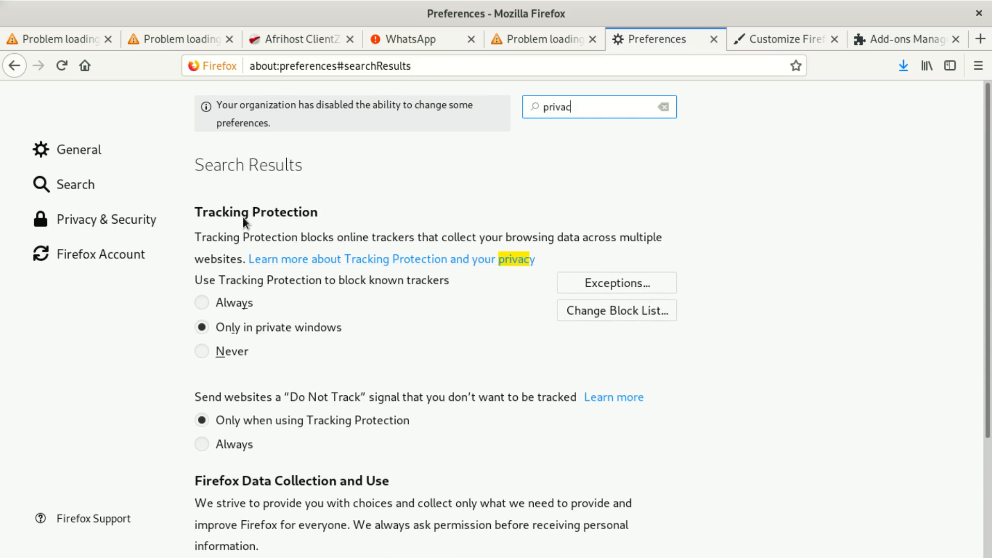
# View the Firefox Account and Privacy & Security sections, ending on General
pyautogui.click(100, 254)
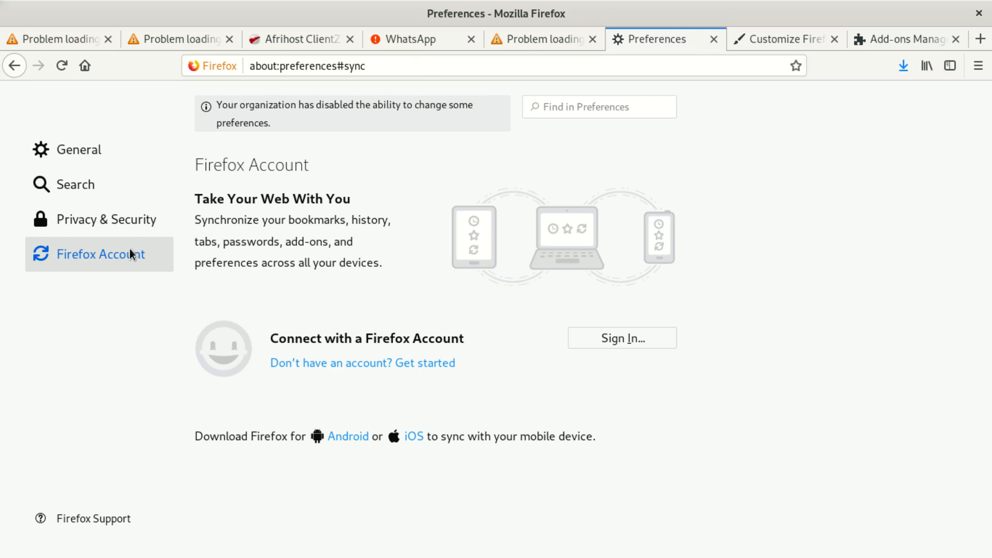
pyautogui.click(106, 219)
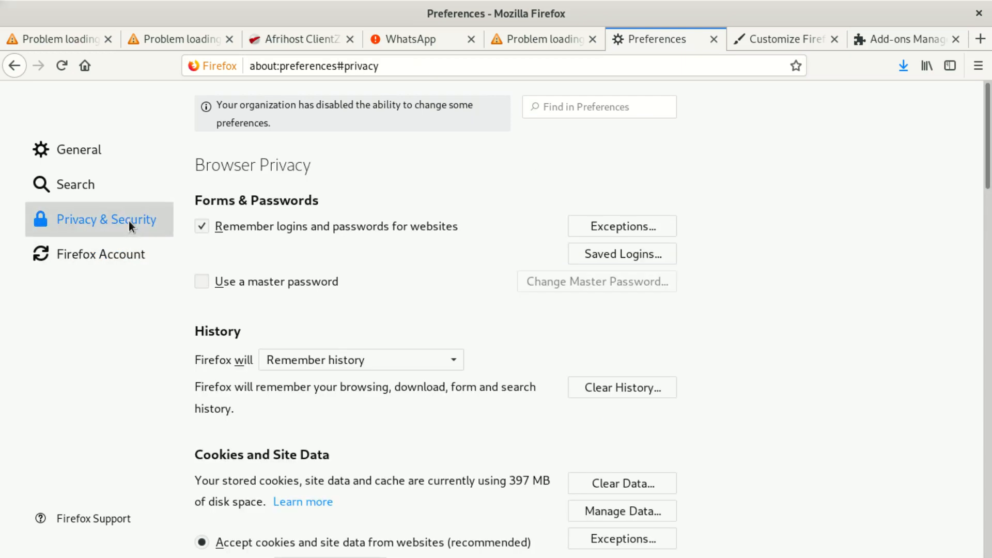
pyautogui.click(79, 149)
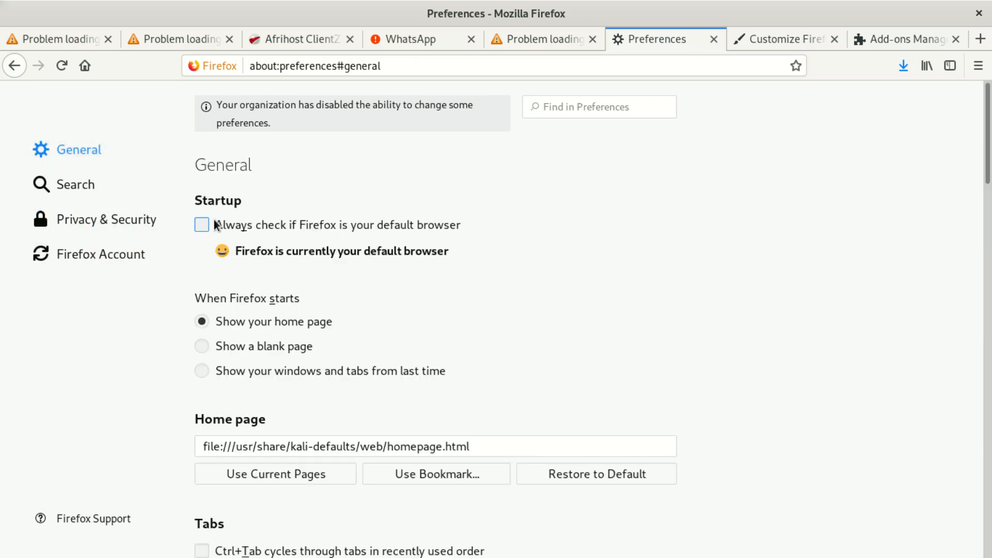
# Bring up the hamburger menu twice and dismiss it without choosing anything
pyautogui.click(977, 66)
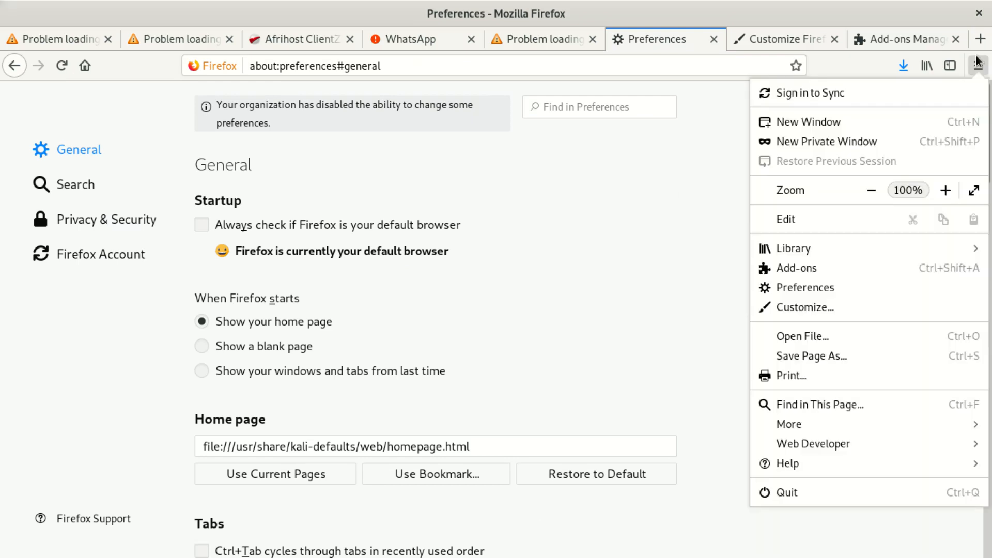
pyautogui.moveTo(867, 271)
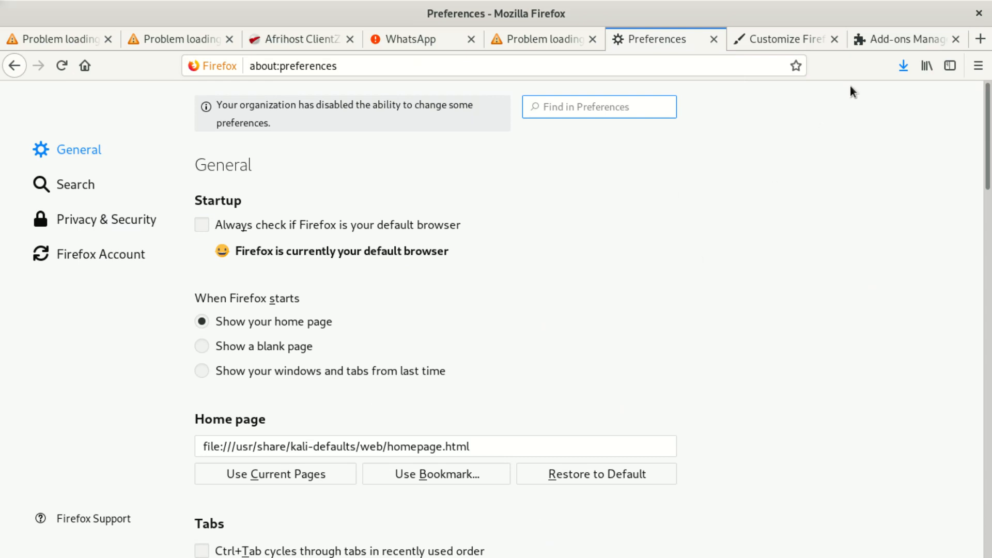
pyautogui.click(977, 66)
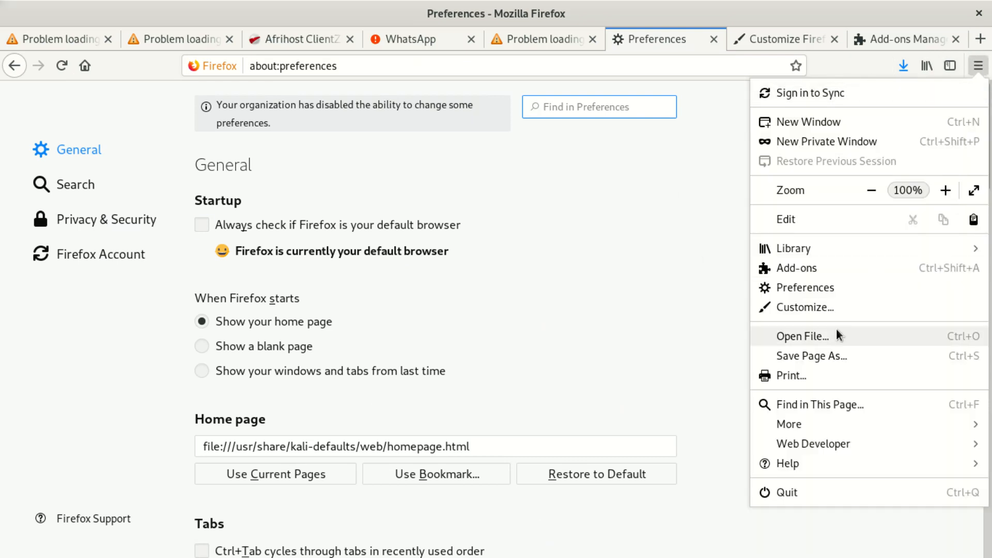
pyautogui.moveTo(853, 435)
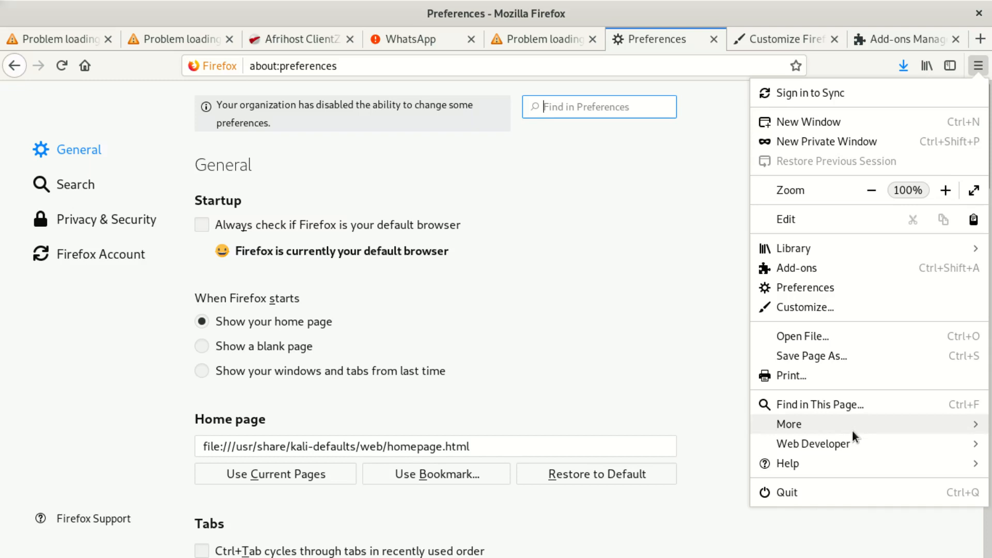
pyautogui.moveTo(854, 443)
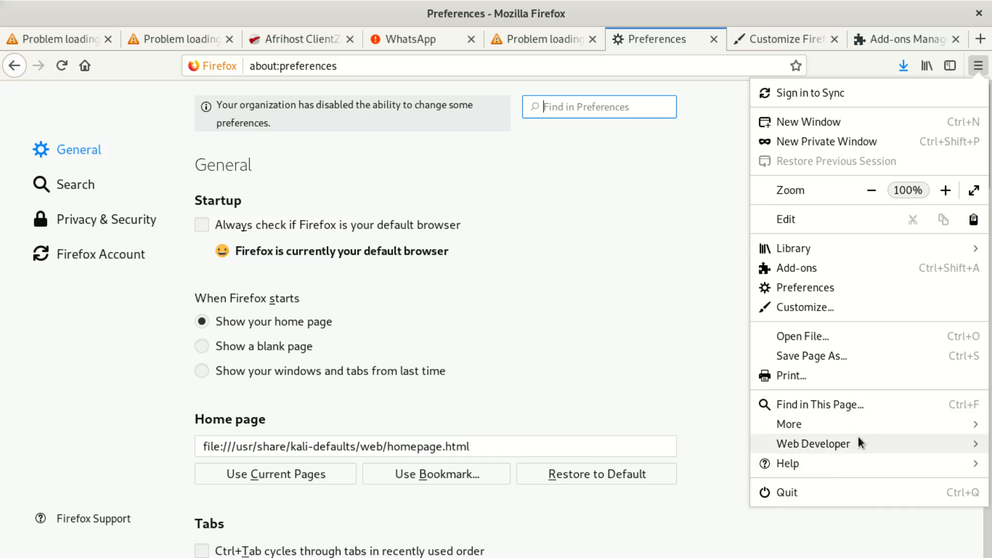
pyautogui.click(788, 424)
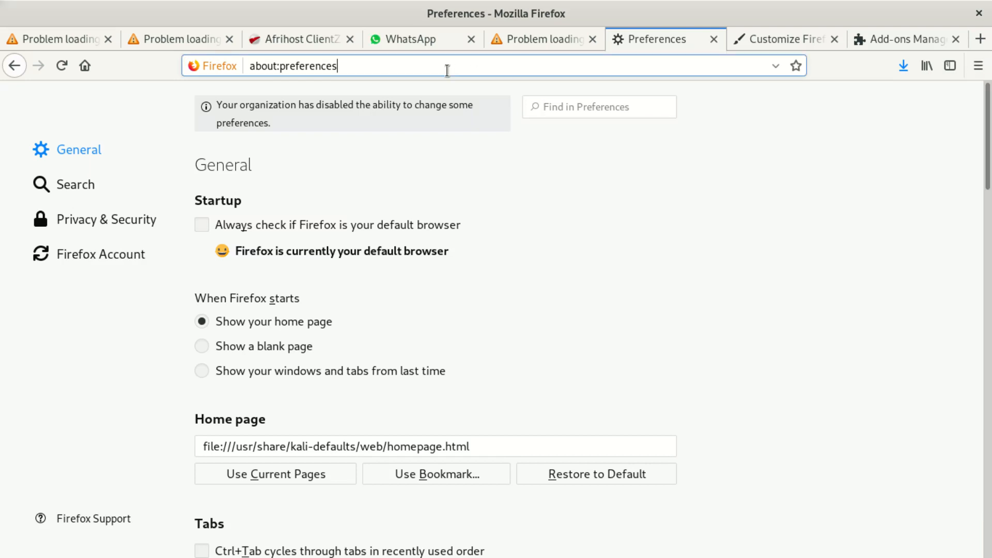
# Use the Offline mode page's Try Again button to go back online and start a new address
pyautogui.click(536, 39)
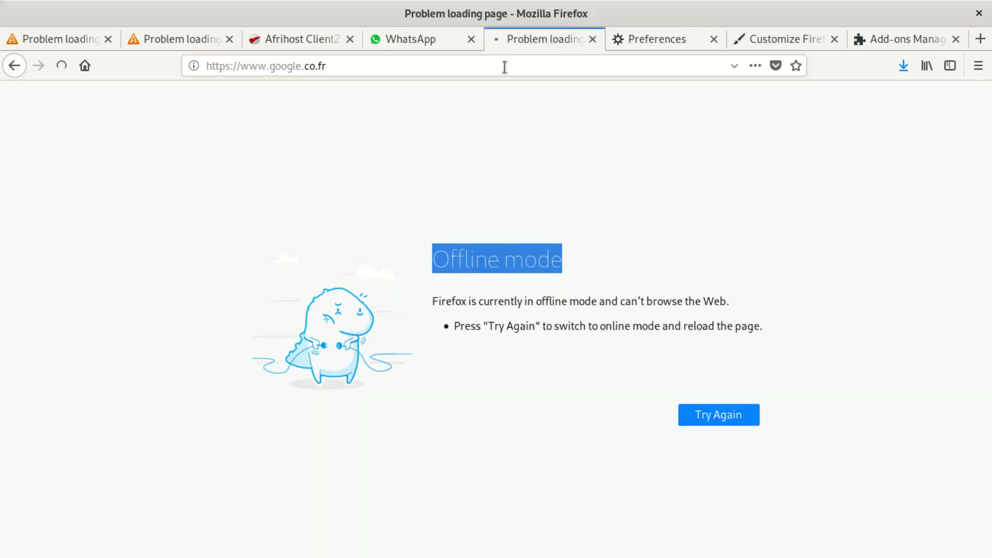
pyautogui.click(717, 414)
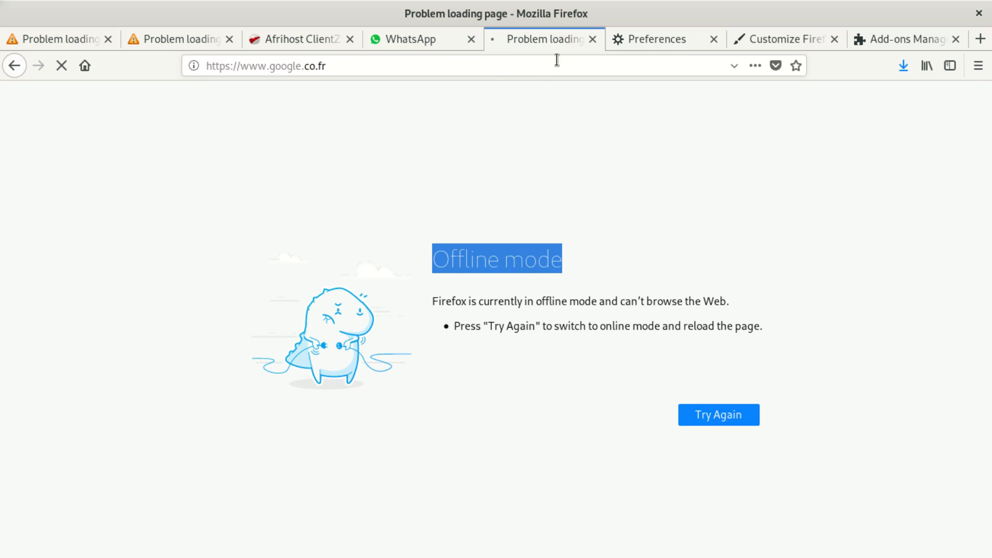
pyautogui.click(718, 414)
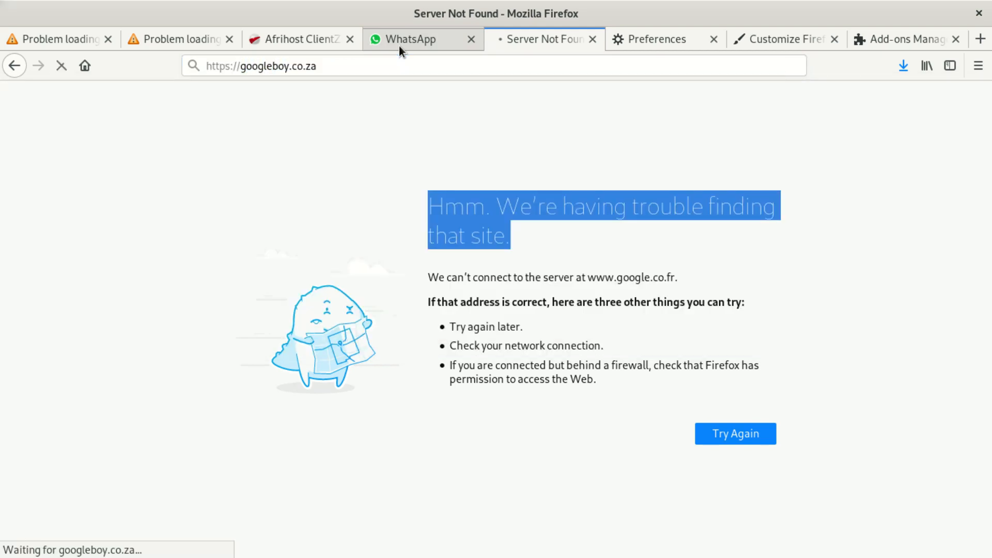
pyautogui.moveTo(643, 107)
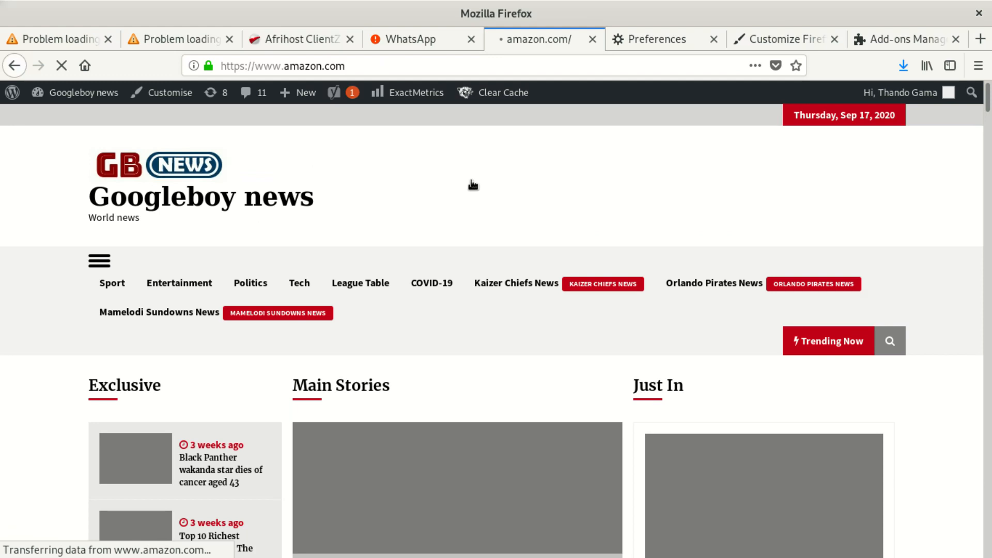
pyautogui.moveTo(457, 86)
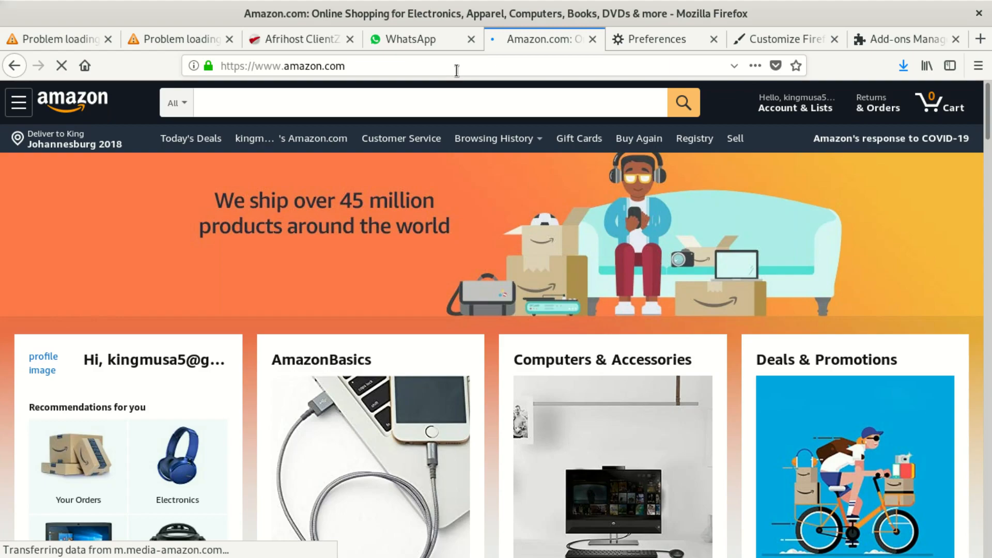
# Scroll through the loaded Amazon home page, then return to the Preferences tab
pyautogui.scroll(-3)
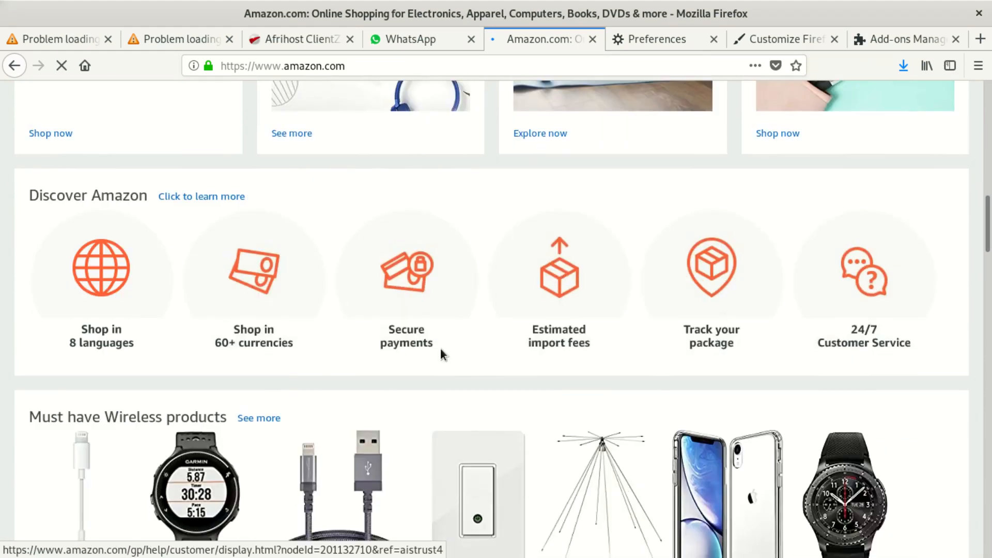
pyautogui.scroll(-3)
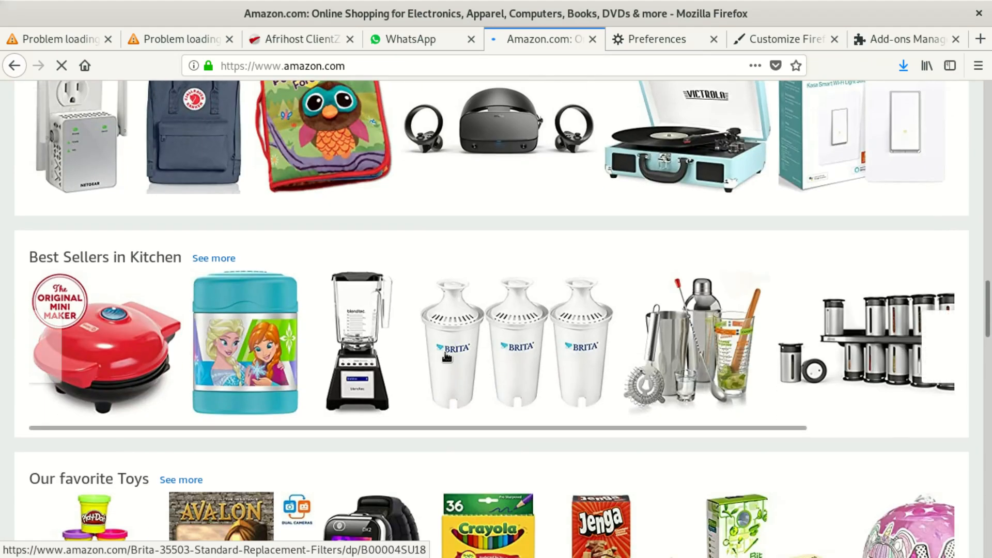
pyautogui.scroll(-3)
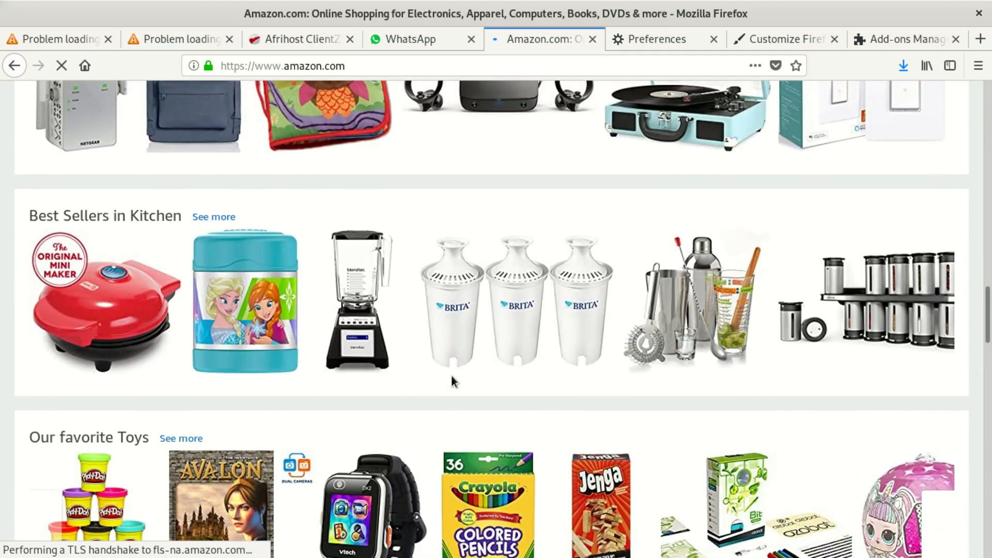
pyautogui.scroll(3)
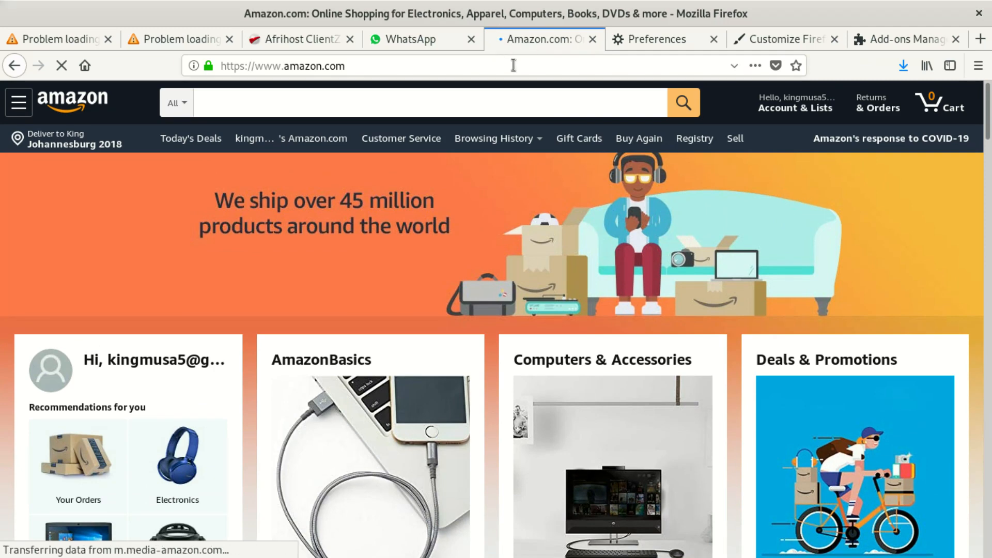
pyautogui.click(656, 39)
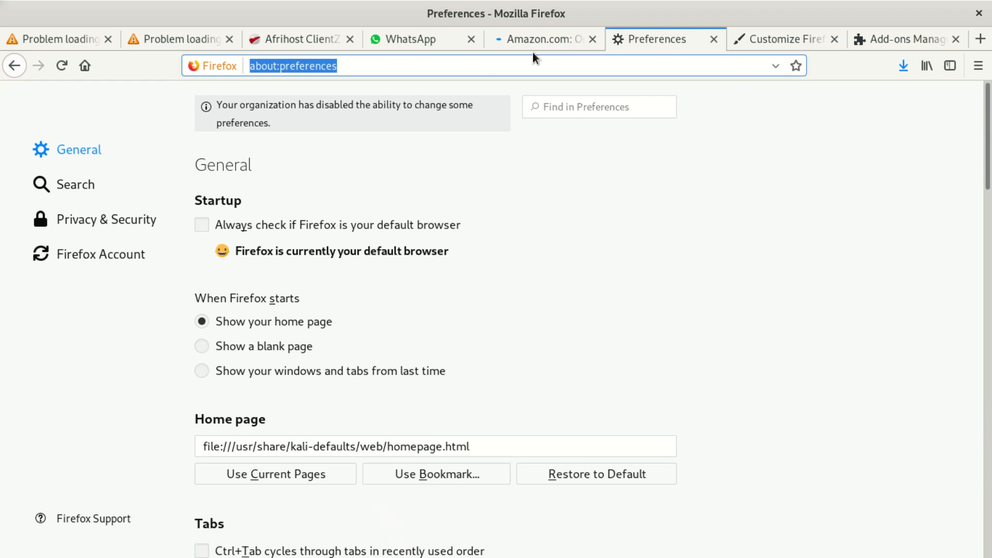
# Load facebook.com in the former Preferences tab and check the Amazon tab still loads
pyautogui.write('facebook.com/')
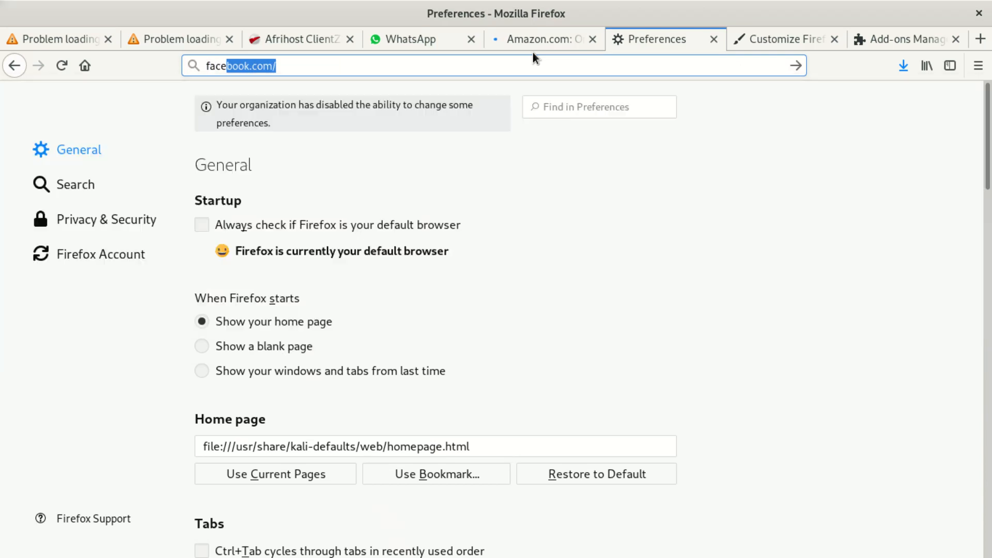
pyautogui.press('Return')
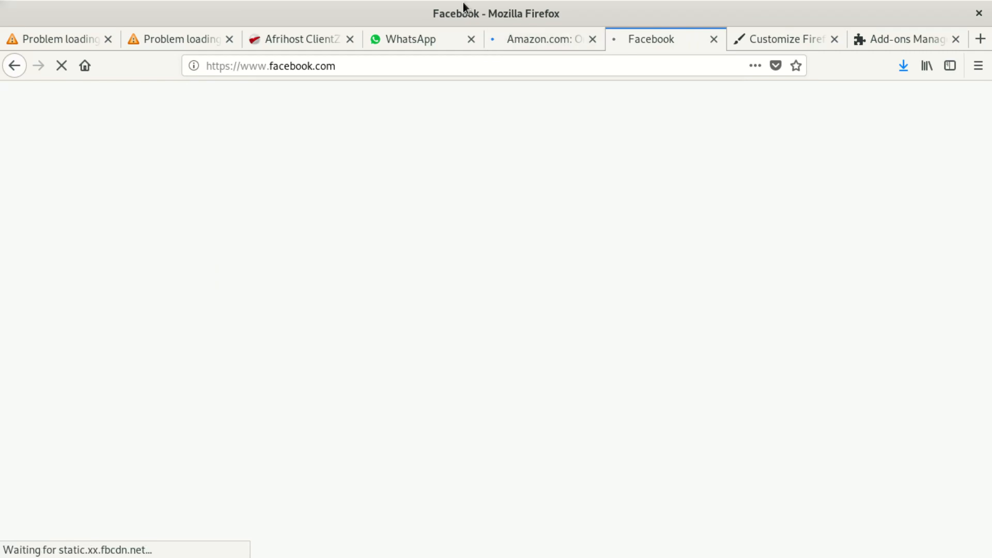
pyautogui.moveTo(723, 149)
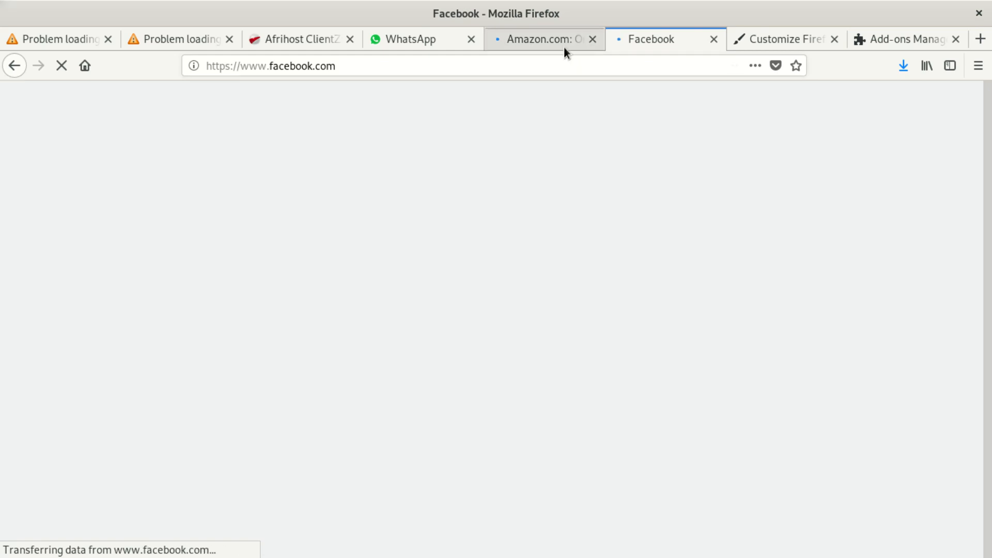
pyautogui.click(540, 39)
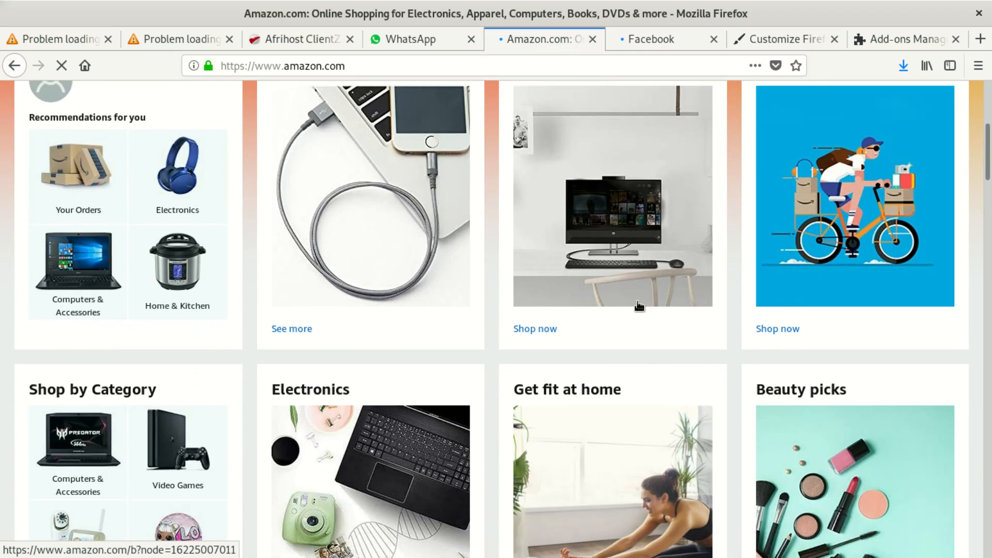
pyautogui.scroll(3)
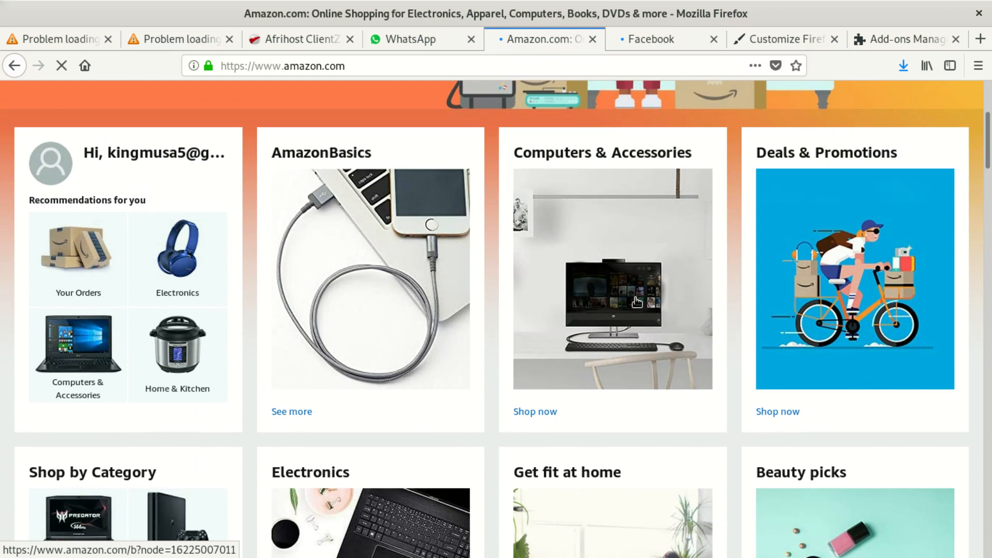
pyautogui.moveTo(644, 199)
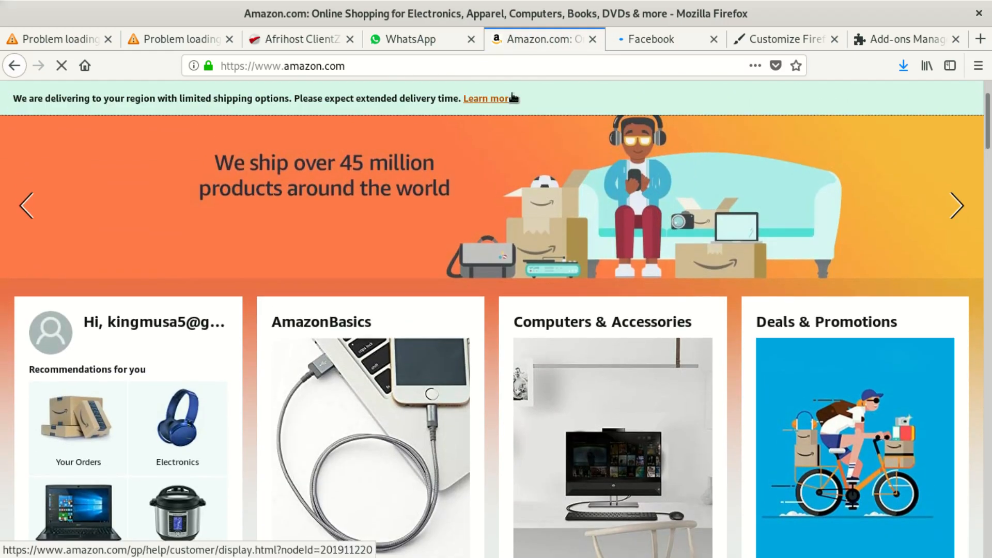
pyautogui.moveTo(21, 115)
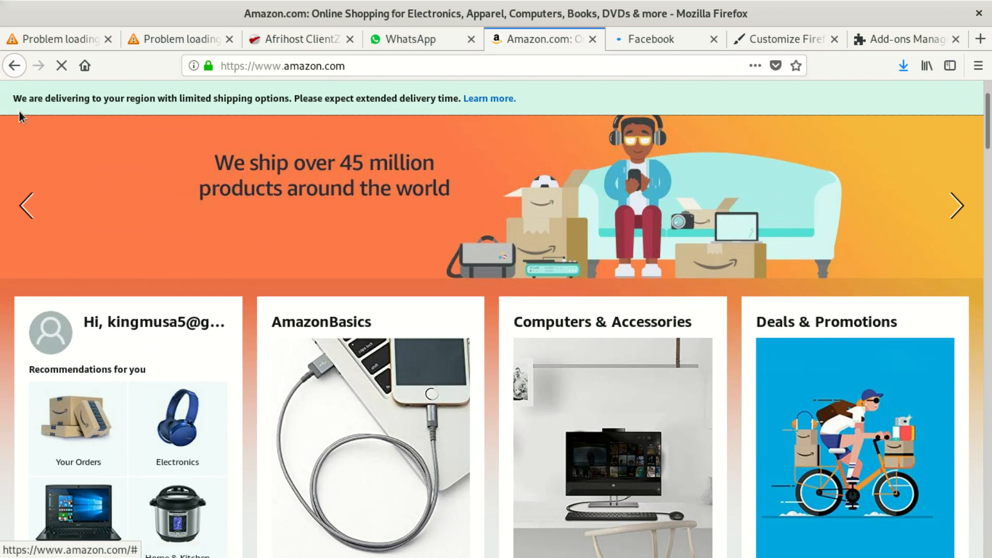
pyautogui.moveTo(487, 98)
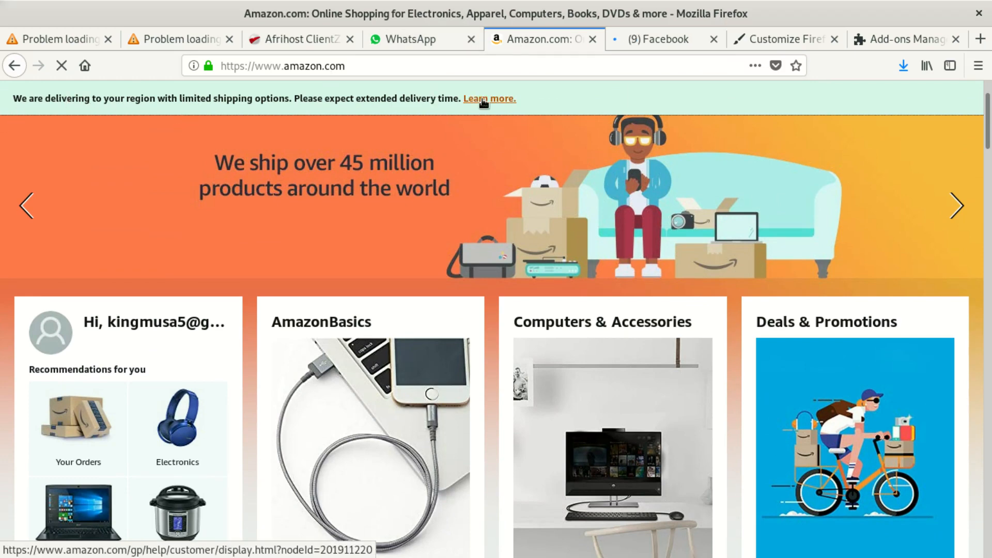
# Confirm the Facebook feed loaded, then switch to the Customize Firefox tab
pyautogui.click(658, 40)
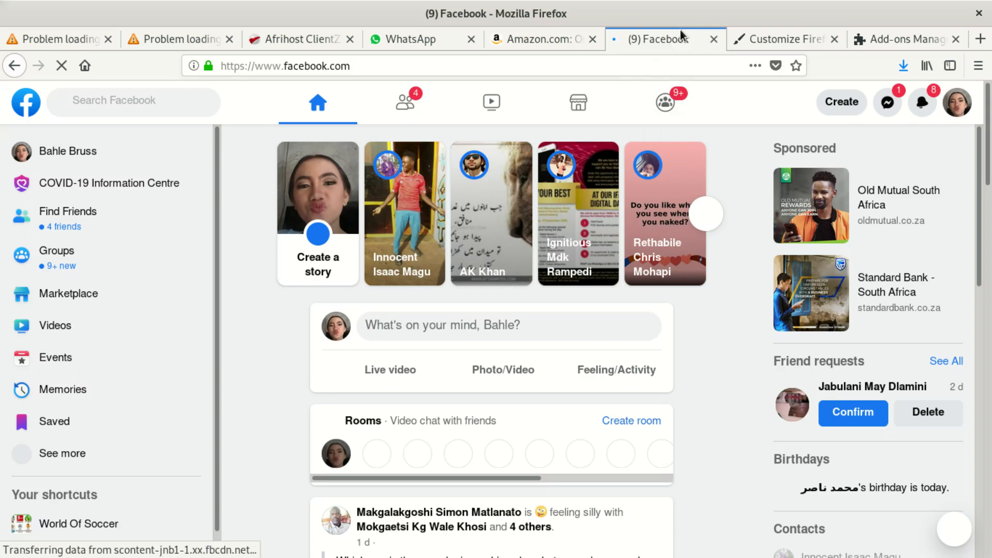
pyautogui.click(763, 40)
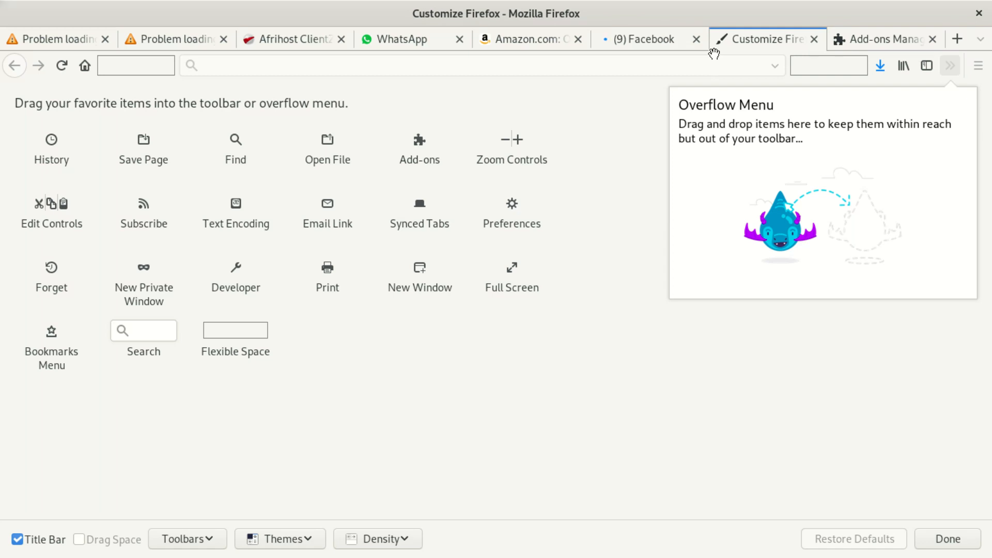
# Close the Facebook tab and end on the Amazon home page after visiting Customize Firefox
pyautogui.click(696, 38)
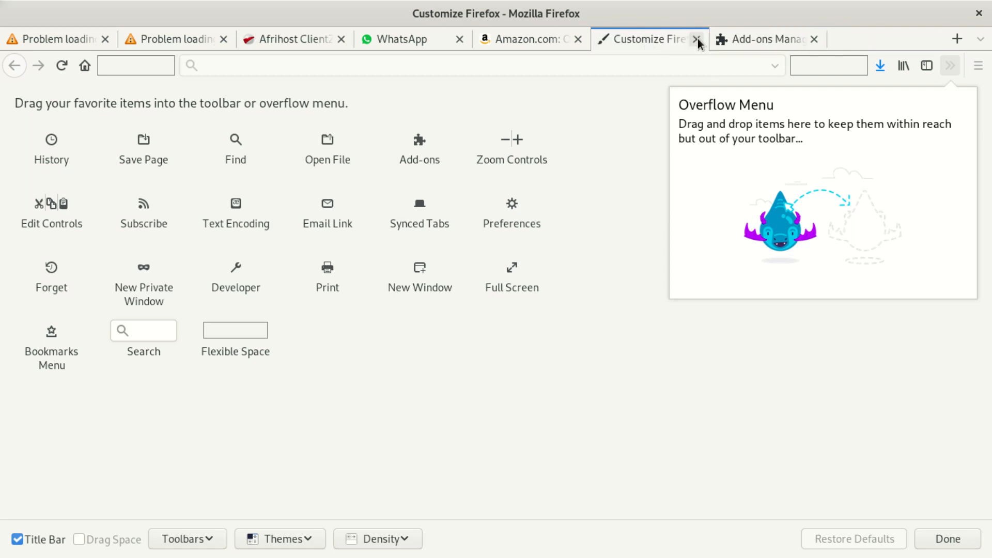
pyautogui.moveTo(658, 133)
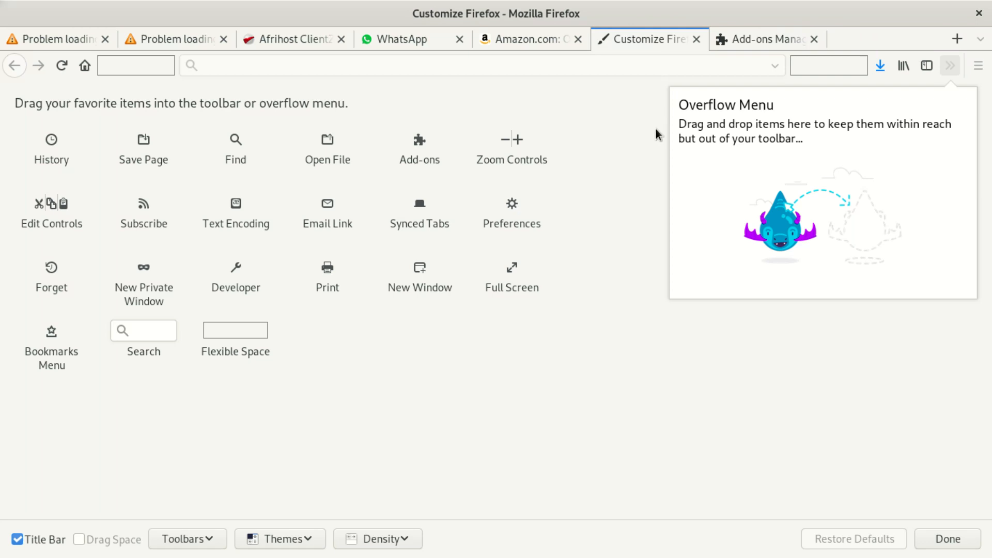
pyautogui.moveTo(622, 211)
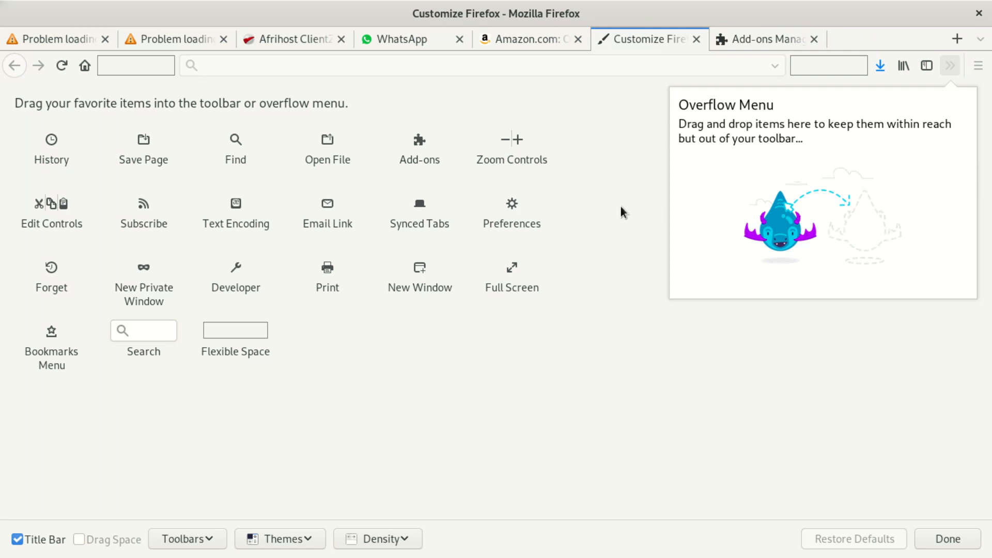
pyautogui.moveTo(276, 111)
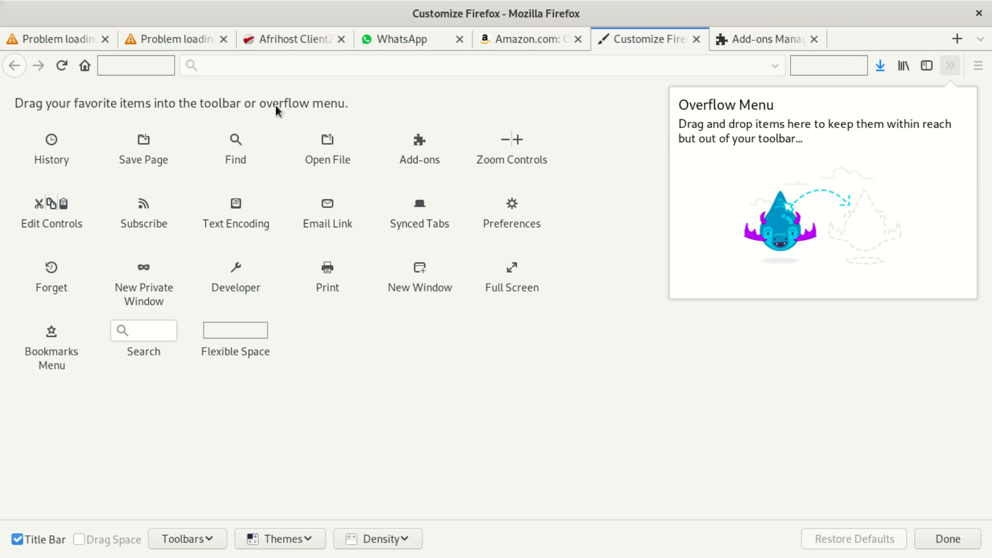
pyautogui.moveTo(41, 120)
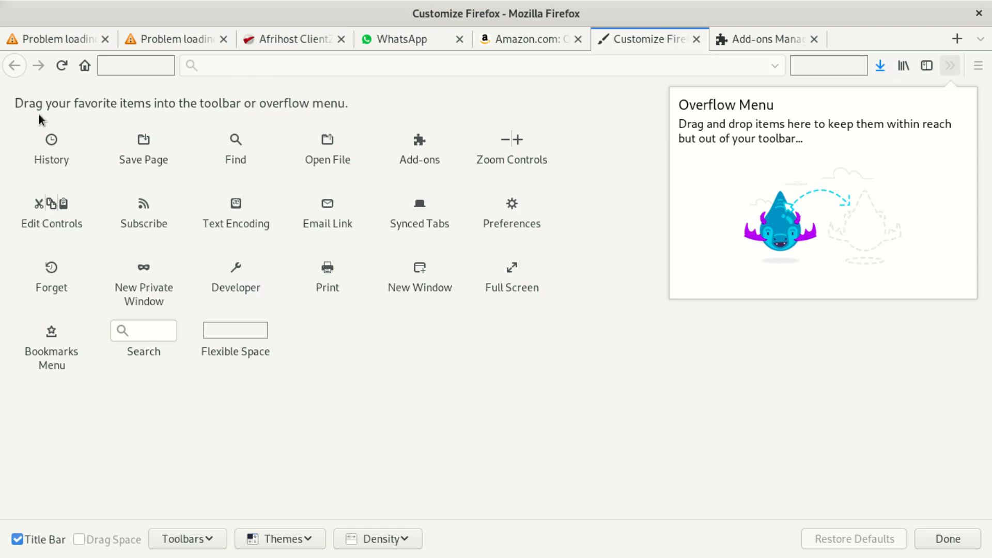
pyautogui.moveTo(268, 147)
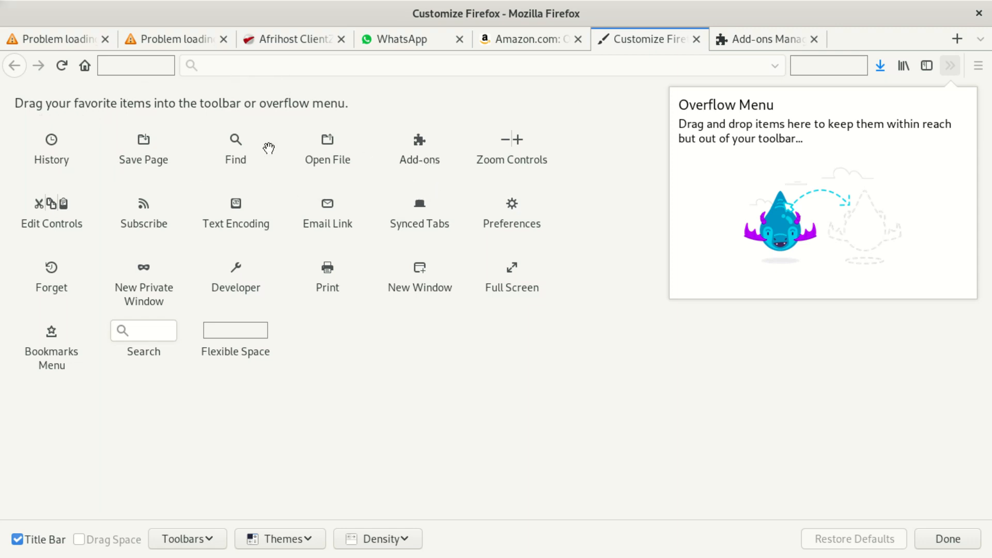
pyautogui.moveTo(65, 145)
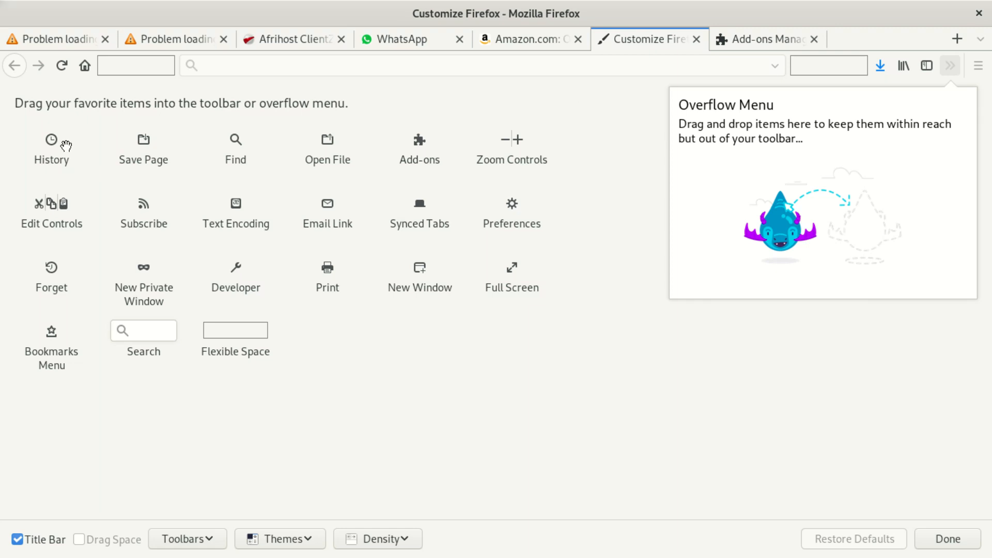
pyautogui.moveTo(51, 140)
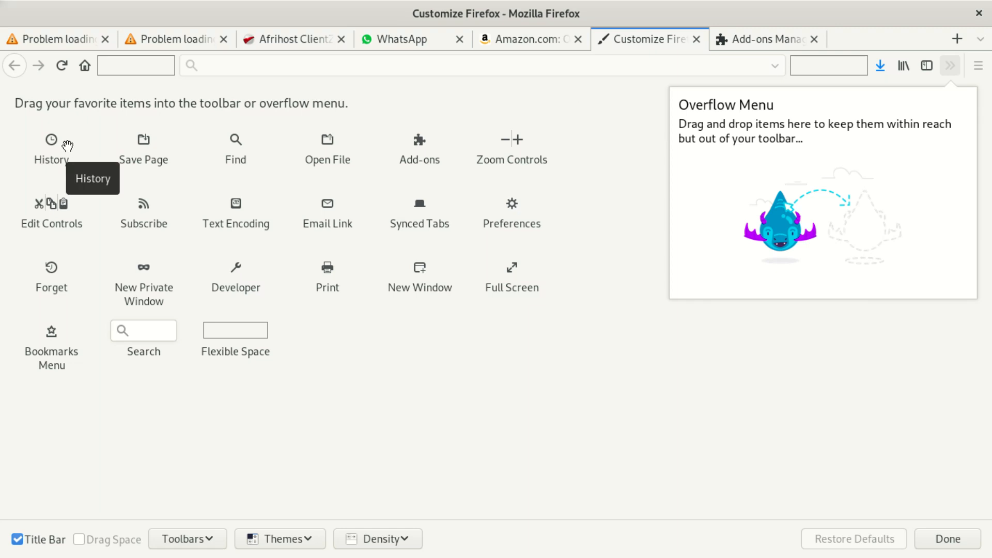
pyautogui.moveTo(298, 126)
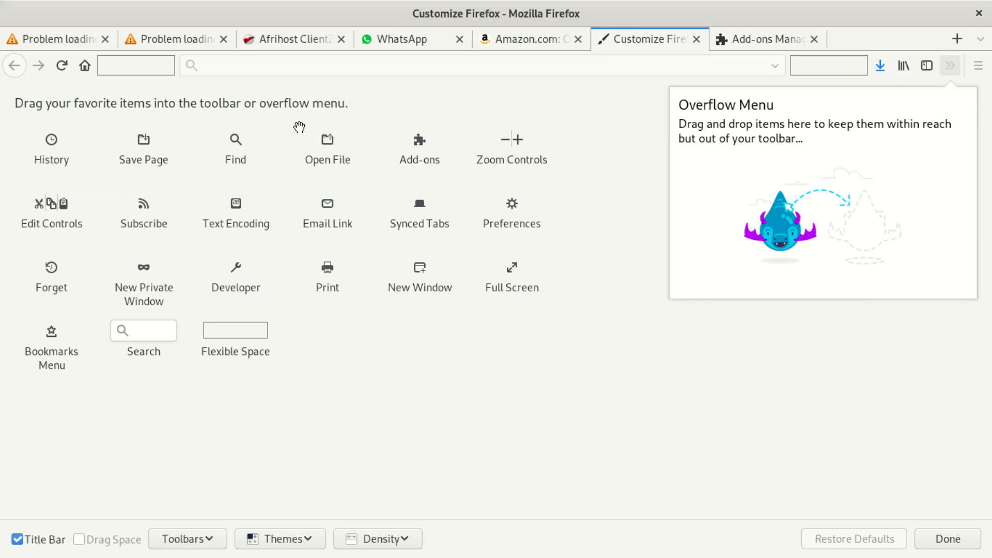
pyautogui.moveTo(563, 136)
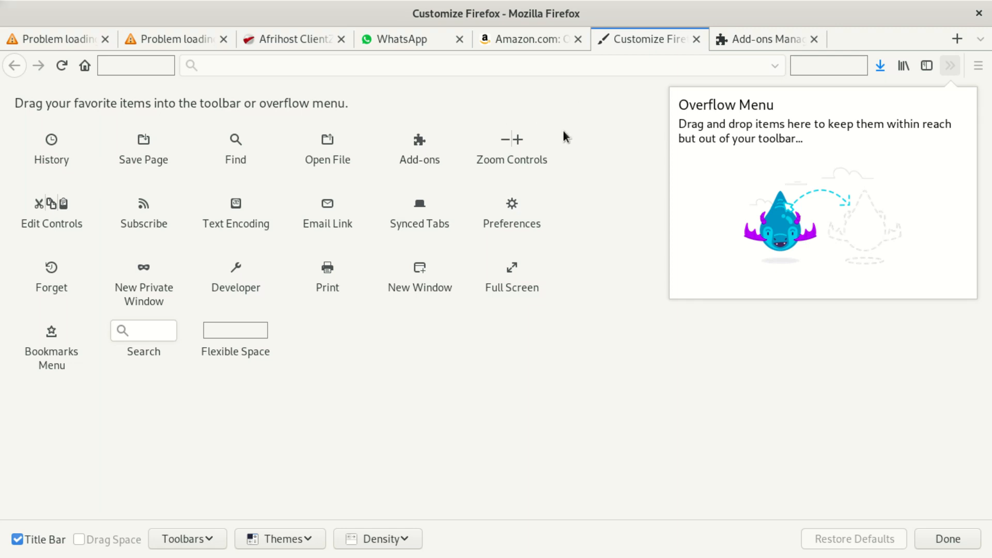
pyautogui.moveTo(701, 71)
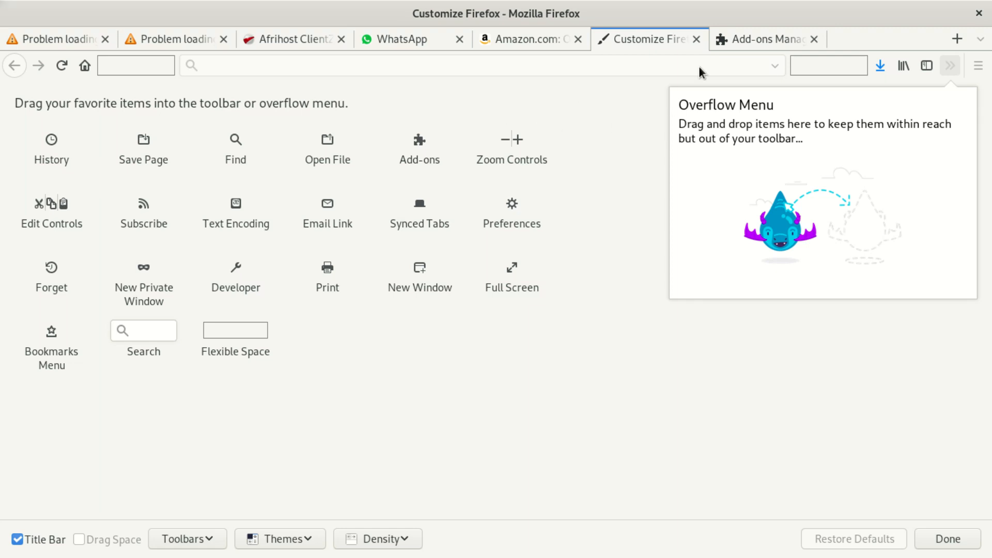
pyautogui.click(524, 39)
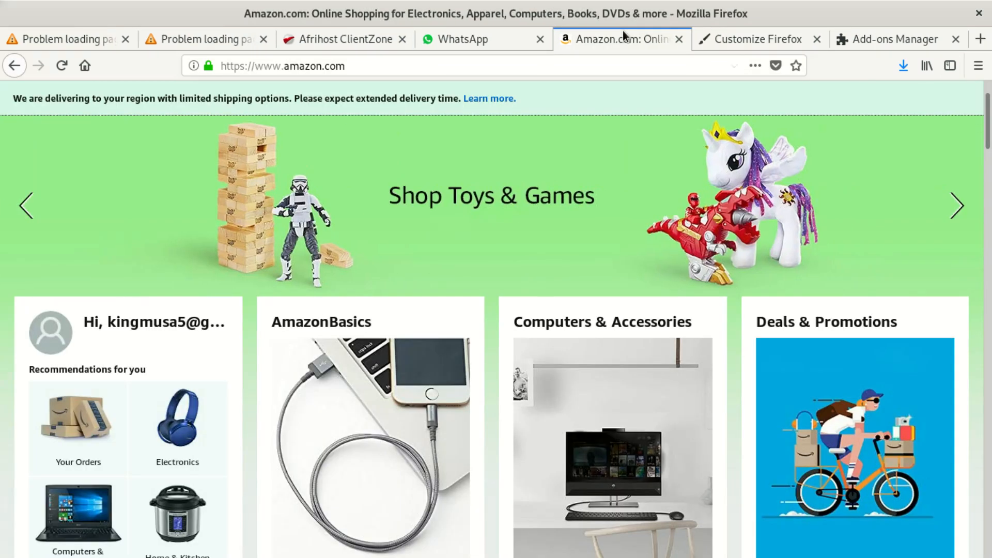
pyautogui.moveTo(759, 39)
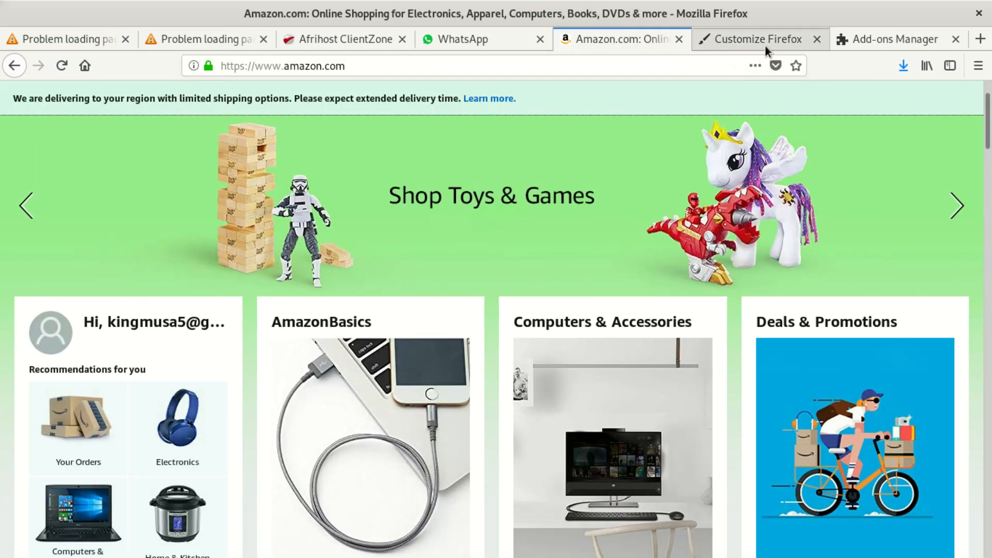
pyautogui.click(749, 38)
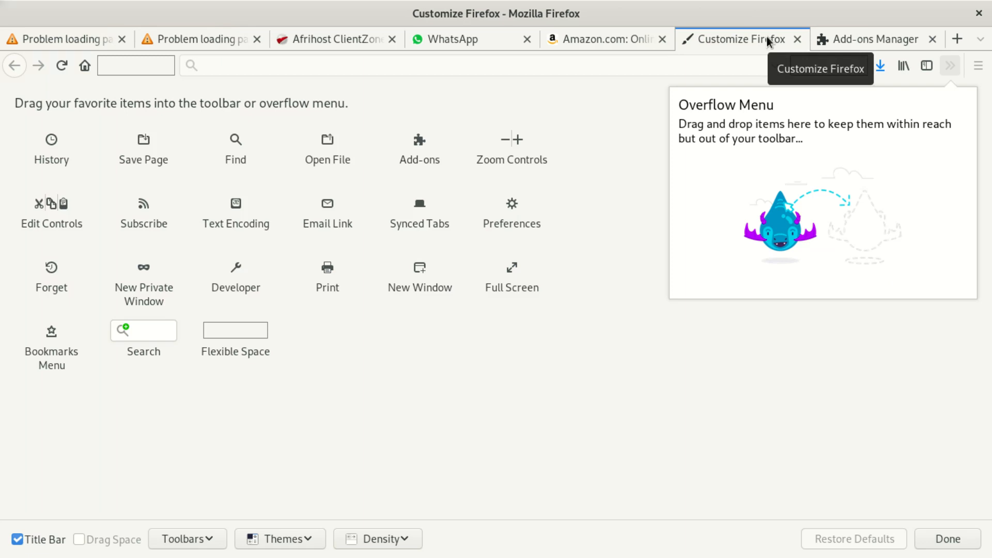
pyautogui.moveTo(933, 68)
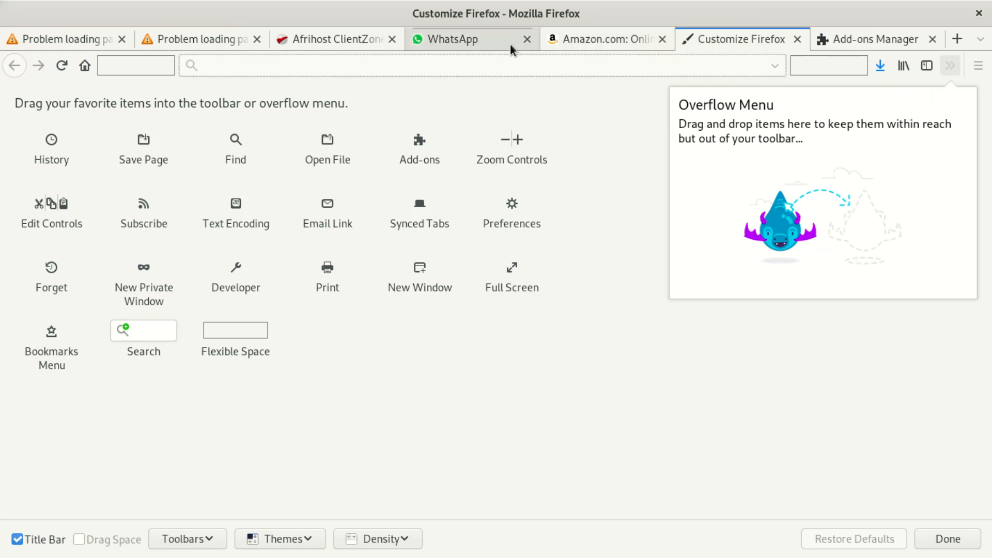
pyautogui.click(604, 38)
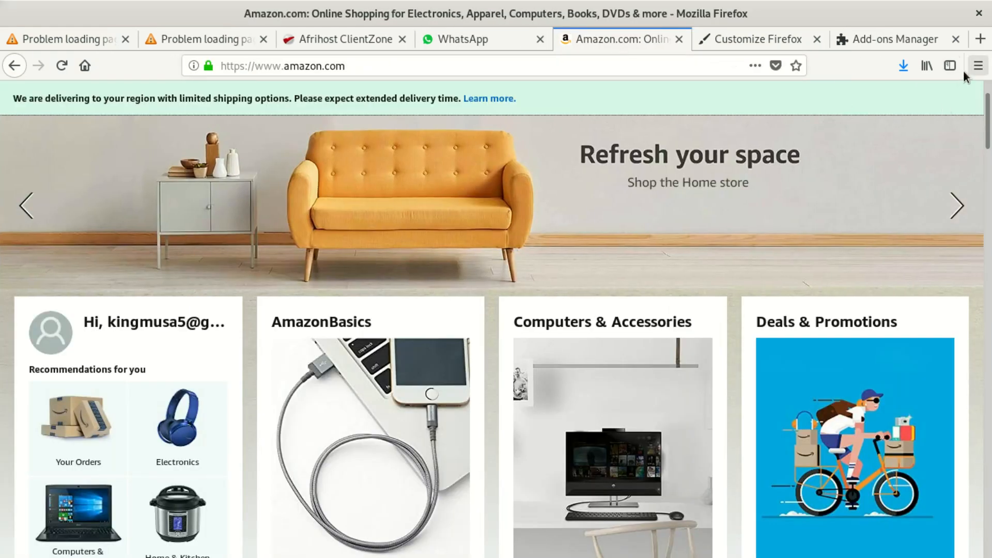
# Choose the AmazonBasics card, then use Try Again on the Offline mode page to reload online
pyautogui.click(977, 65)
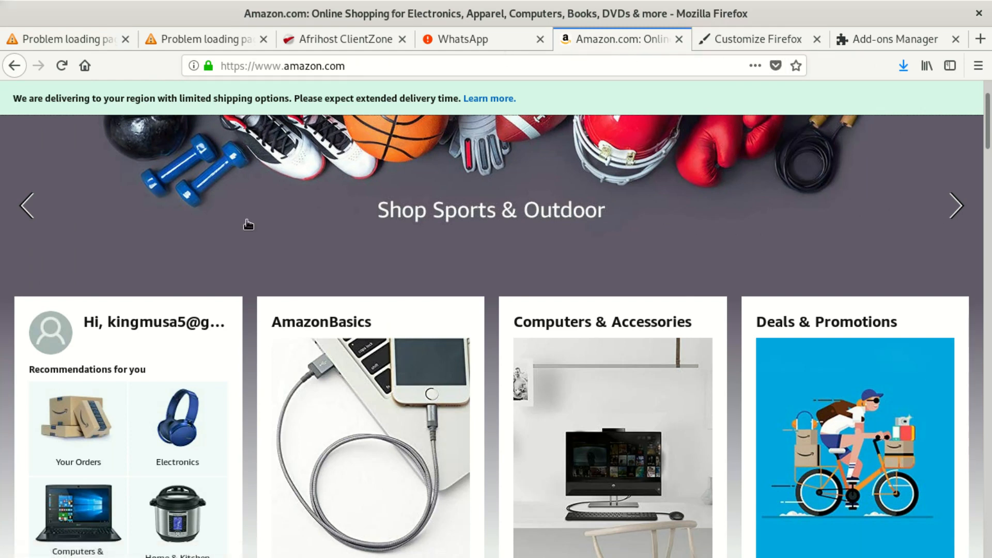
pyautogui.click(320, 322)
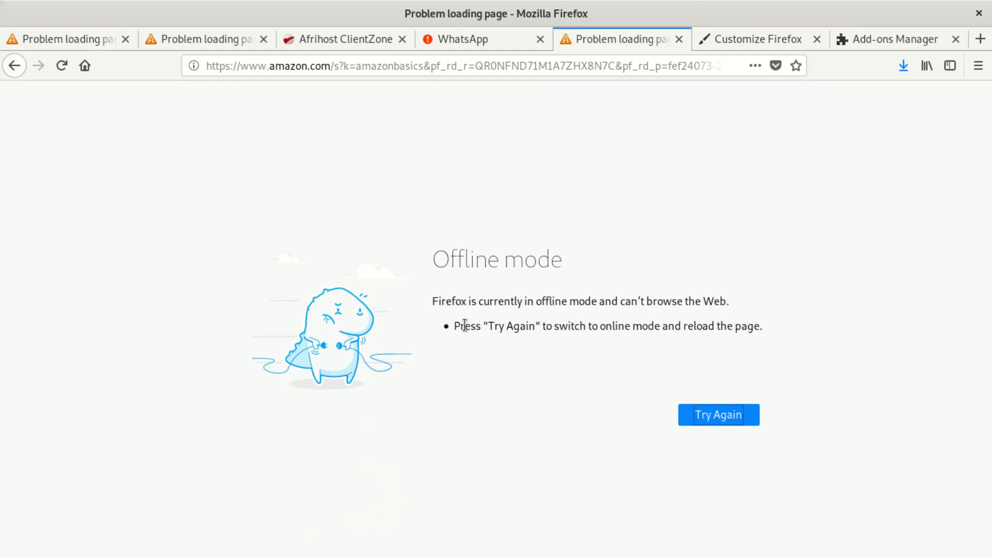
pyautogui.moveTo(511, 330)
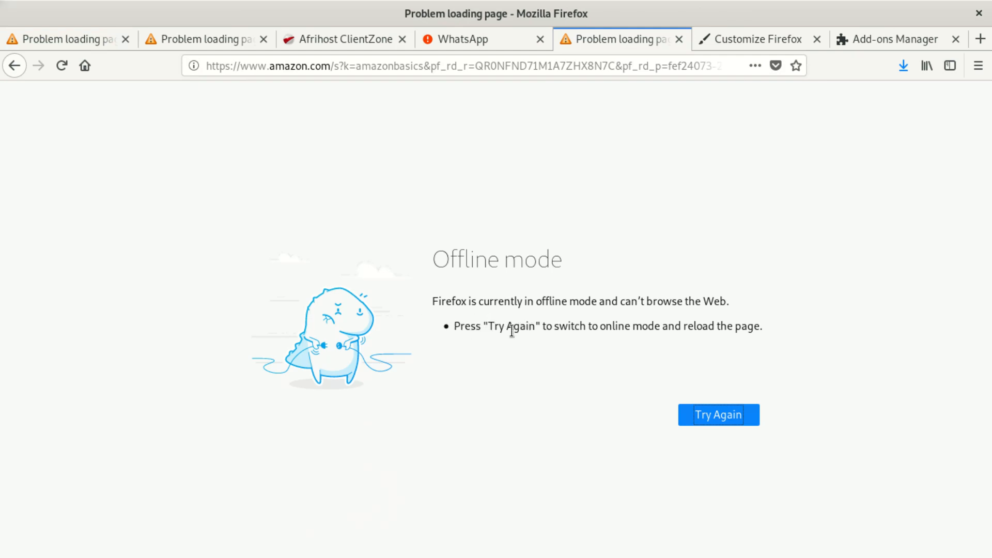
pyautogui.moveTo(627, 350)
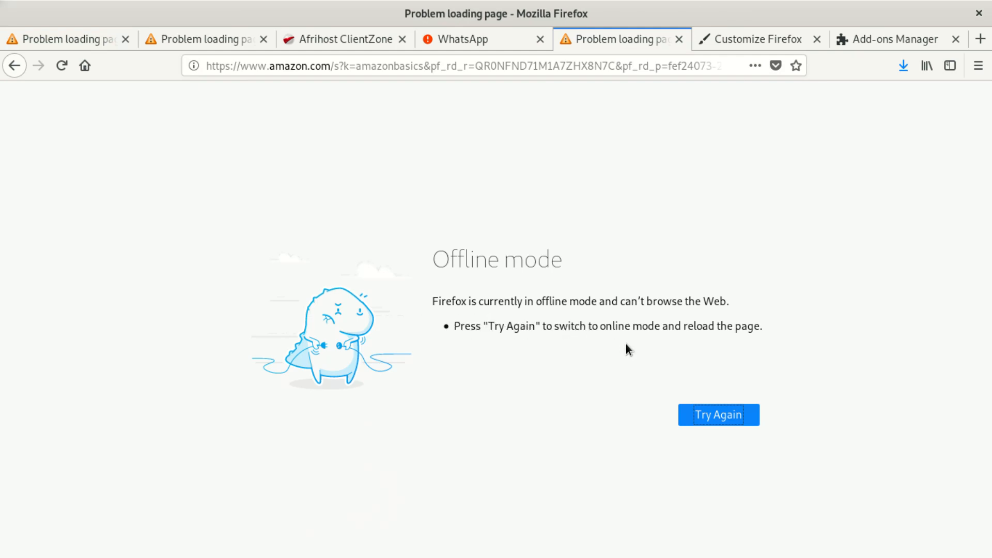
pyautogui.moveTo(696, 360)
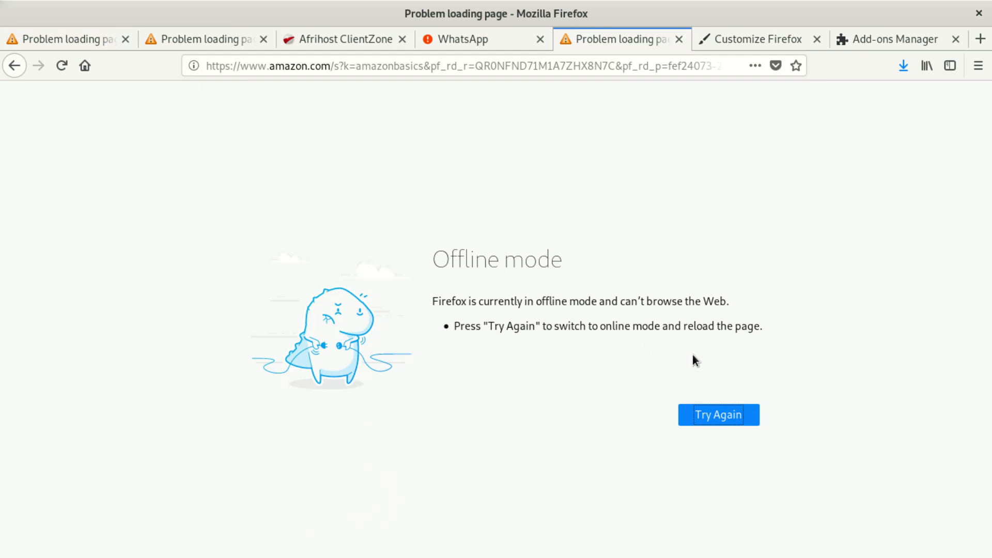
pyautogui.click(718, 415)
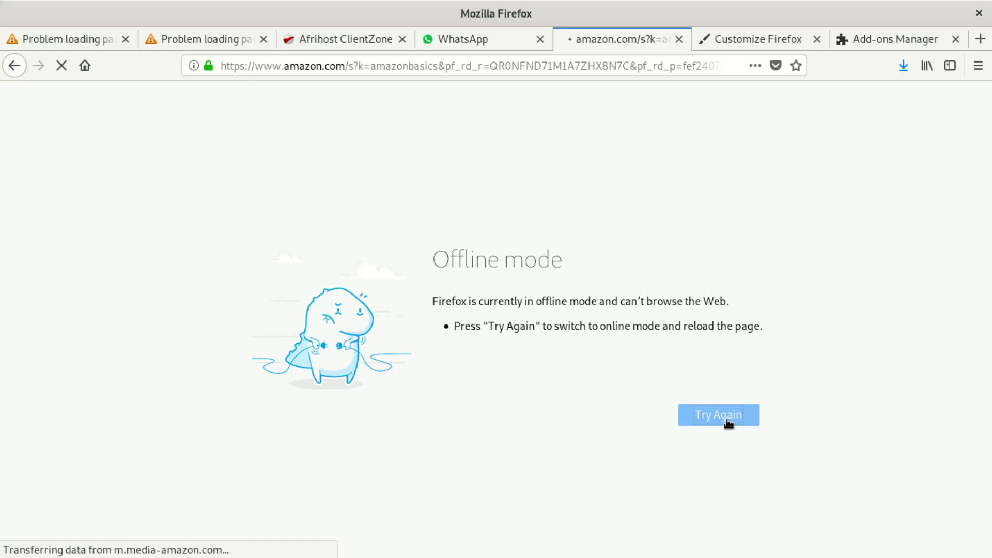
pyautogui.click(718, 414)
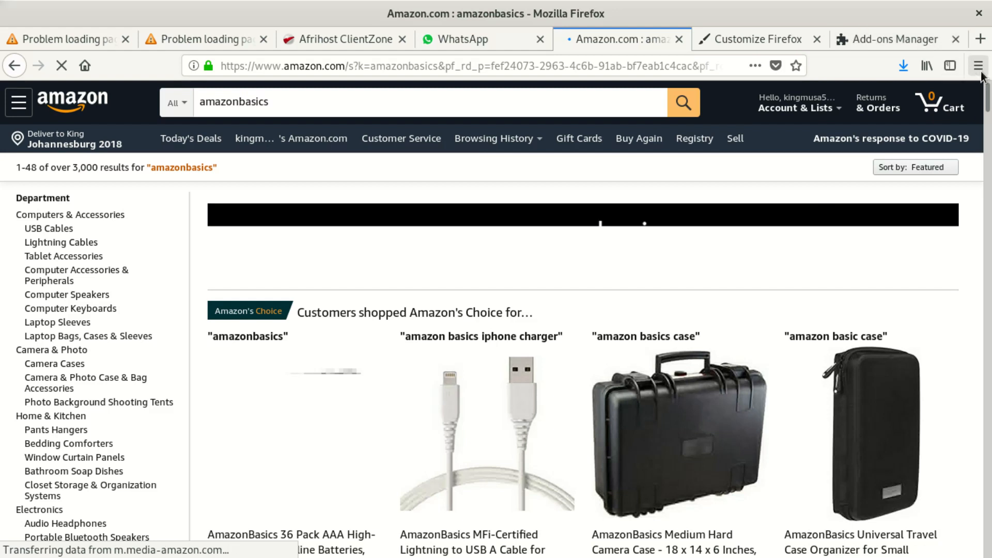
# Toggle the hamburger menu while the AmazonBasics results finish loading
pyautogui.click(979, 65)
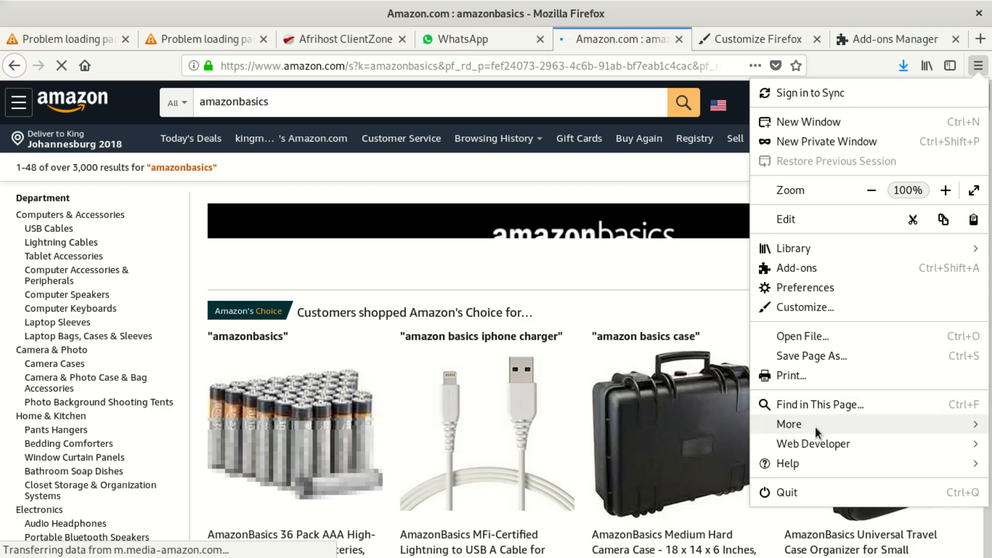
pyautogui.click(788, 424)
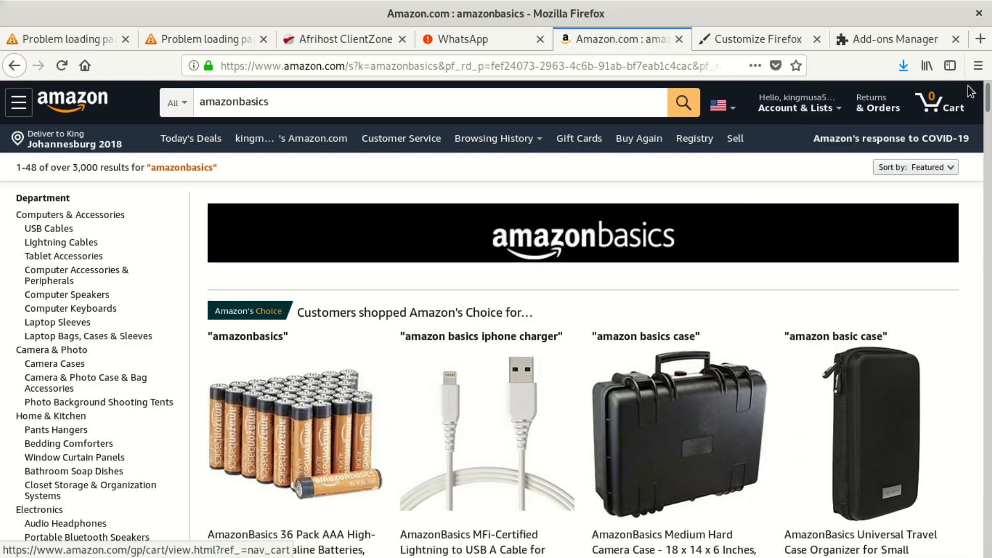
pyautogui.click(977, 65)
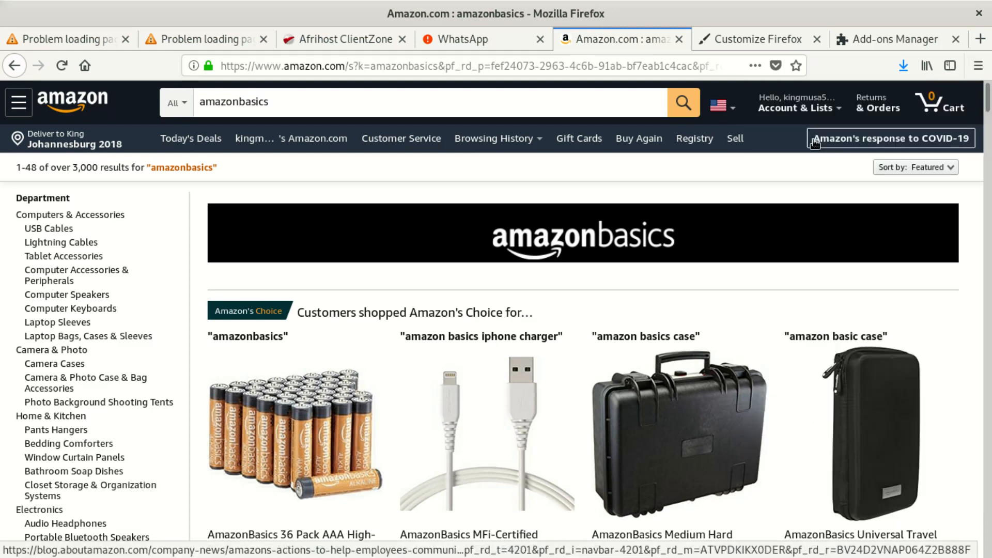
pyautogui.moveTo(767, 193)
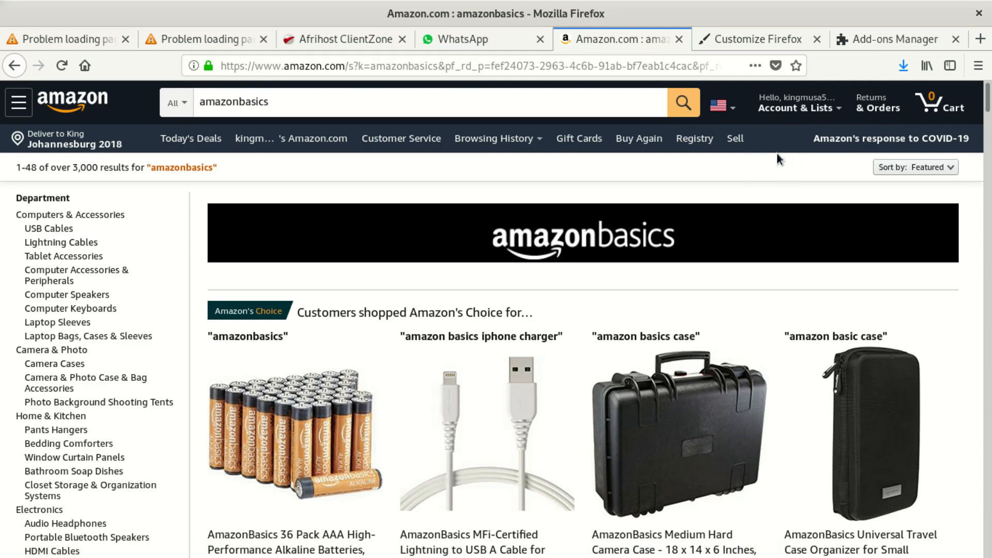
pyautogui.moveTo(798, 142)
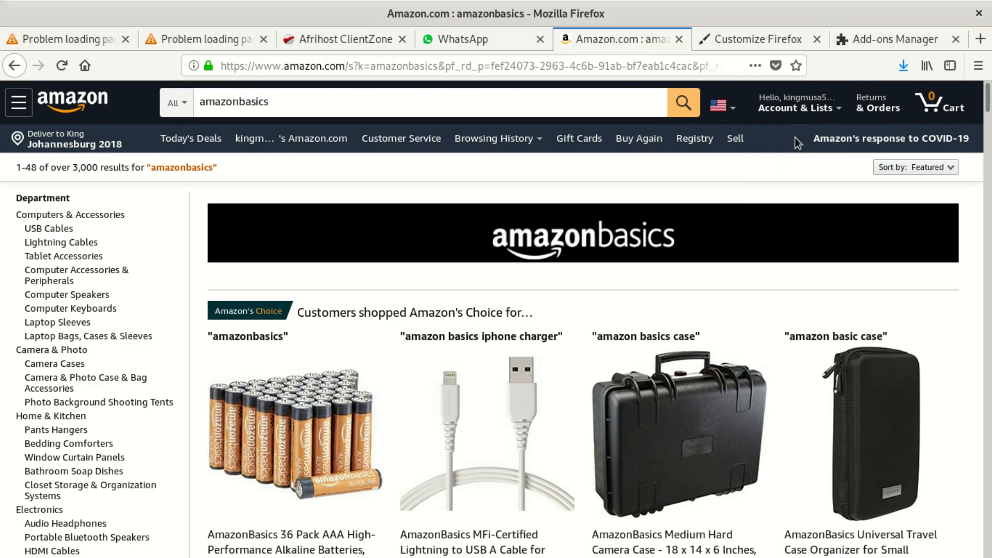
pyautogui.click(799, 103)
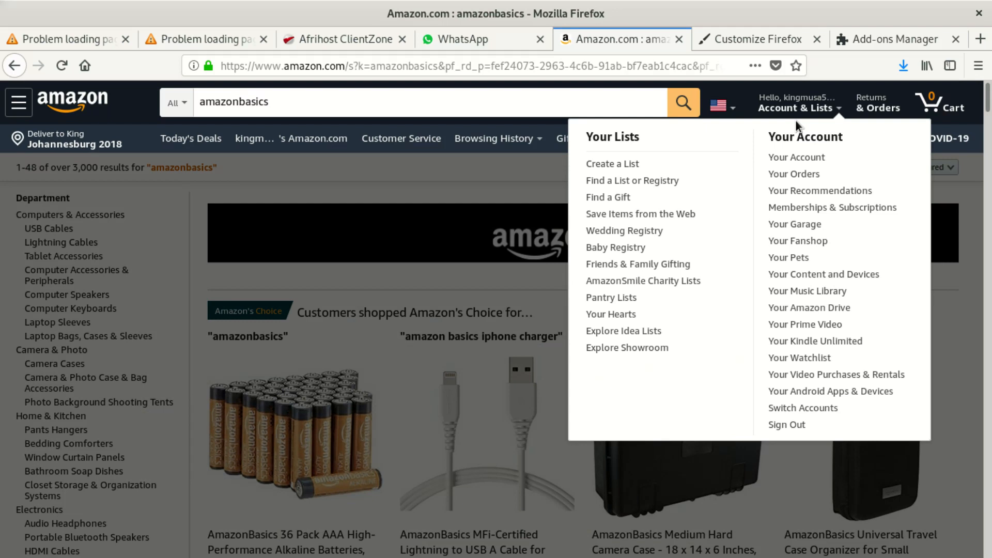
pyautogui.moveTo(788, 258)
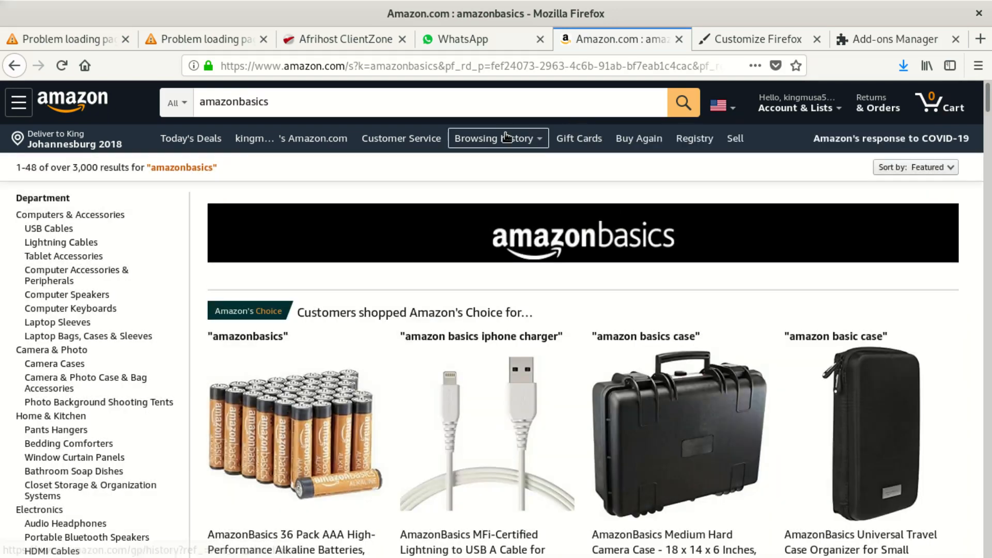
pyautogui.moveTo(482, 115)
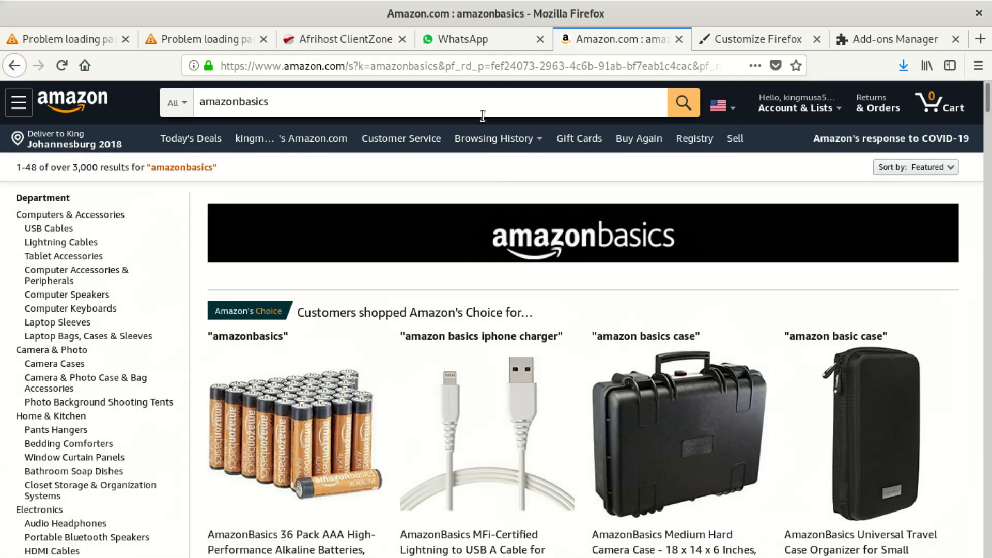
pyautogui.moveTo(420, 129)
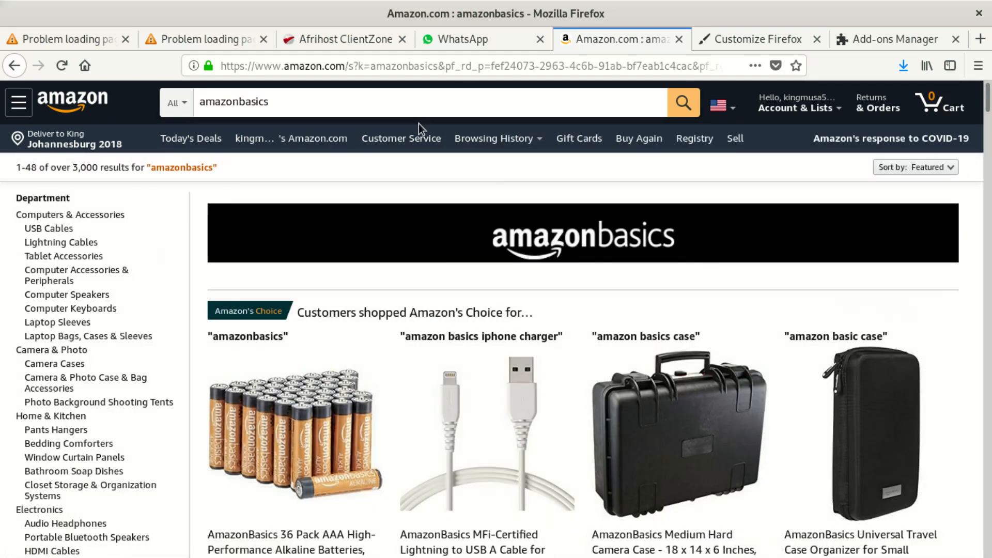
pyautogui.click(401, 102)
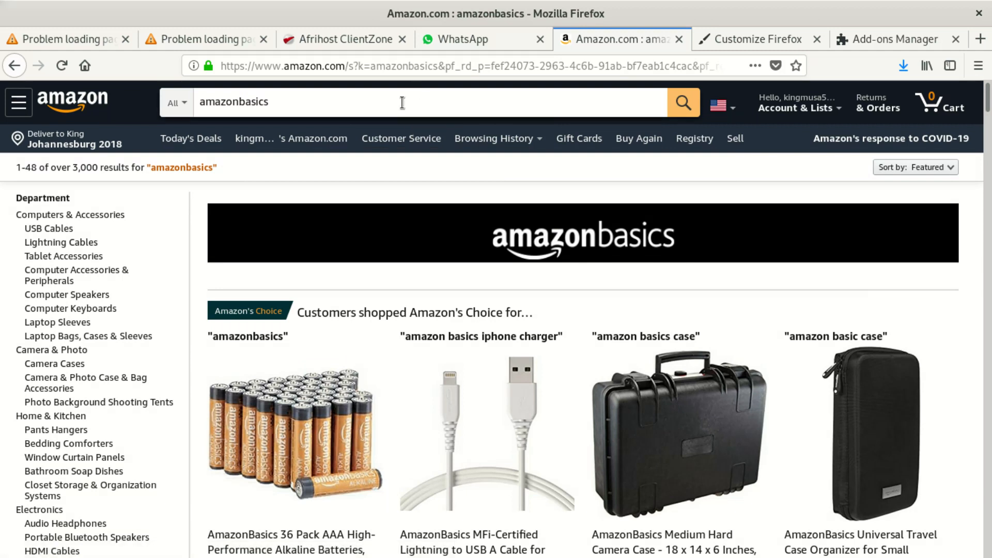
pyautogui.moveTo(366, 158)
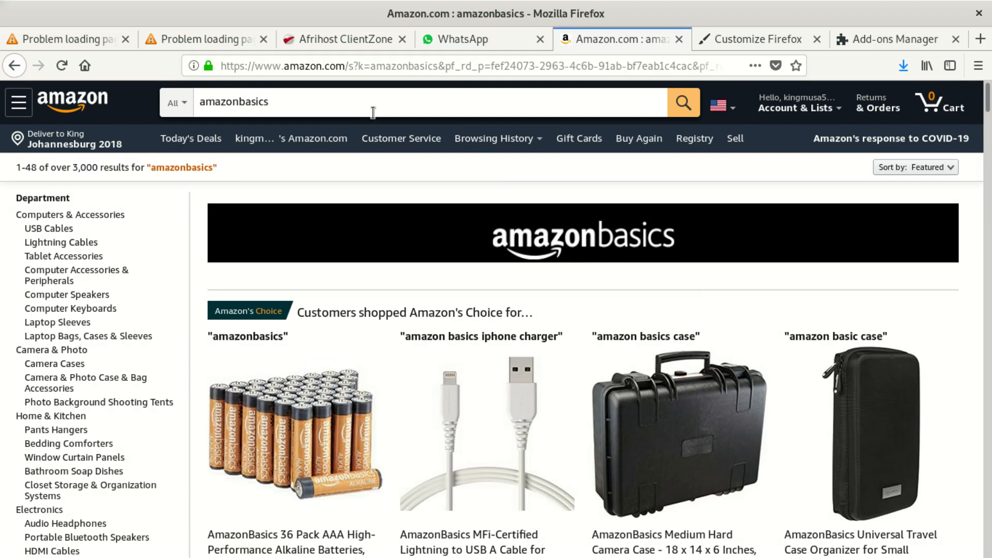
pyautogui.moveTo(357, 131)
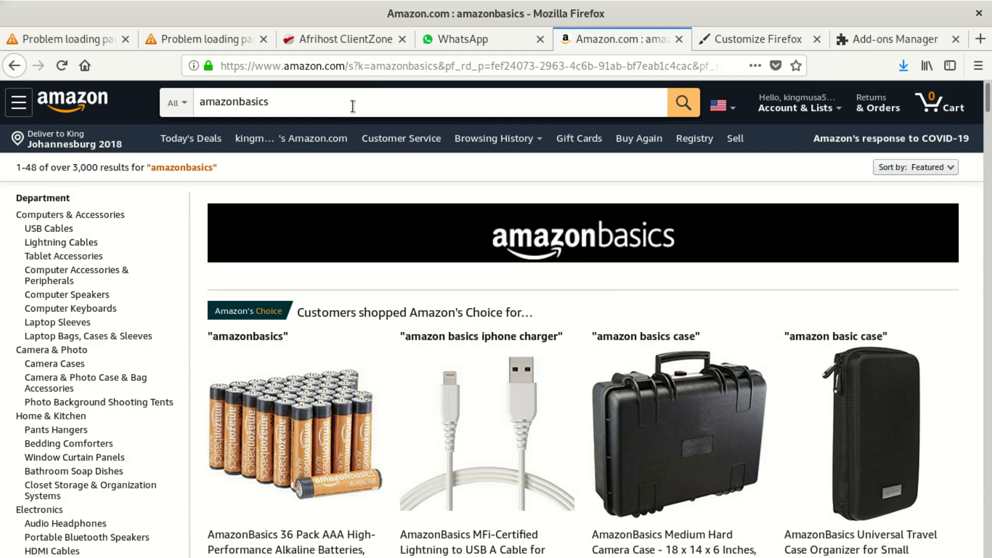
pyautogui.moveTo(378, 17)
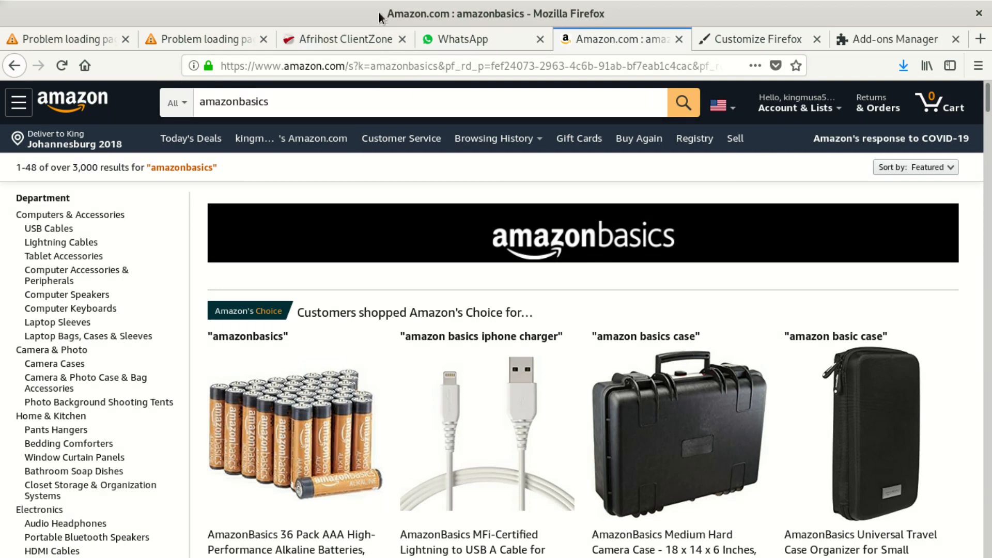